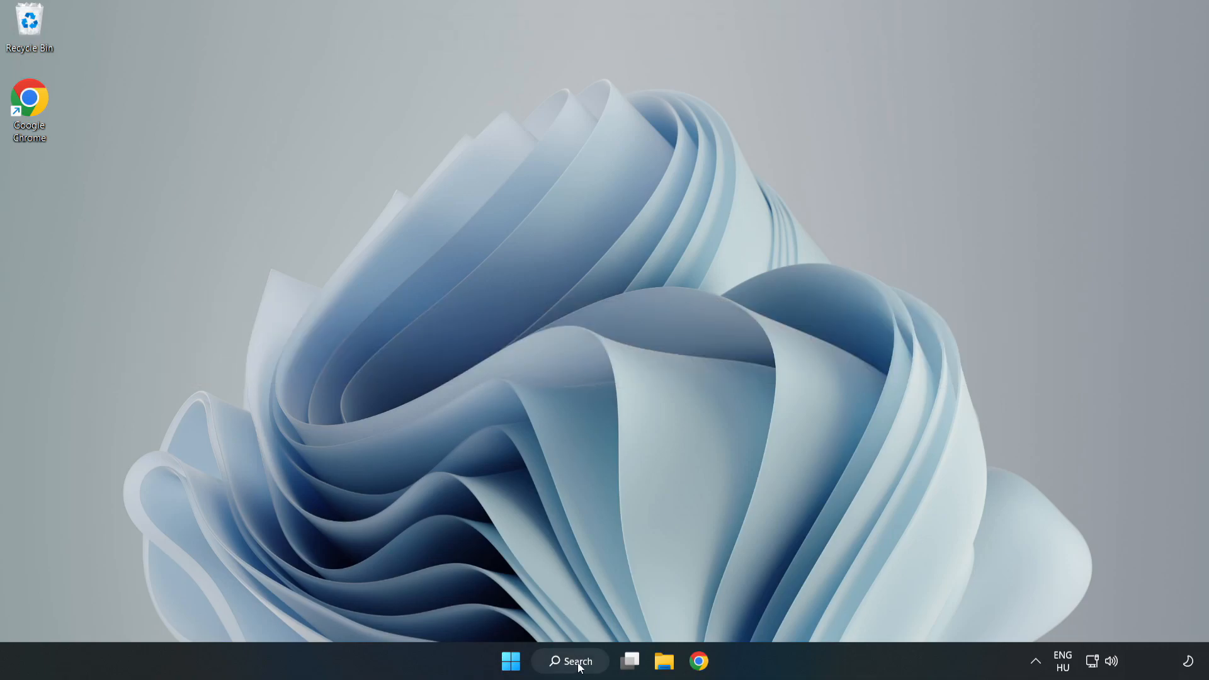
Search 'device manager' in Windows Search and open Device Manager from the results
left_click(569, 662)
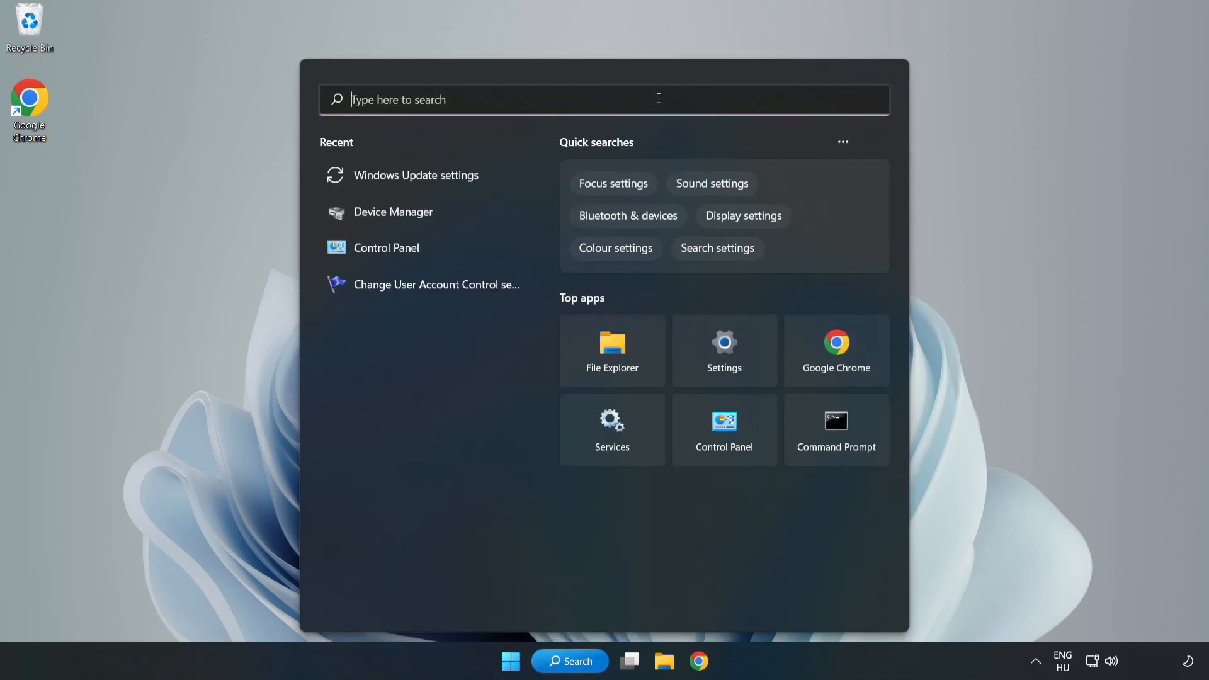
type("device mana")
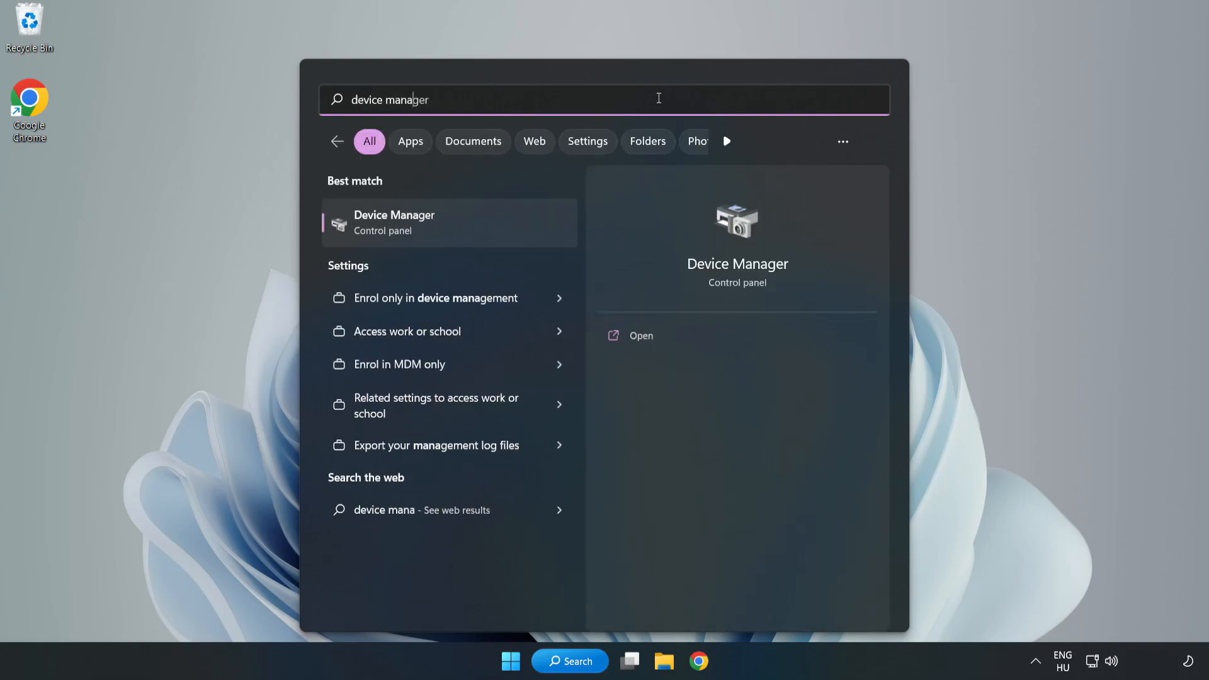
type("ger")
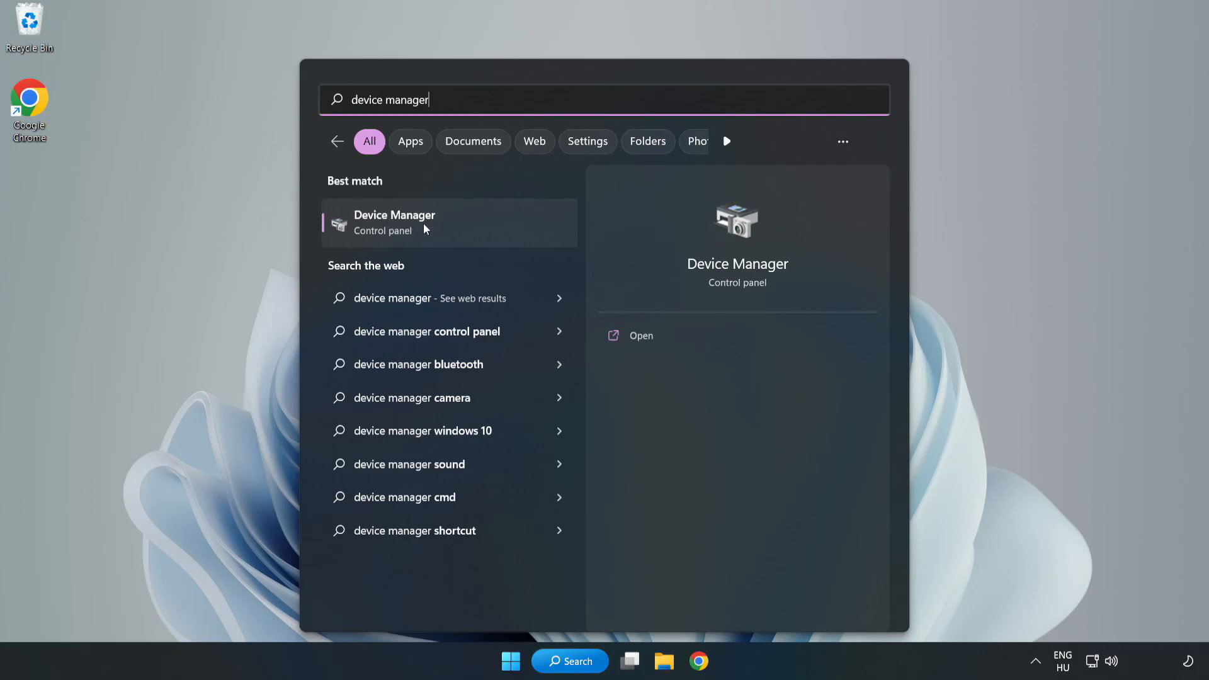
left_click(450, 223)
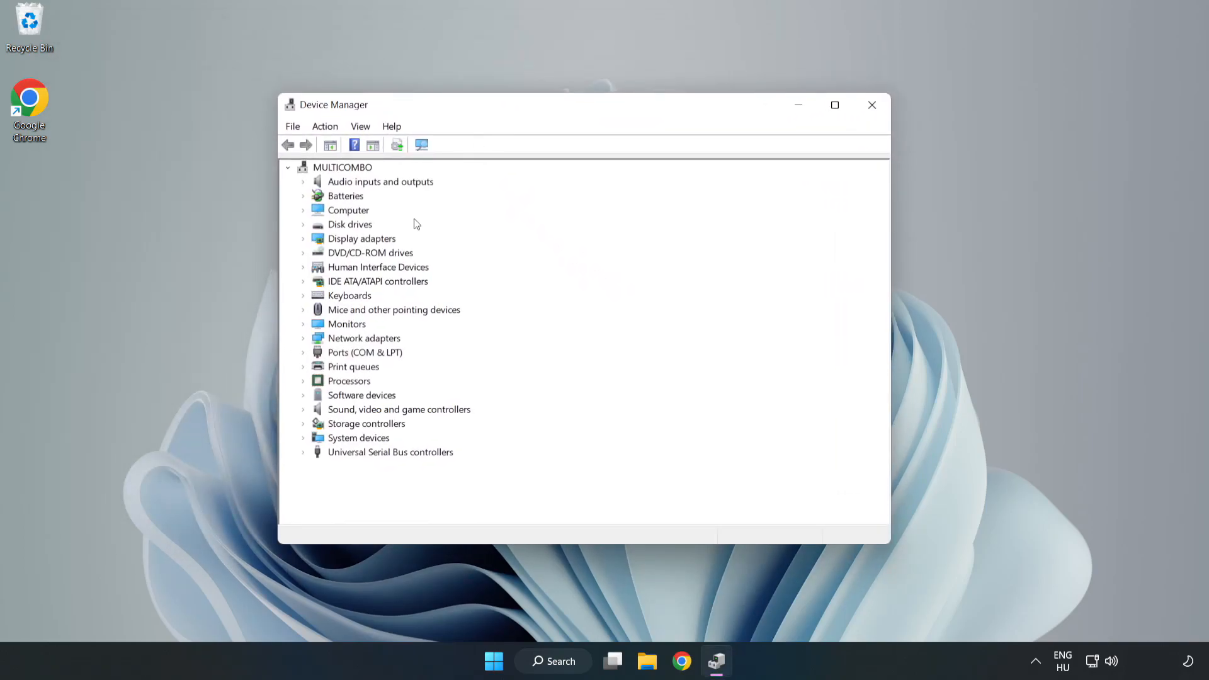
Expand Display adapters and start Update driver for the VMware SVGA 3D adapter
left_click(361, 238)
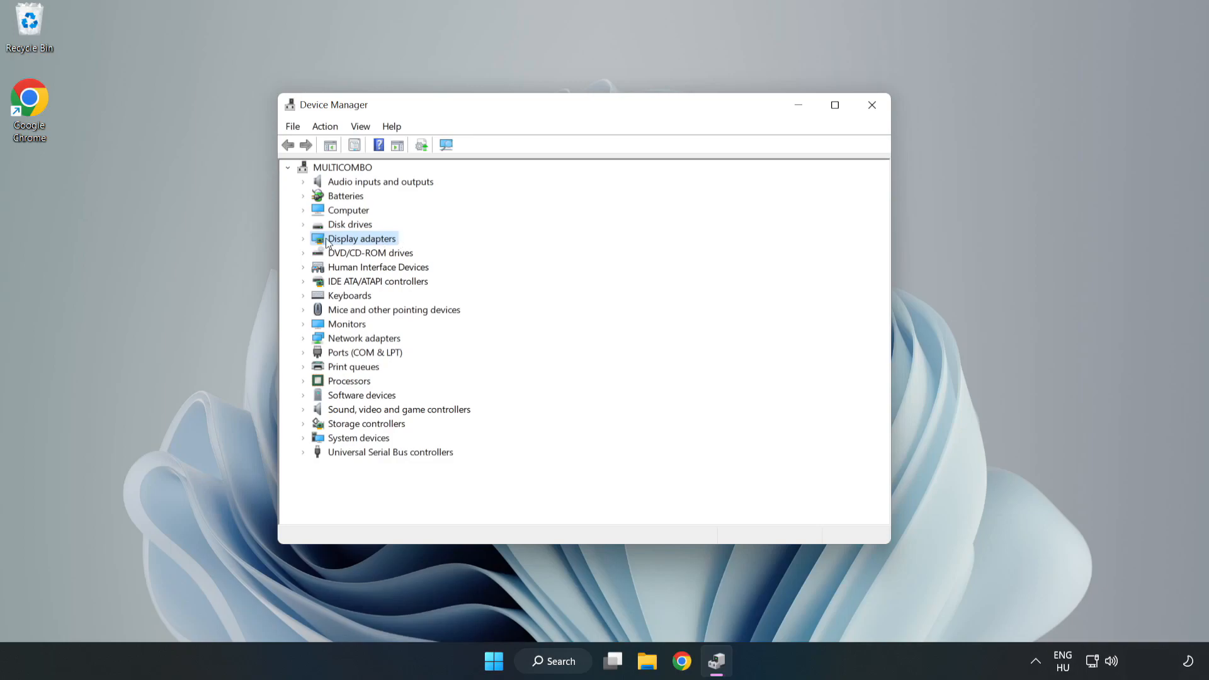
left_click(303, 239)
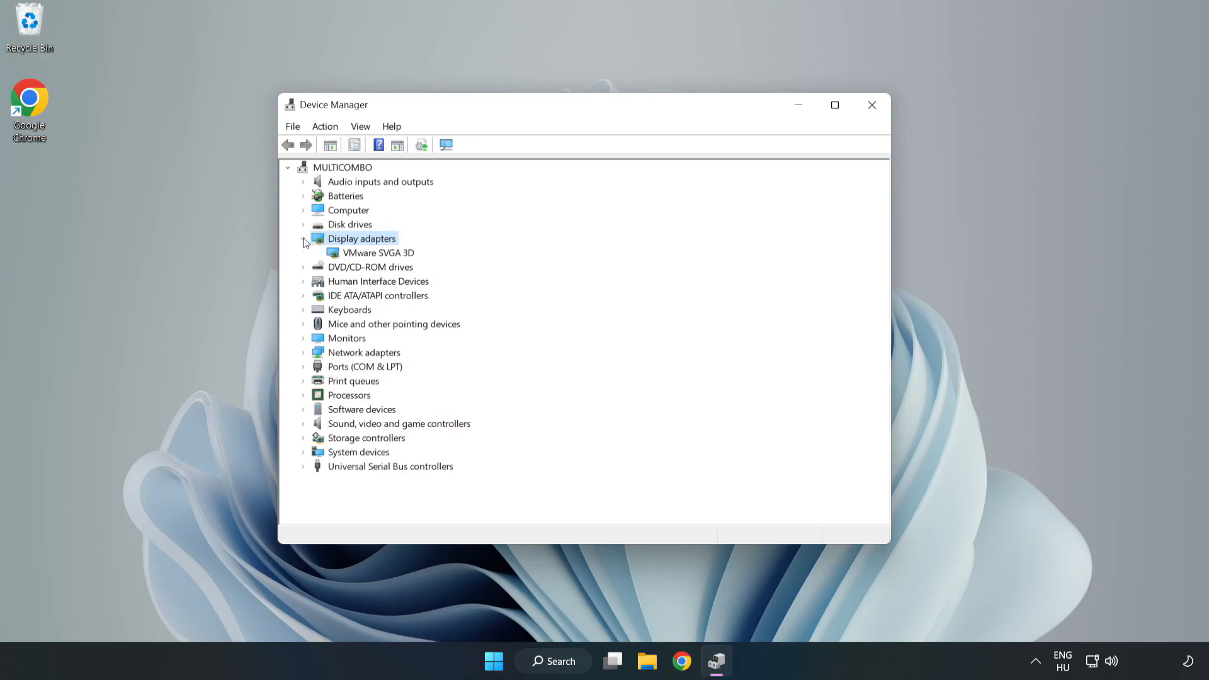
left_click(377, 252)
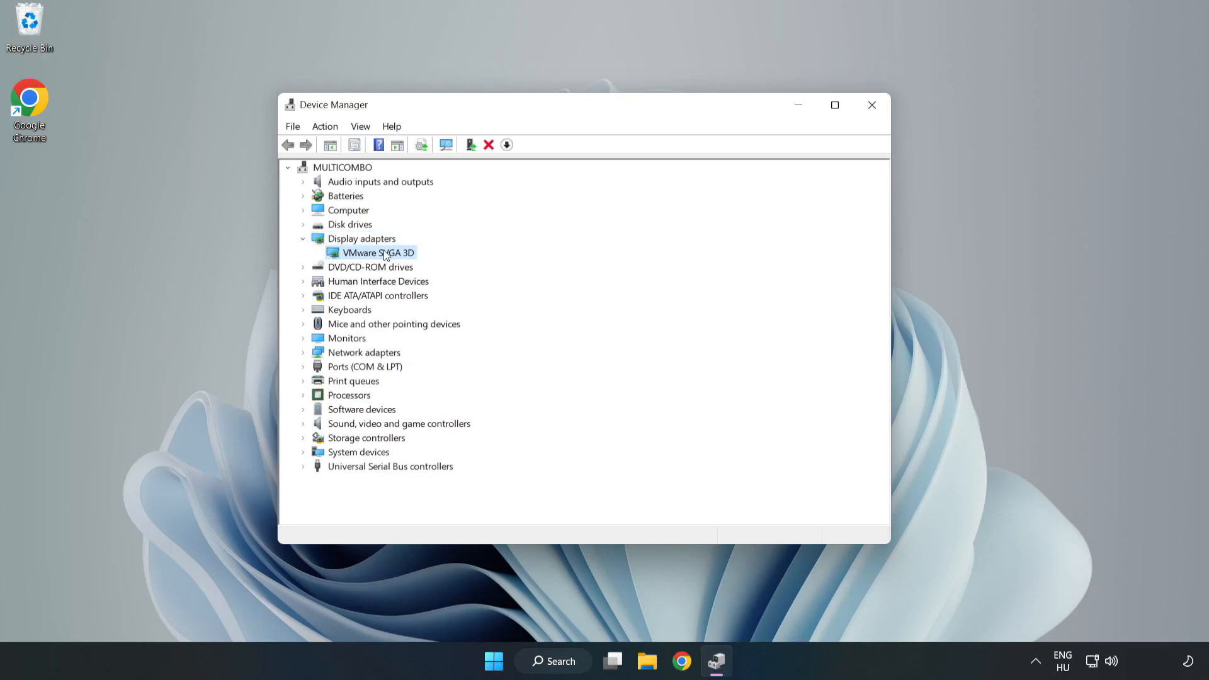
right_click(376, 252)
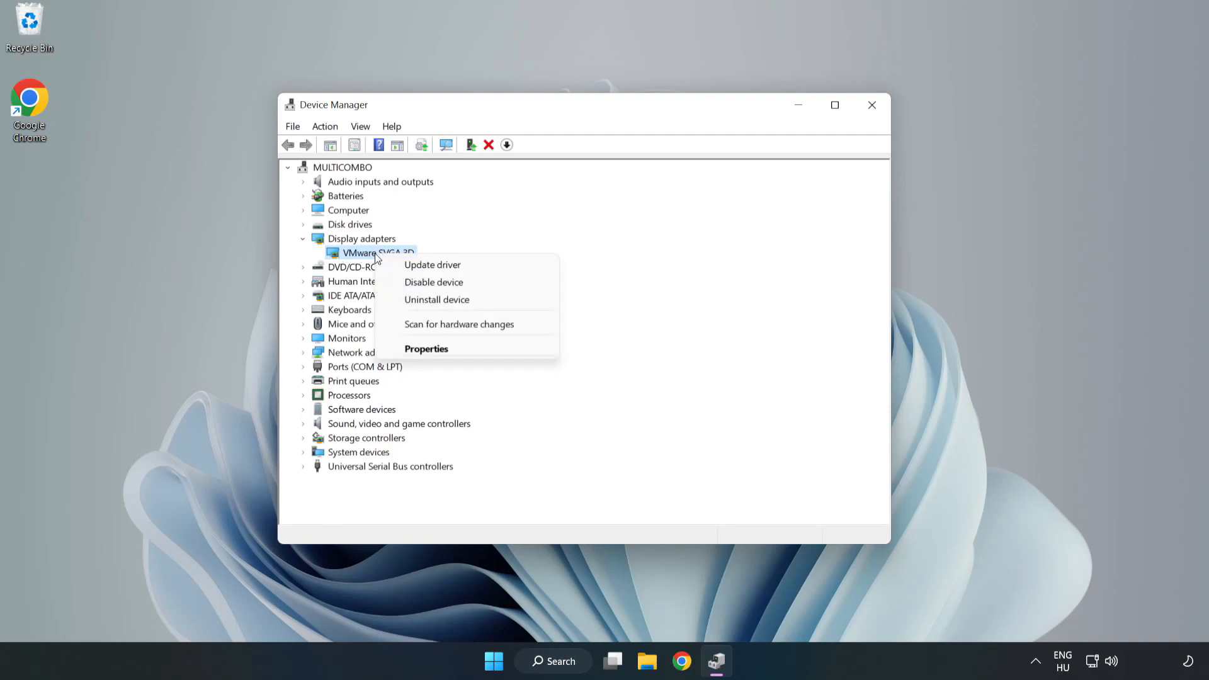
mouse_move(433, 264)
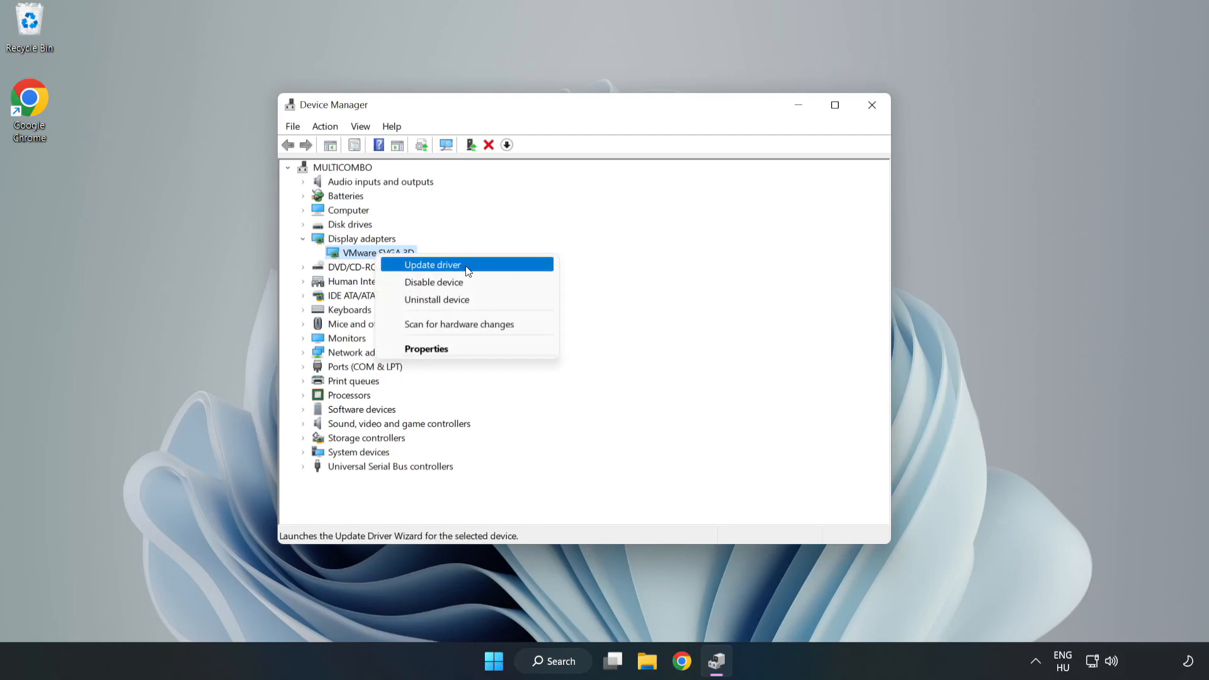
left_click(432, 264)
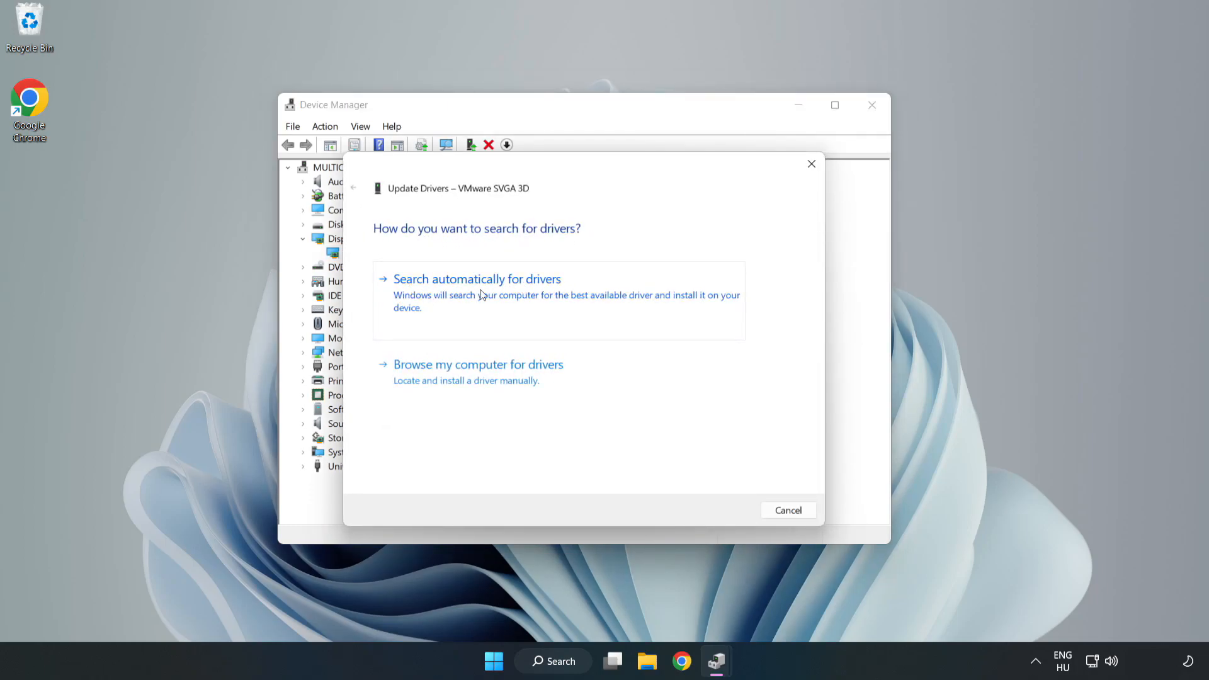
Search automatically for drivers, confirm the best VMware SVGA 3D driver is installed, and close Device Manager
left_click(477, 279)
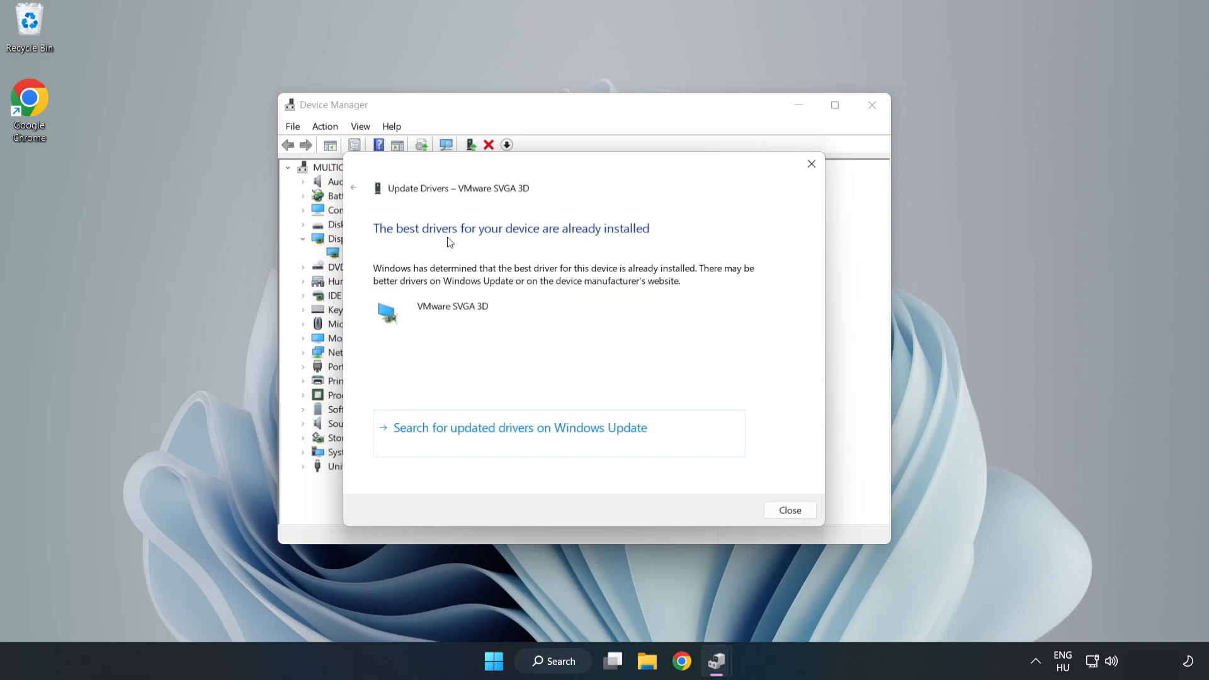
mouse_move(790, 510)
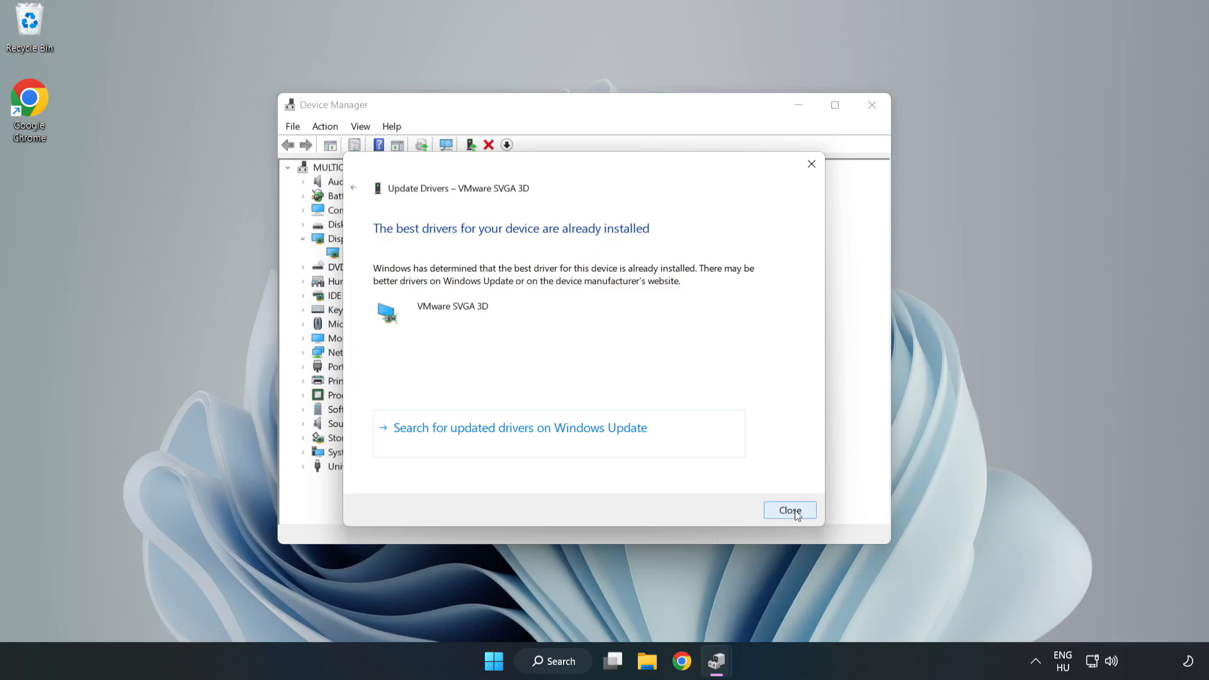
left_click(790, 510)
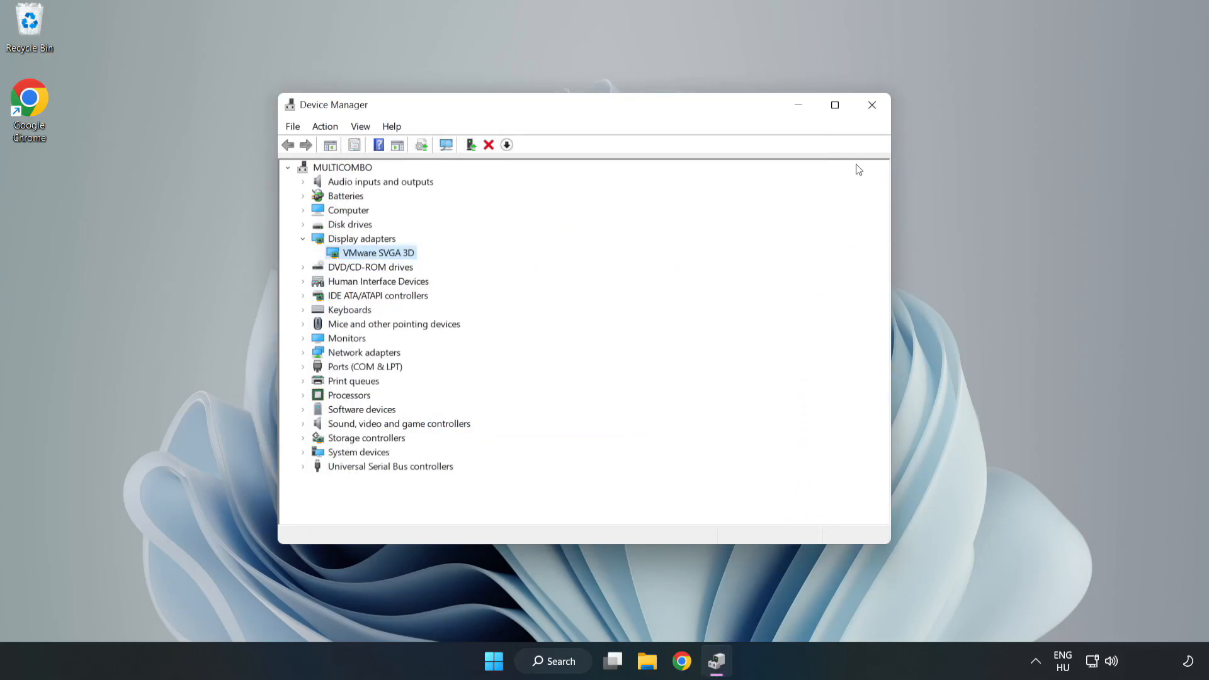
mouse_move(871, 104)
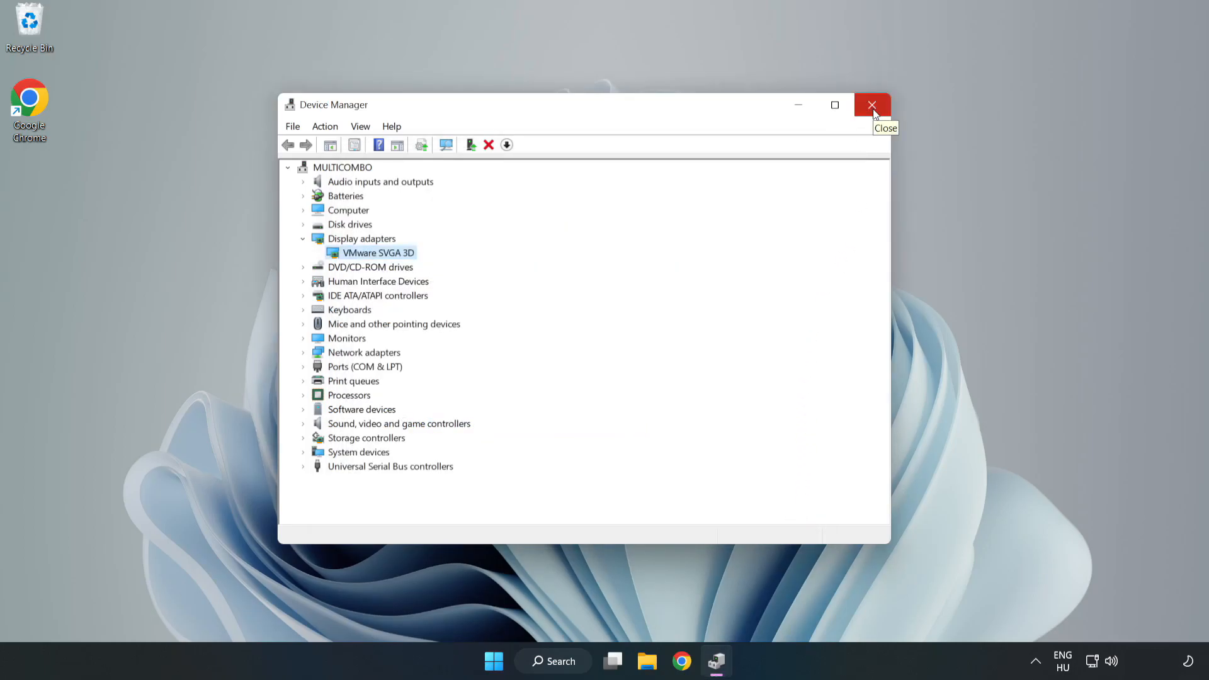
left_click(872, 105)
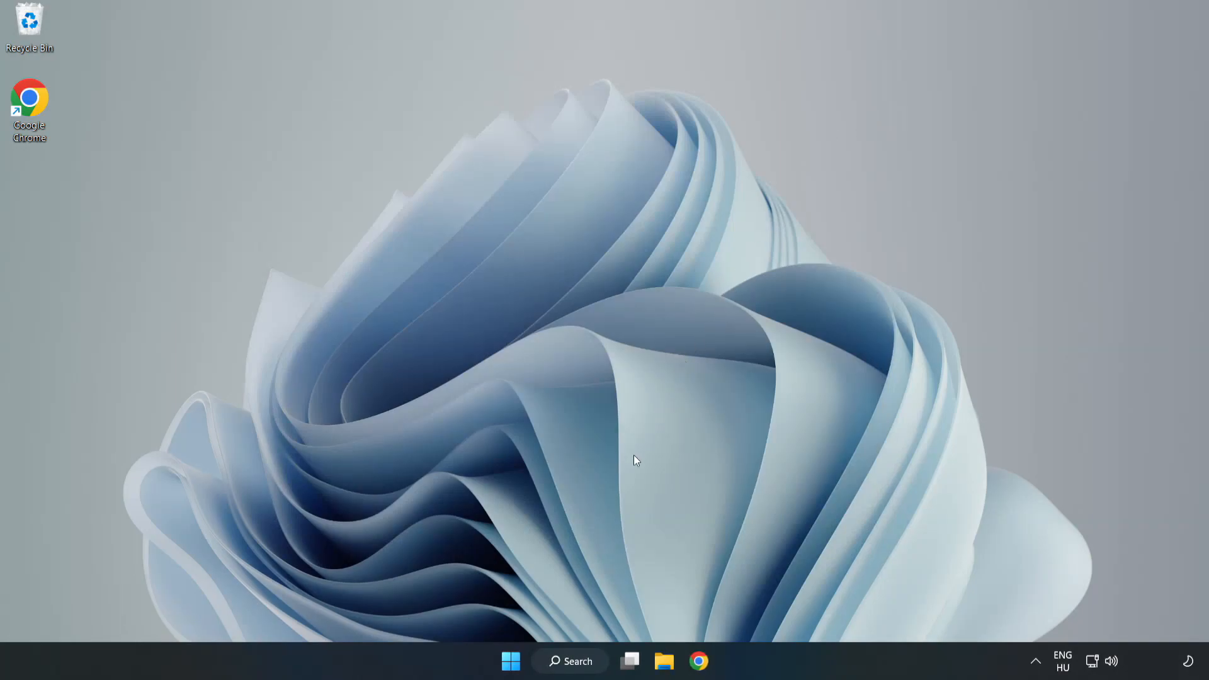
Search 'updates' in Windows Search to open Windows Update settings
left_click(569, 661)
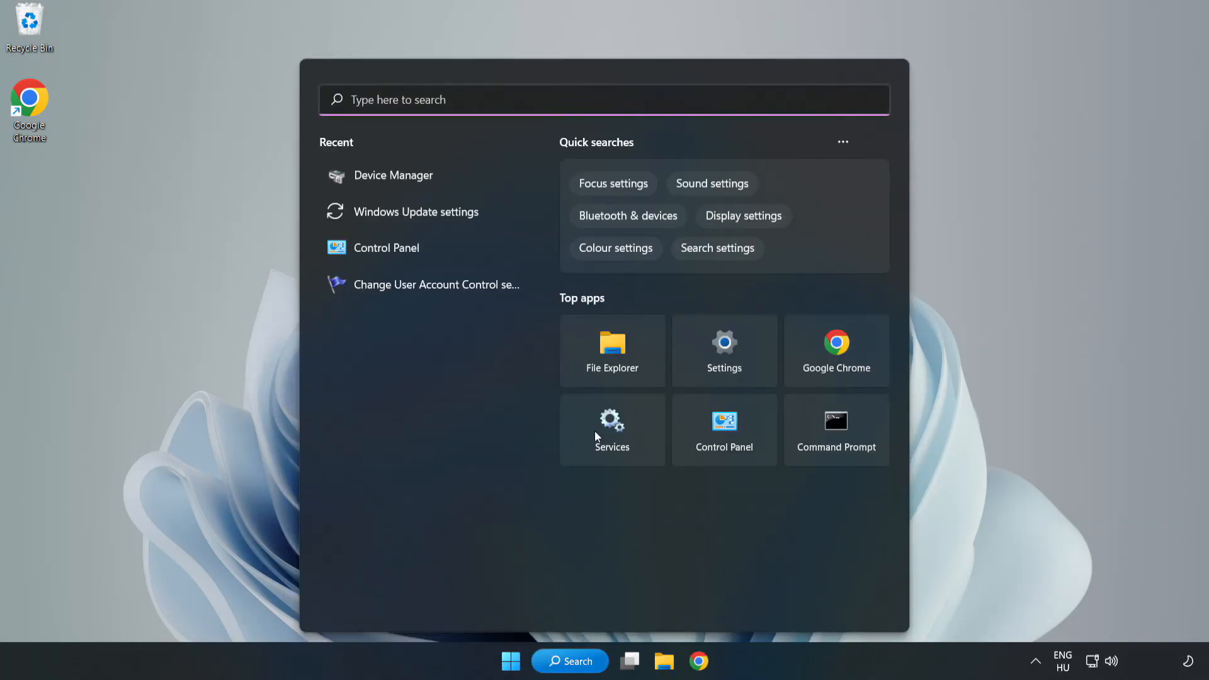
mouse_move(627, 100)
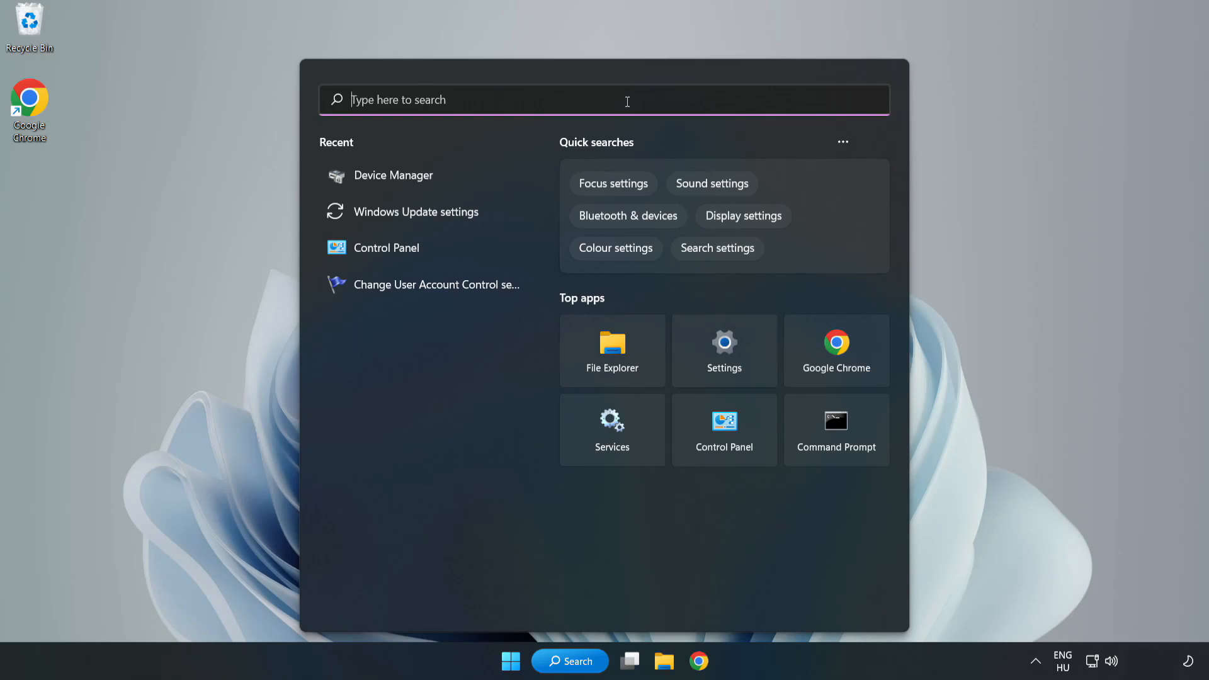
type("update")
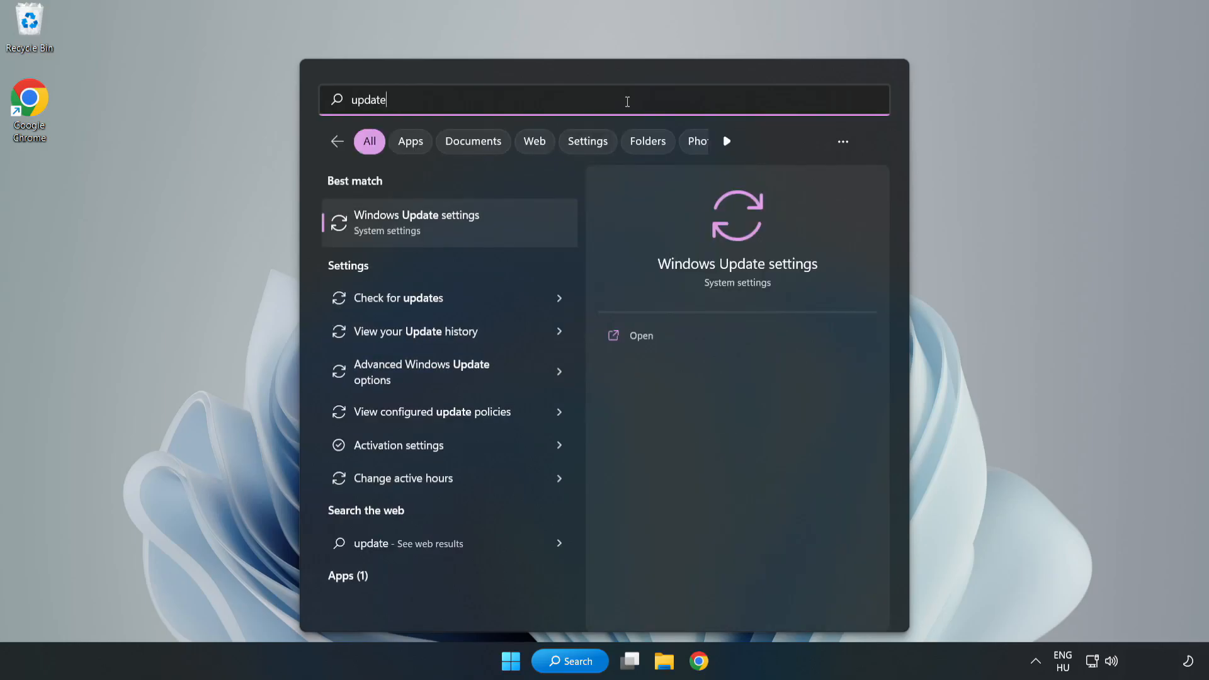
type("s")
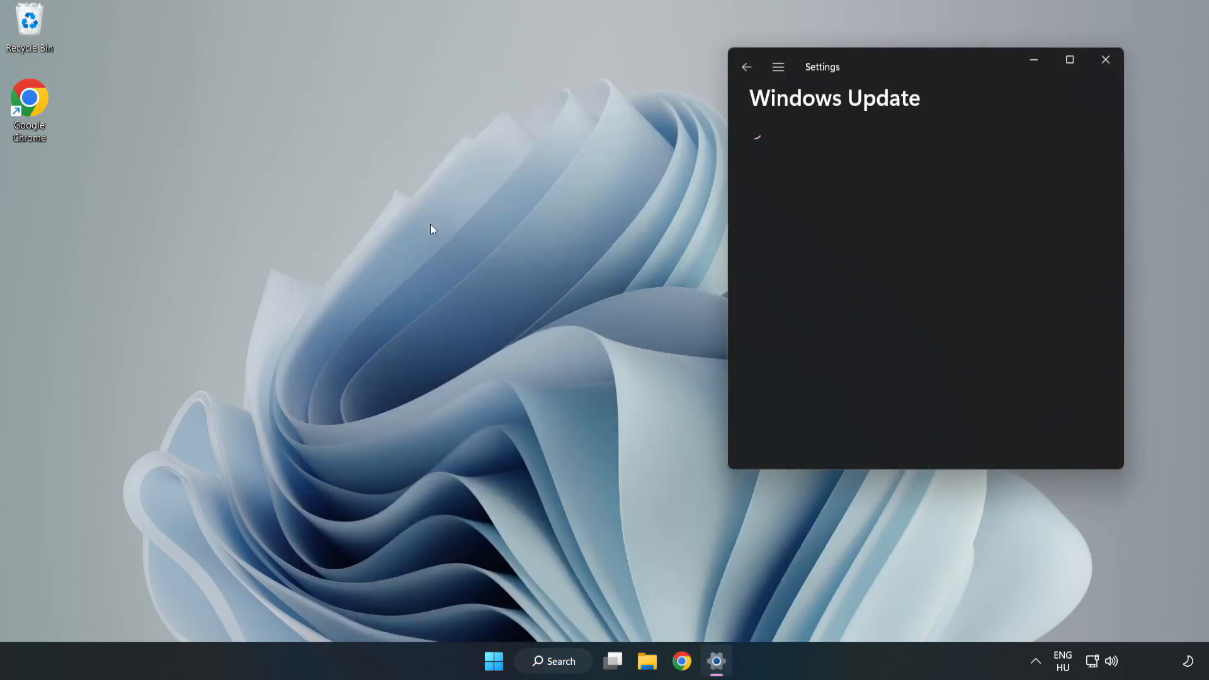
Check for updates in a maximised Settings window, confirm Windows is up to date, and close it
left_click(1069, 60)
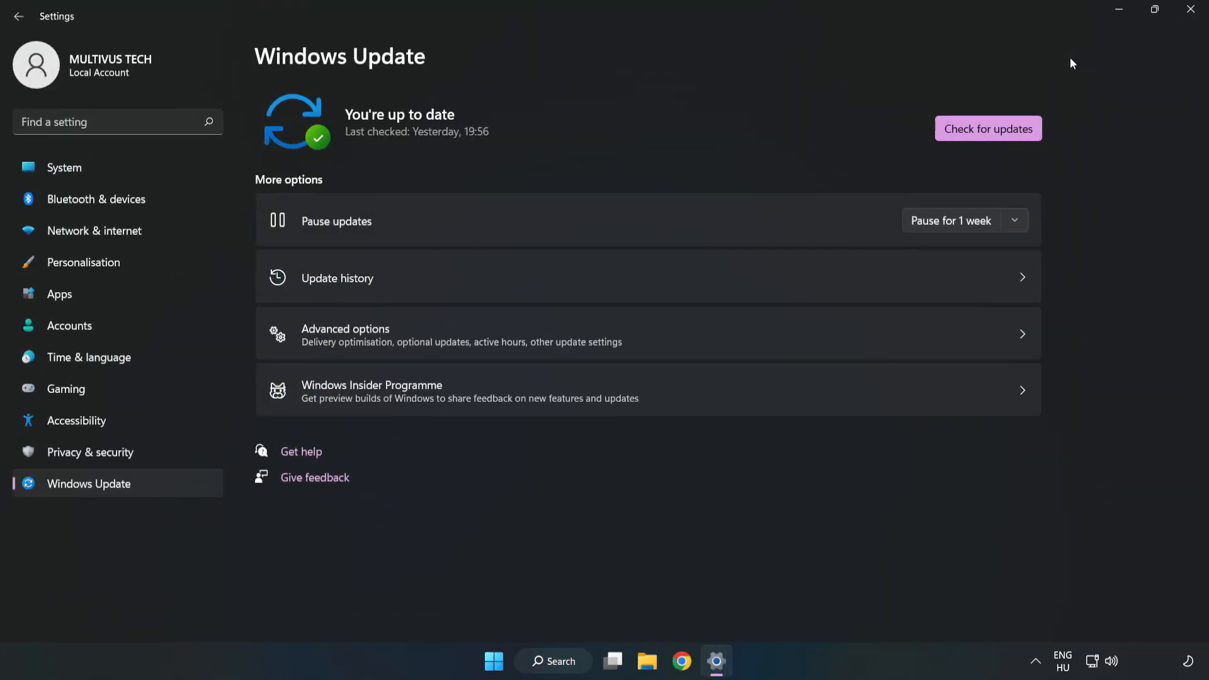
mouse_move(531, 134)
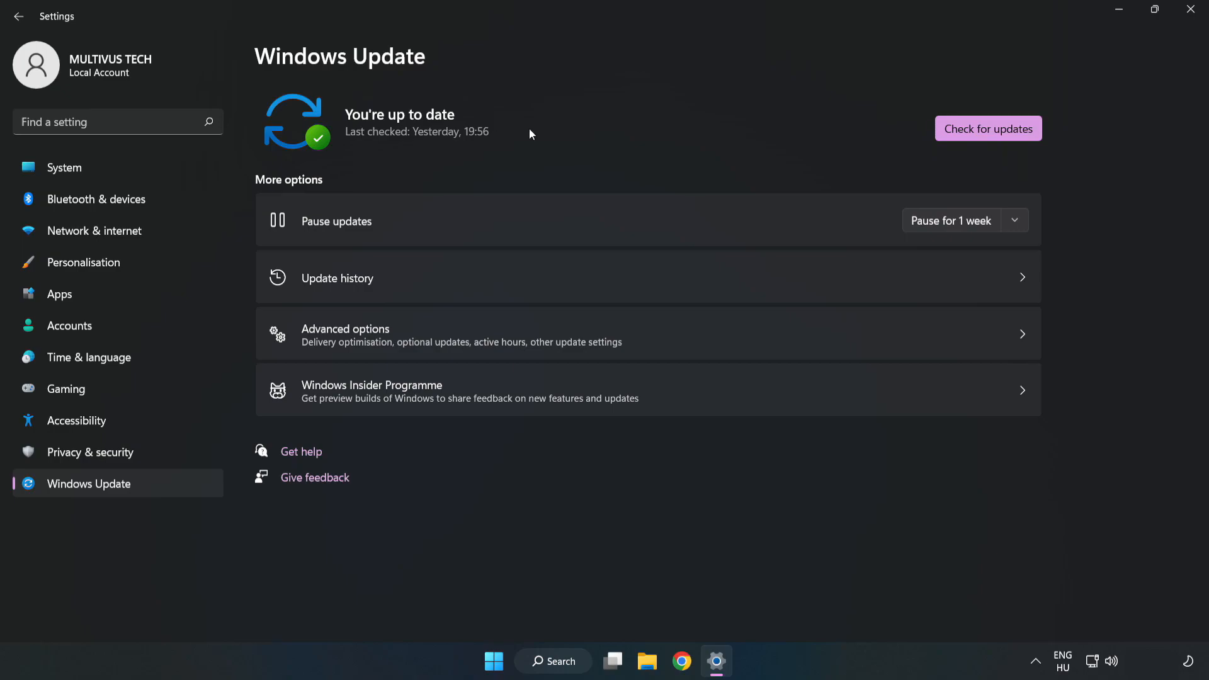
left_click(988, 129)
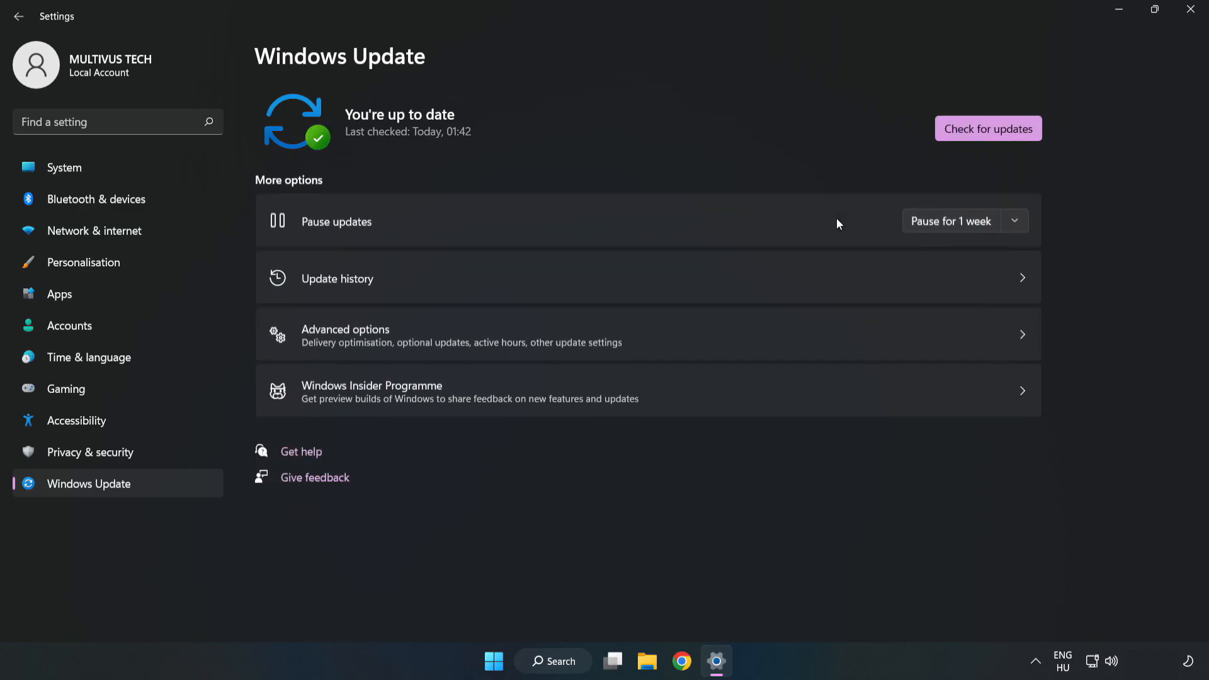
mouse_move(555, 174)
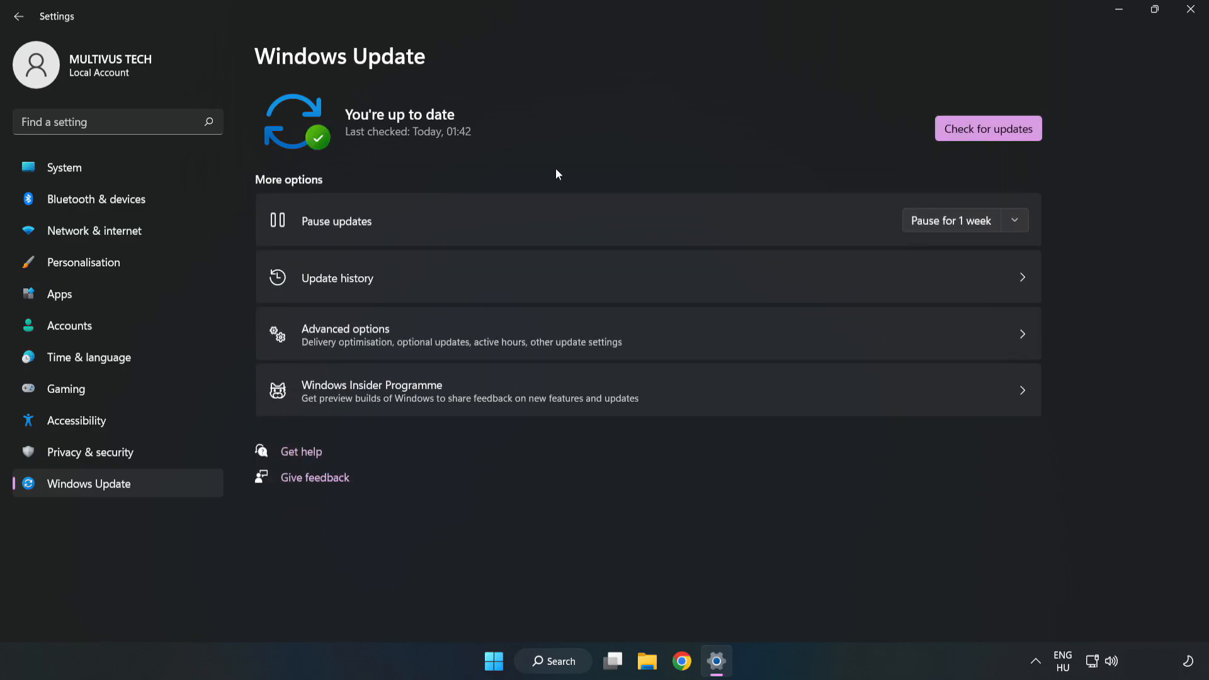
left_click(1190, 9)
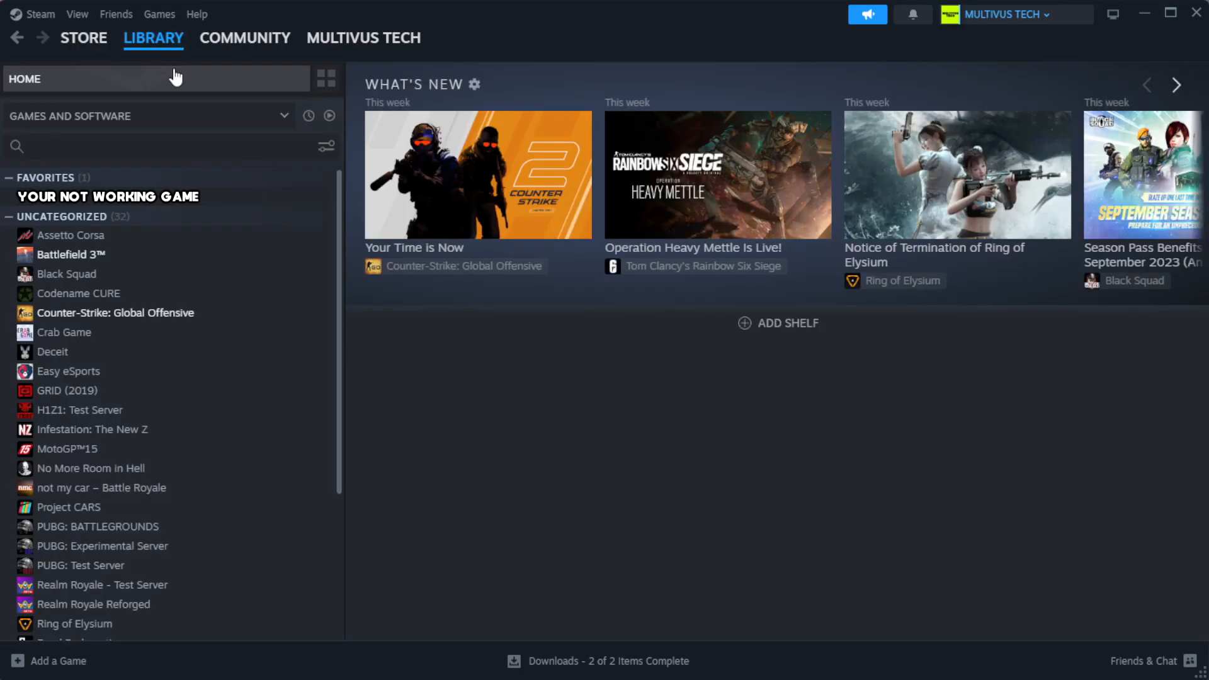
mouse_move(289, 214)
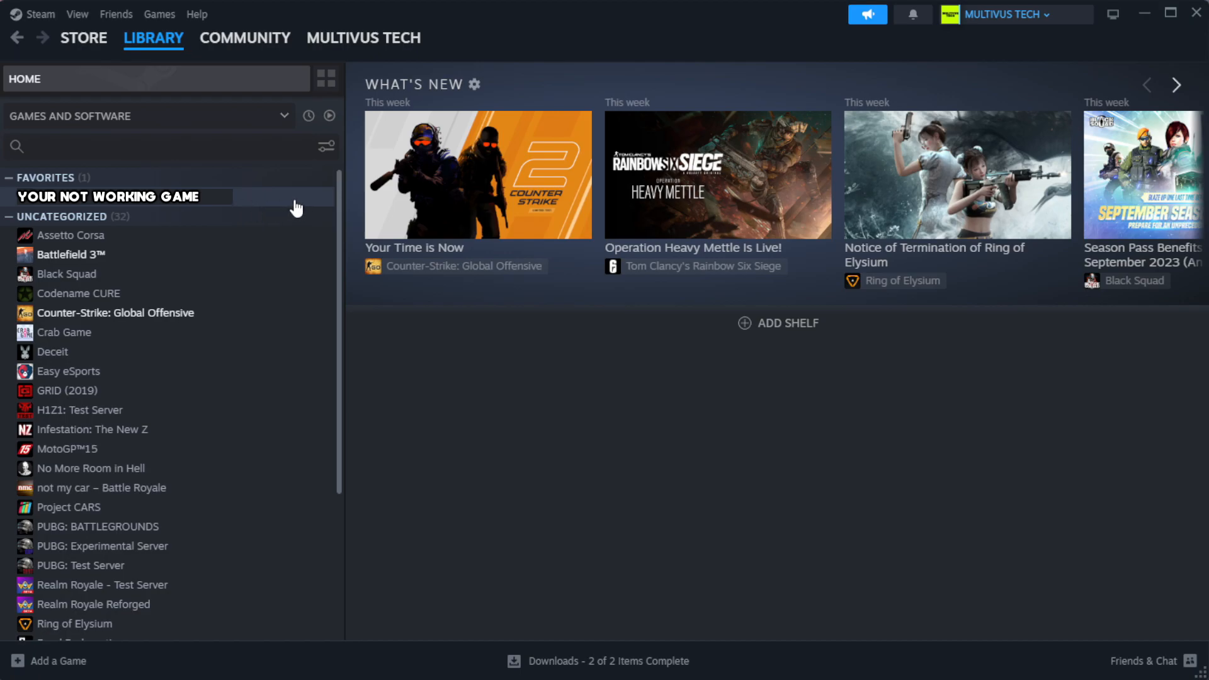
Open Properties for YOUR NOT WORKING GAME from the Steam Library
right_click(108, 197)
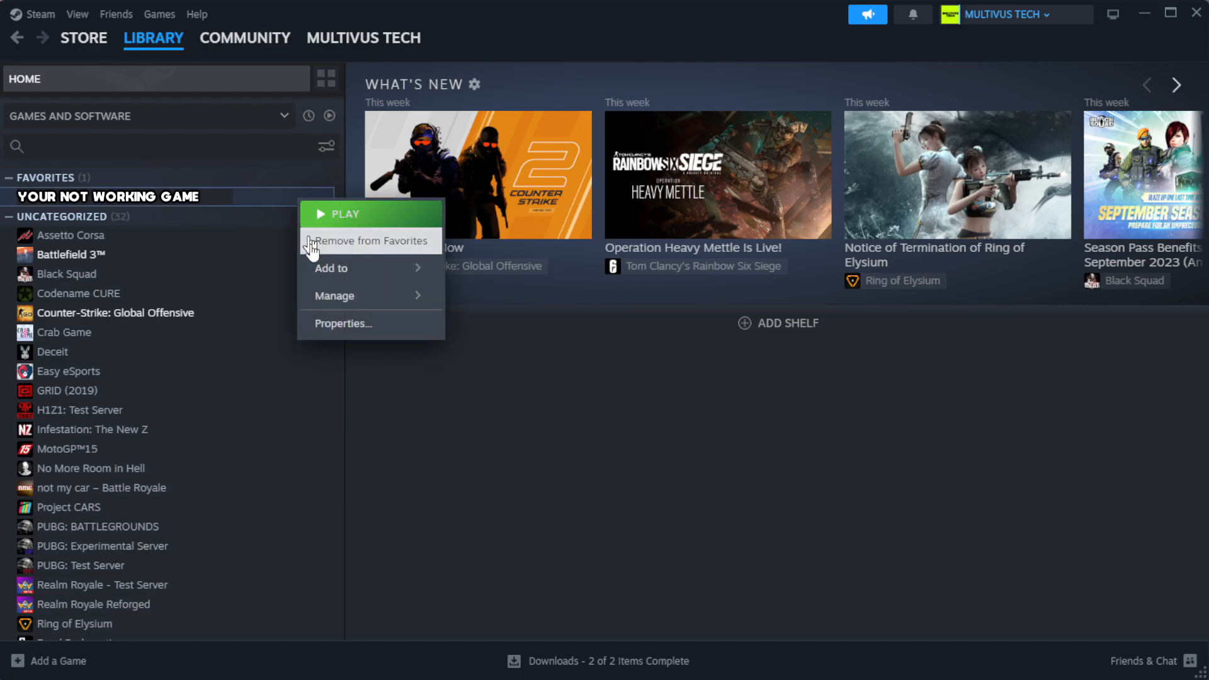
left_click(343, 323)
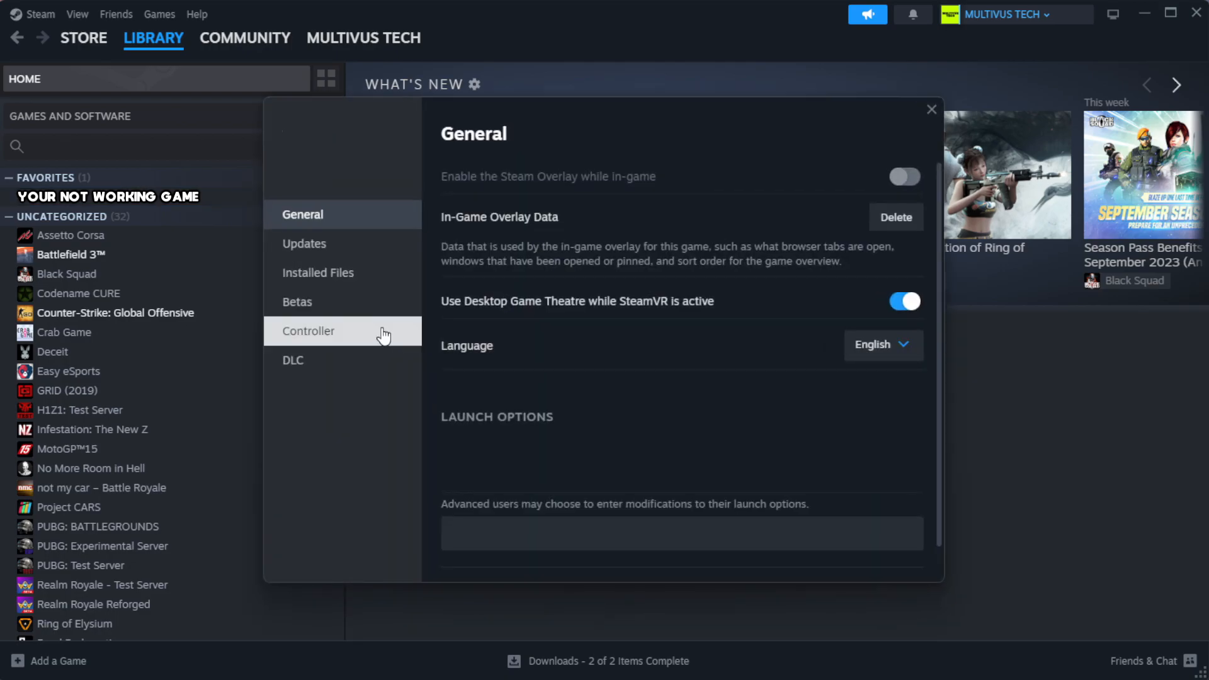
mouse_move(338, 272)
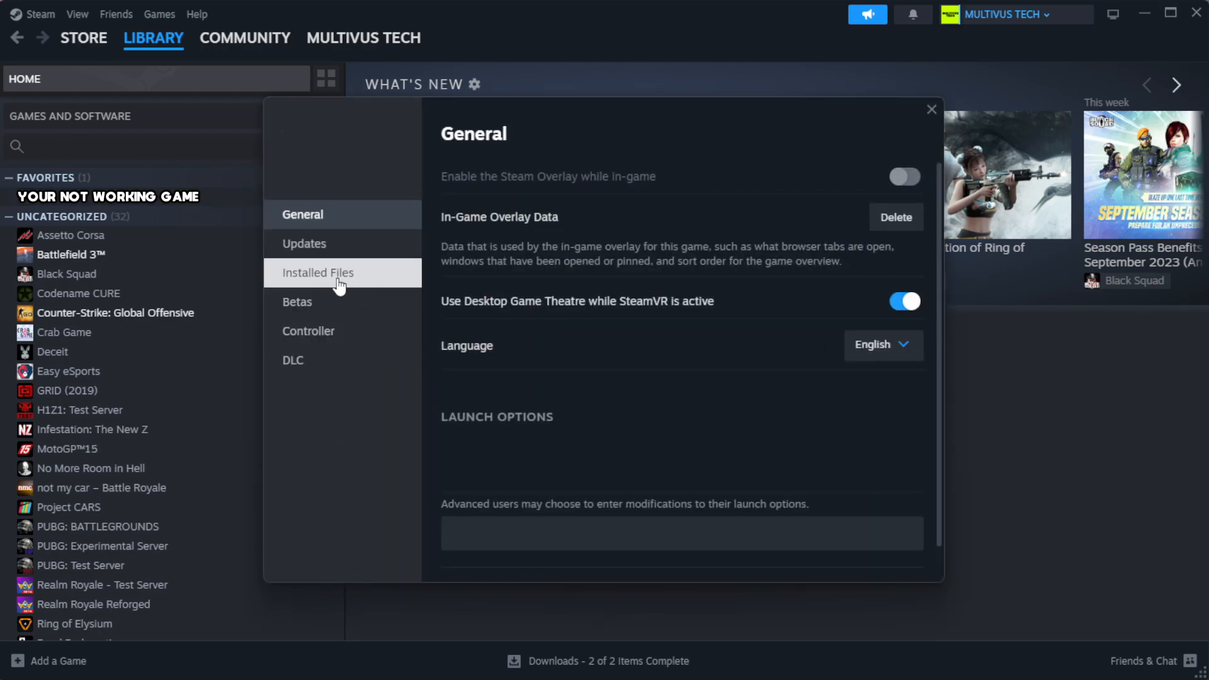
mouse_move(395, 284)
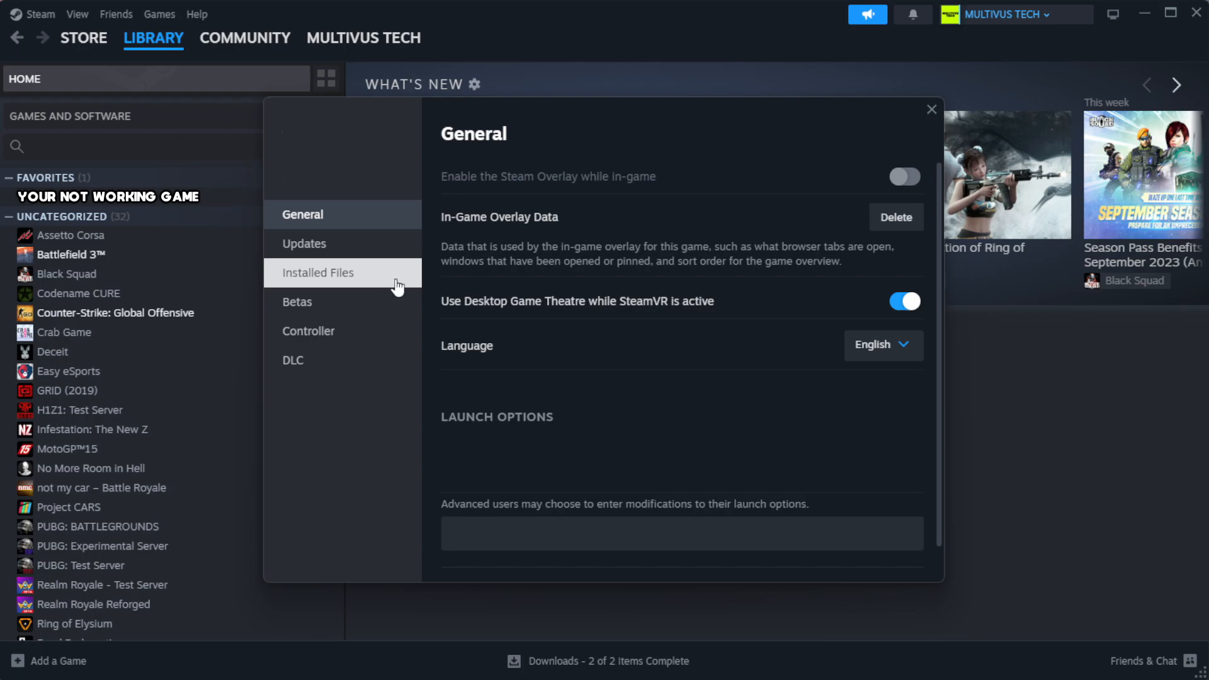
Verify integrity of the game's installed files in Steam, then browse to its install folder
left_click(317, 272)
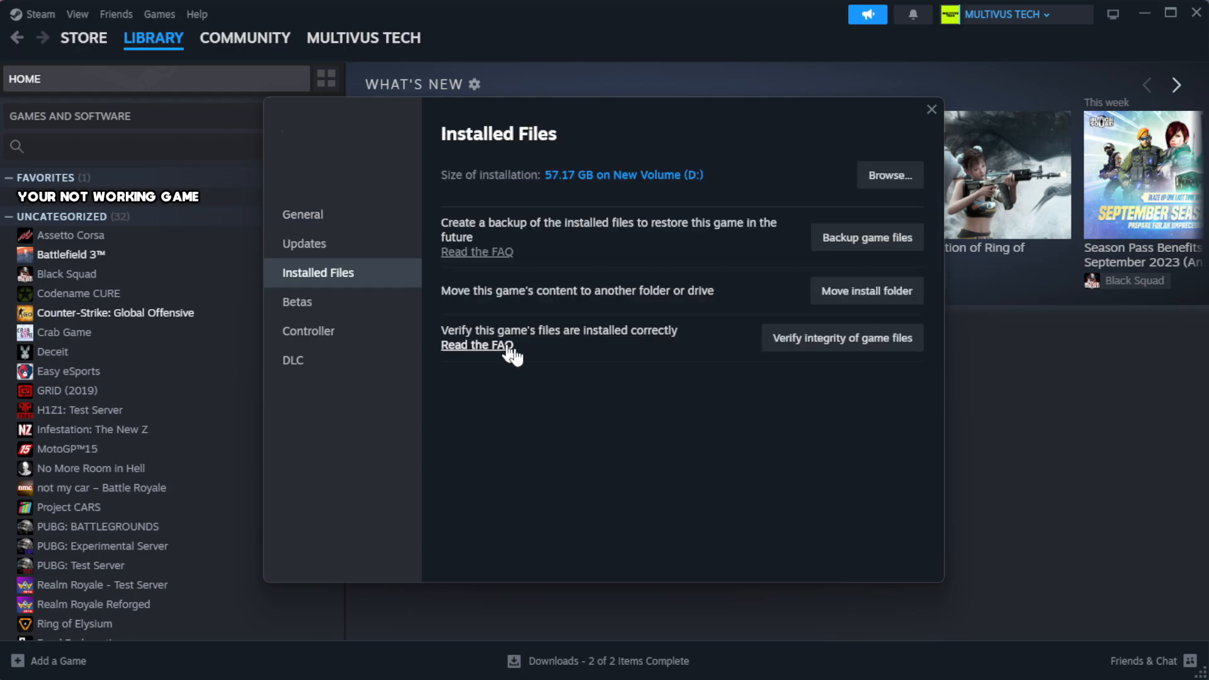
mouse_move(892, 375)
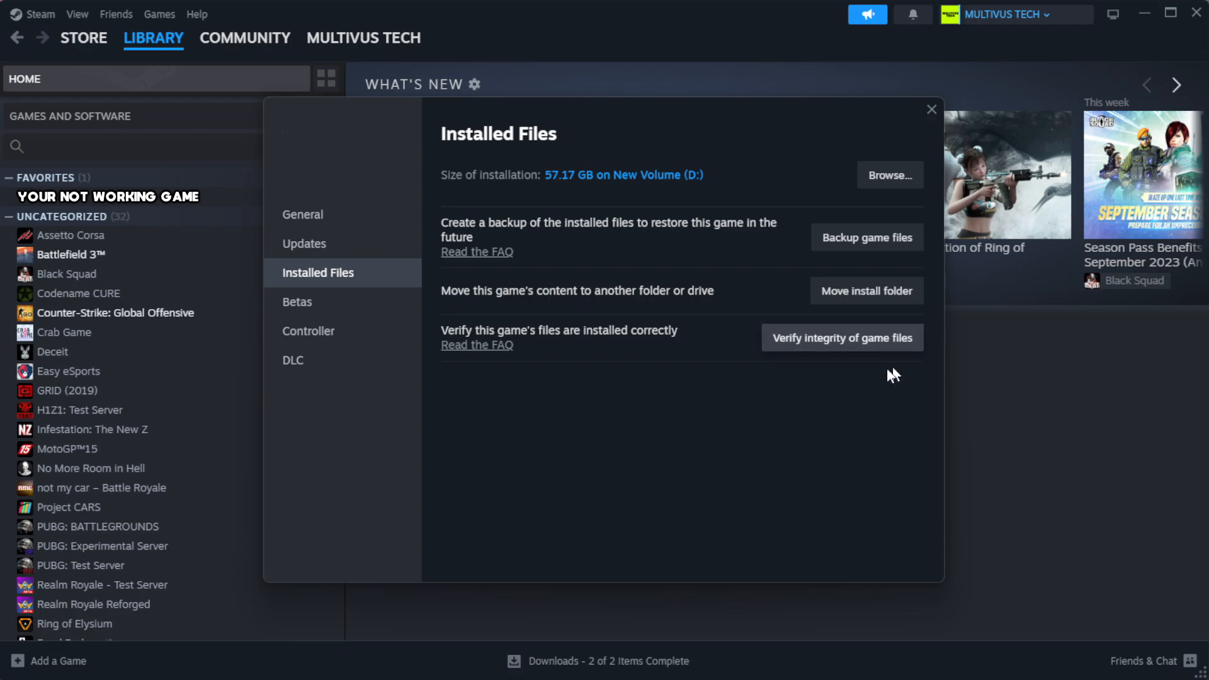
mouse_move(848, 352)
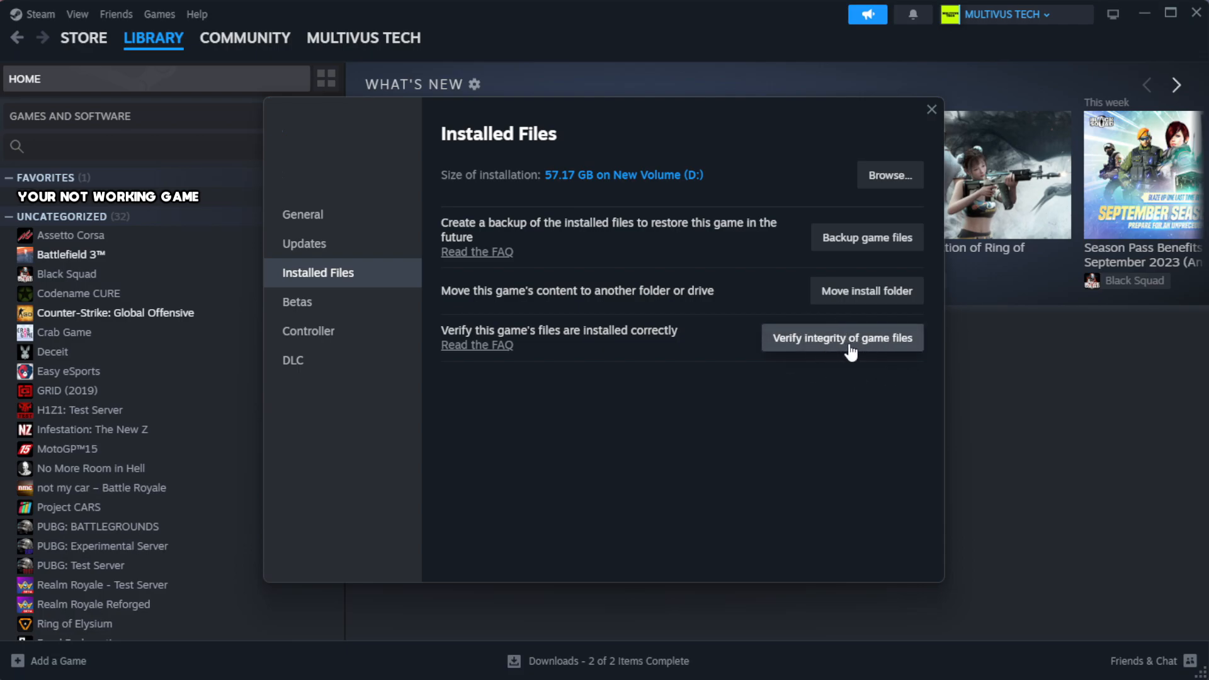
left_click(842, 338)
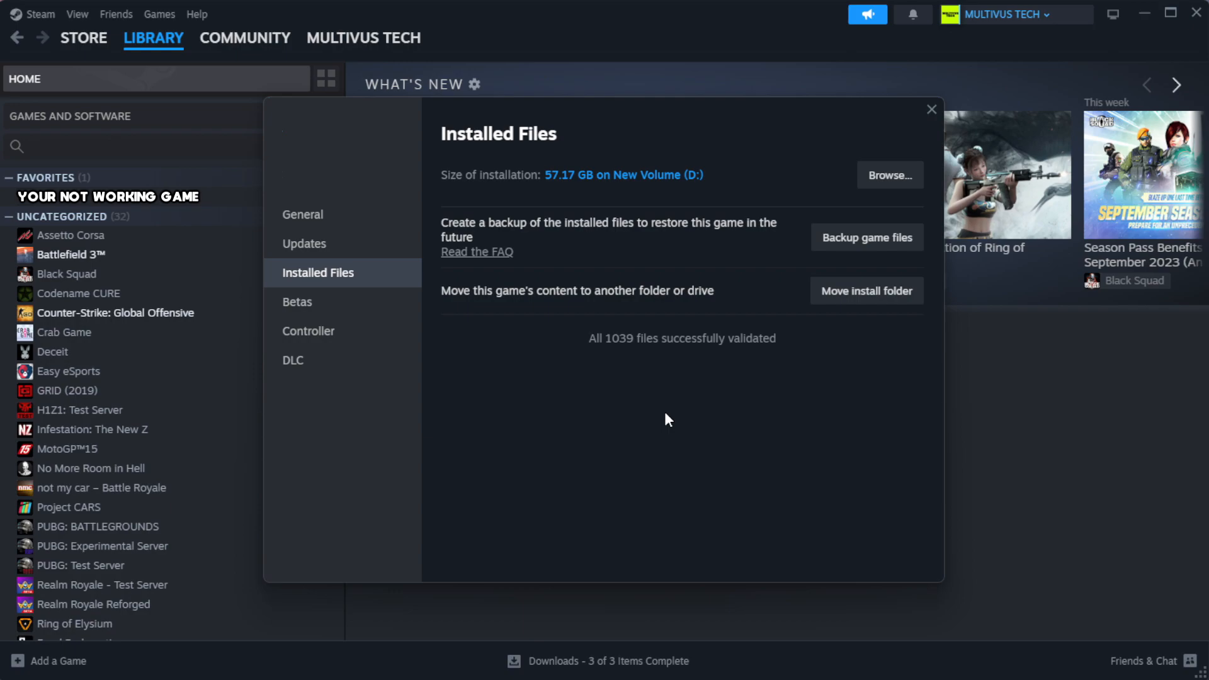
mouse_move(688, 374)
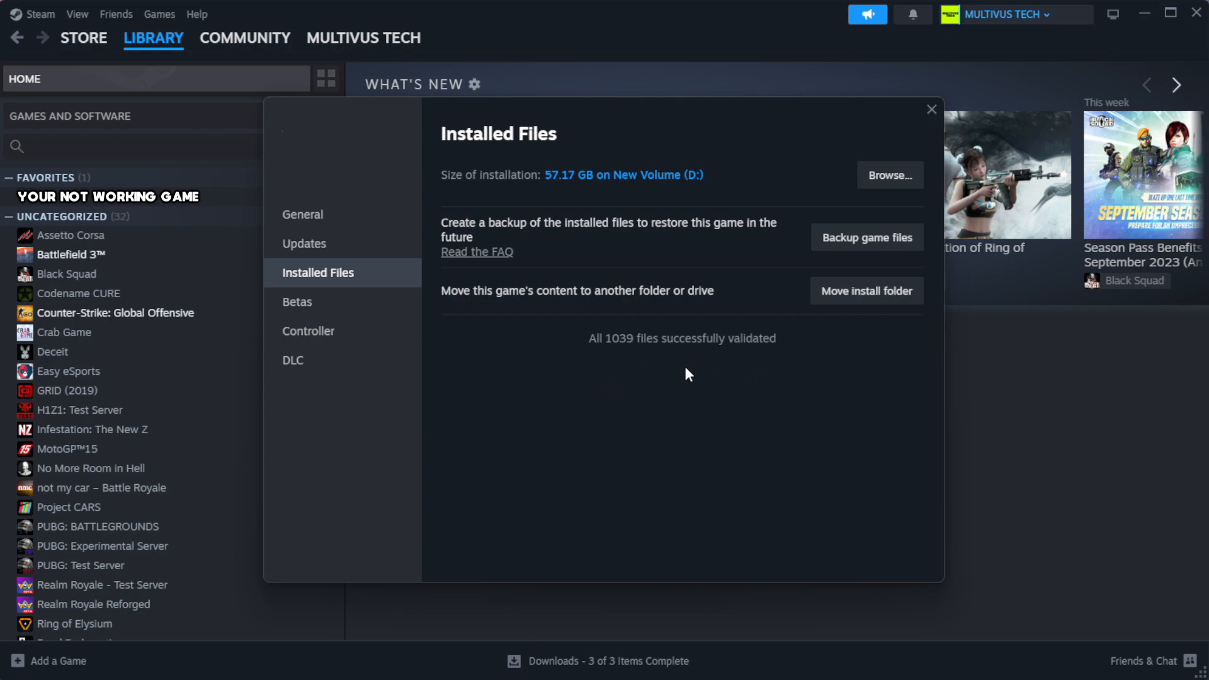
mouse_move(888, 175)
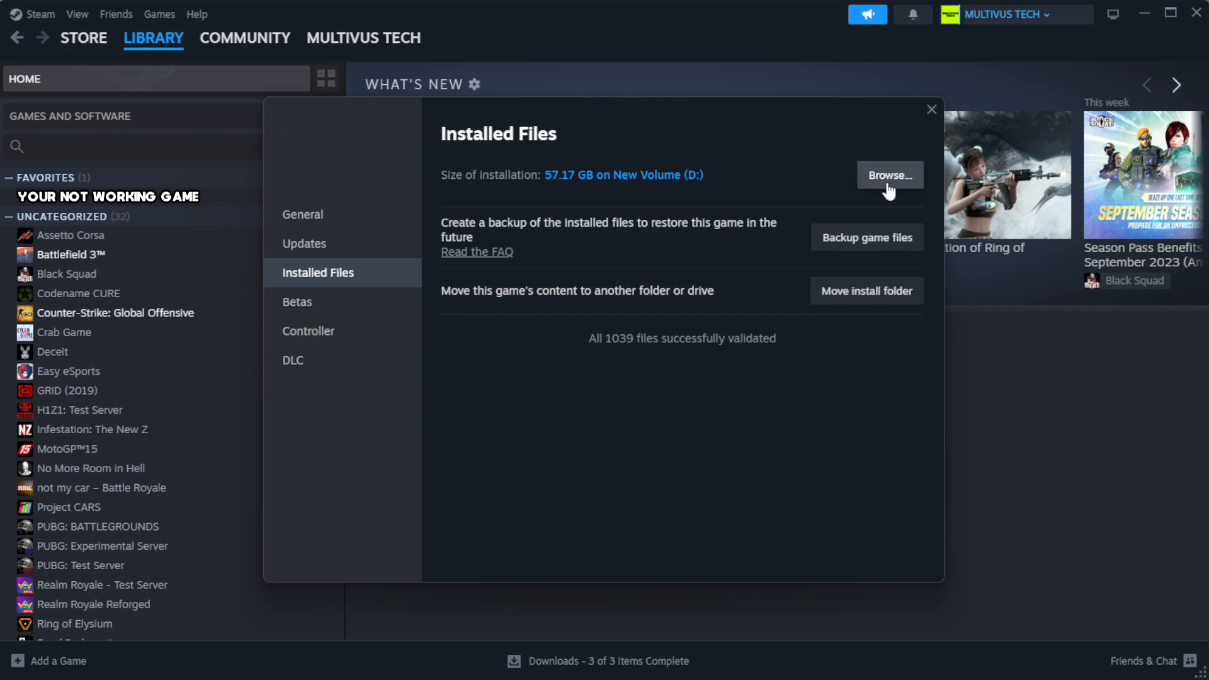
left_click(888, 174)
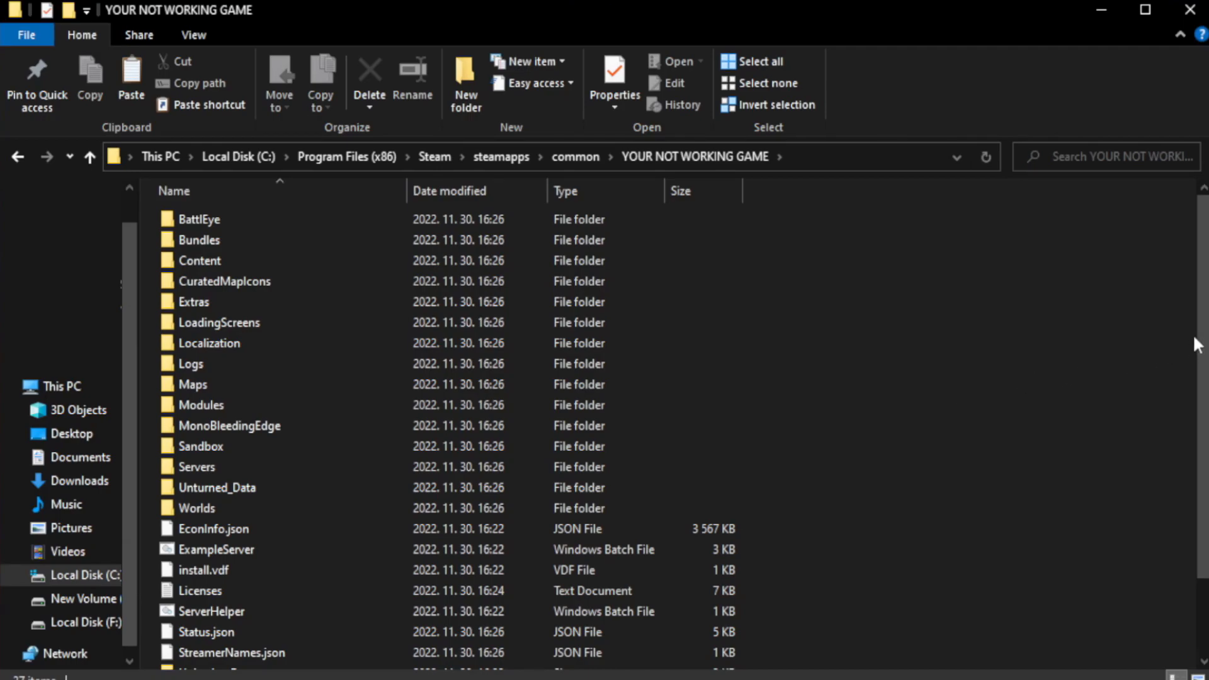
Open Properties of the YOUR NOT WORKING GAME shortcut in its install folder
scroll("down", 3)
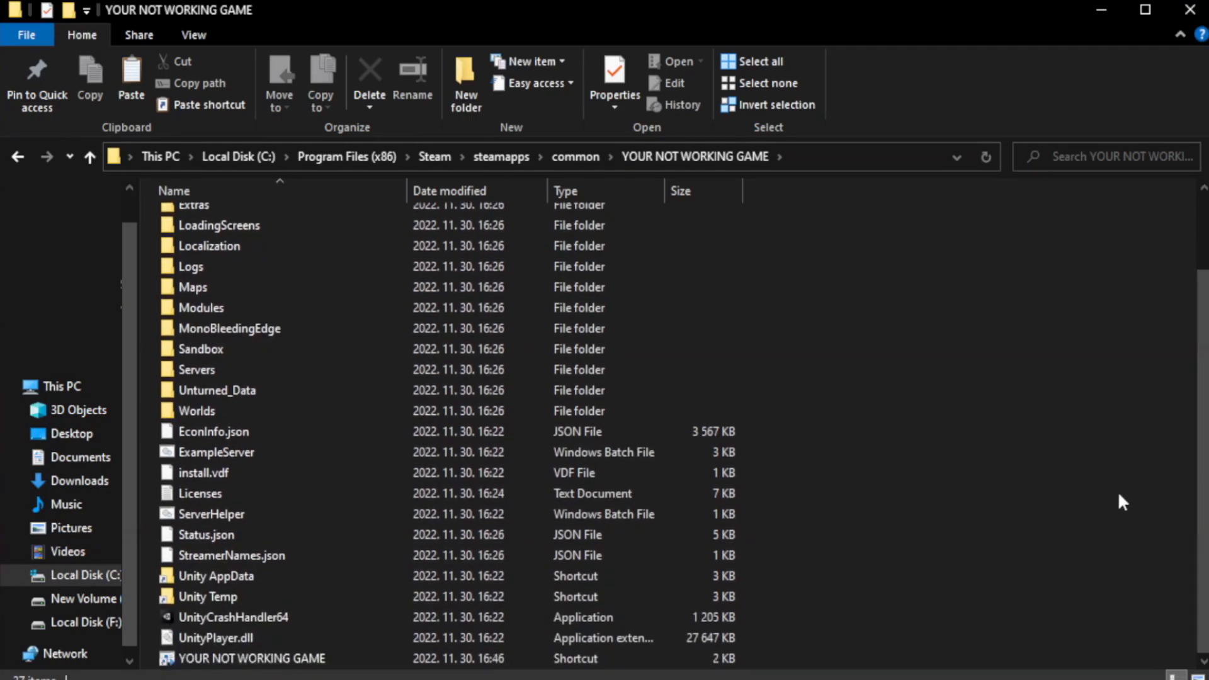
left_click(250, 659)
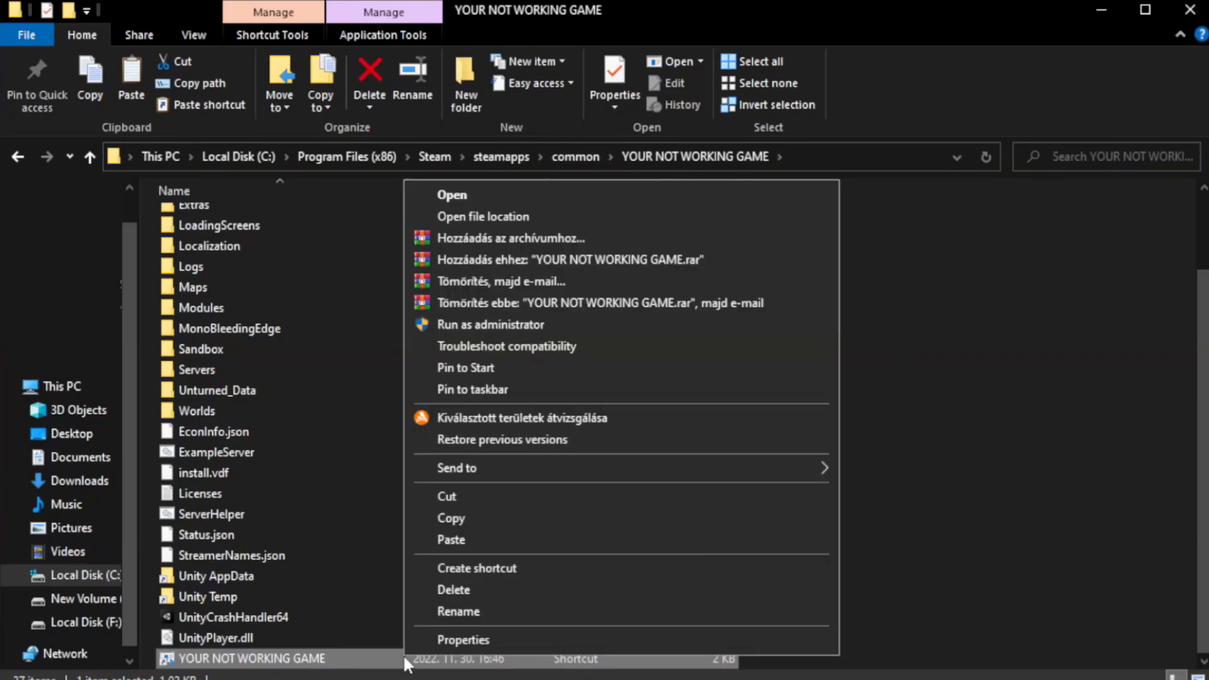
mouse_move(618, 644)
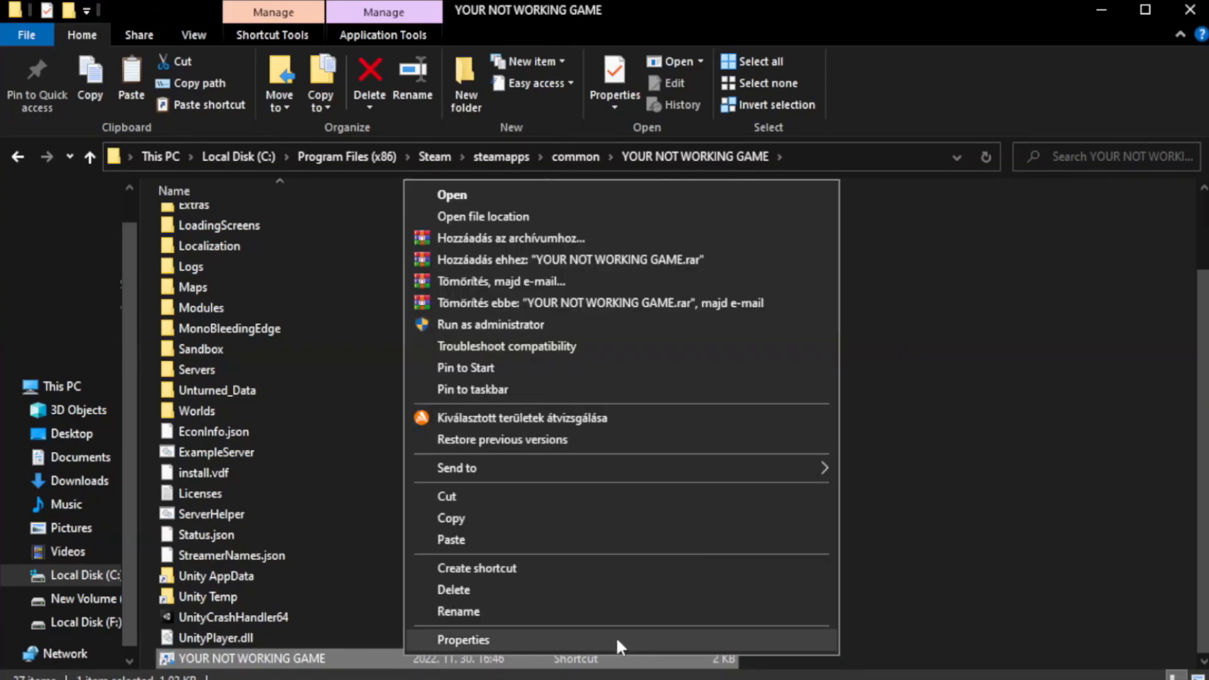
left_click(463, 640)
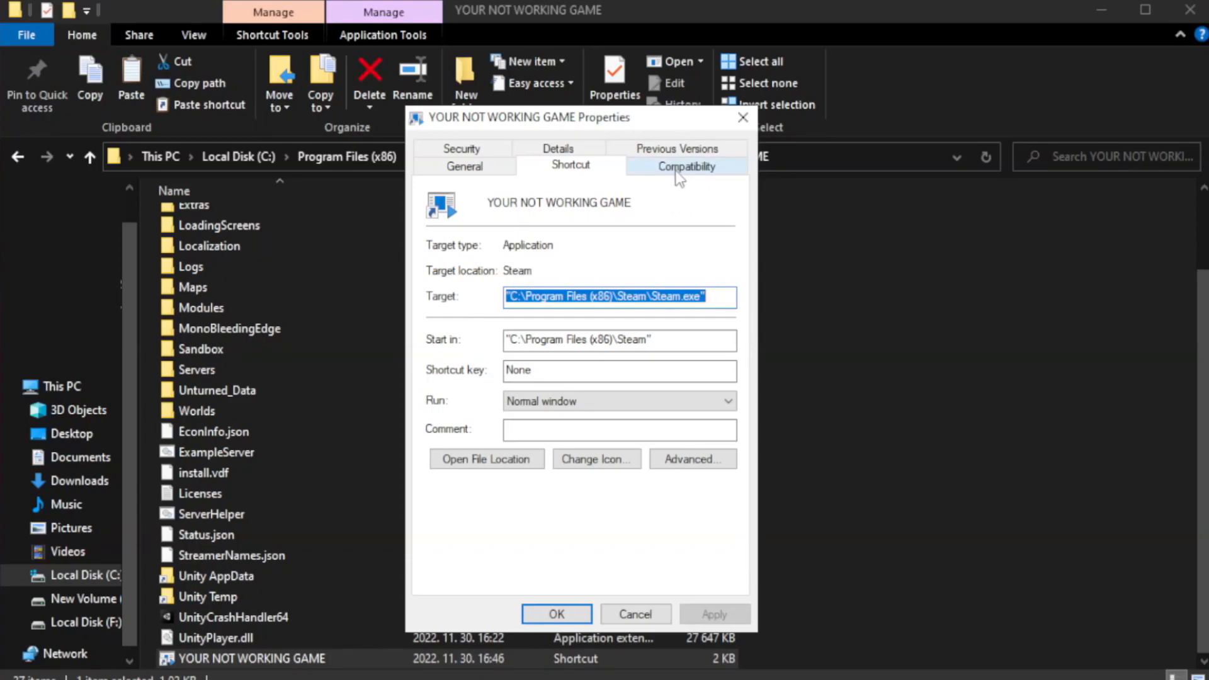
Set Compatibility to Windows 8 mode, disable fullscreen optimizations, run as administrator, and save with OK
left_click(685, 165)
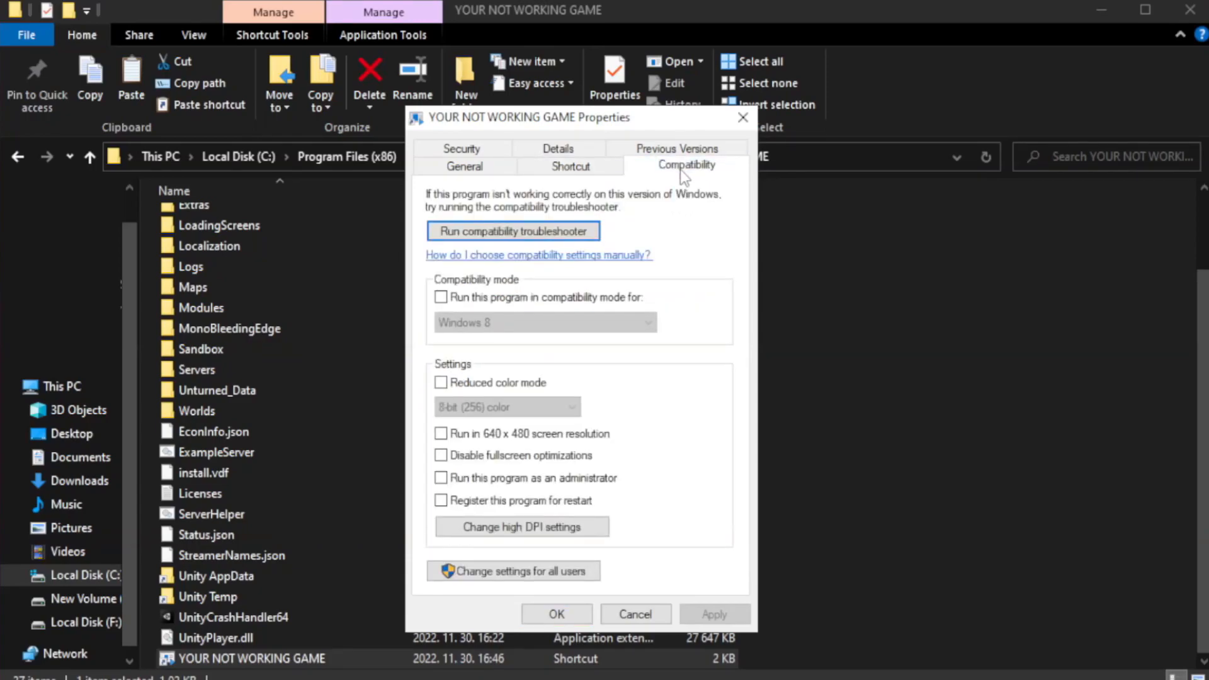
mouse_move(441, 298)
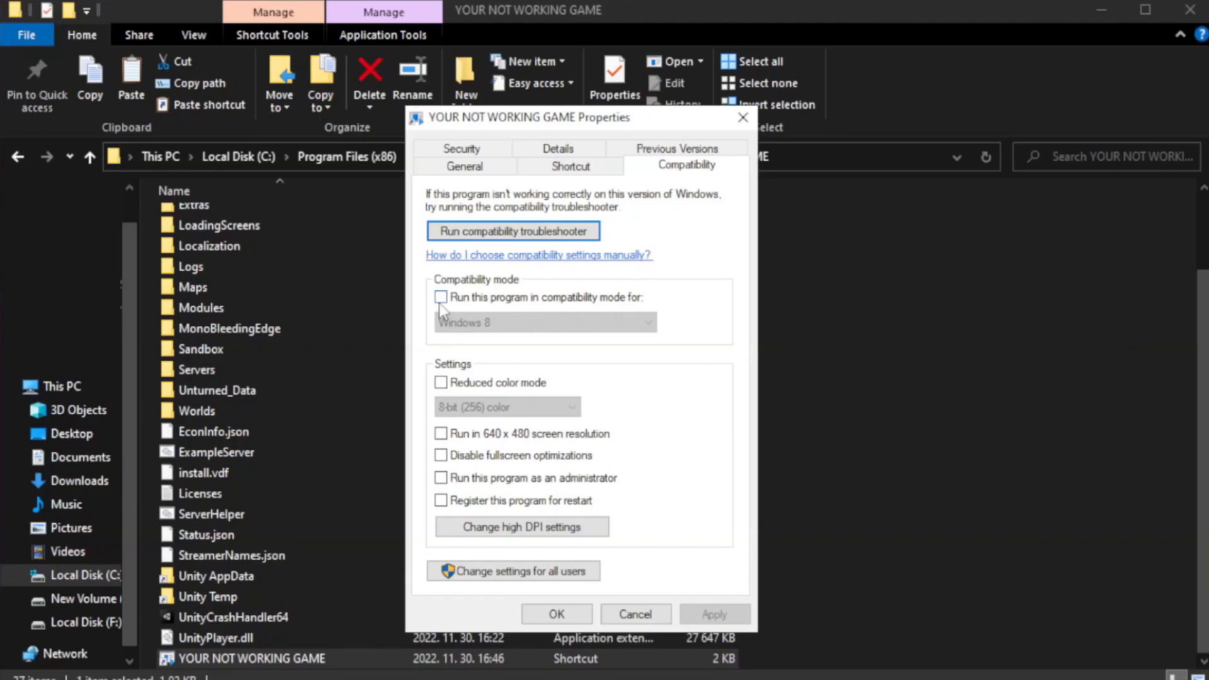
mouse_move(480, 303)
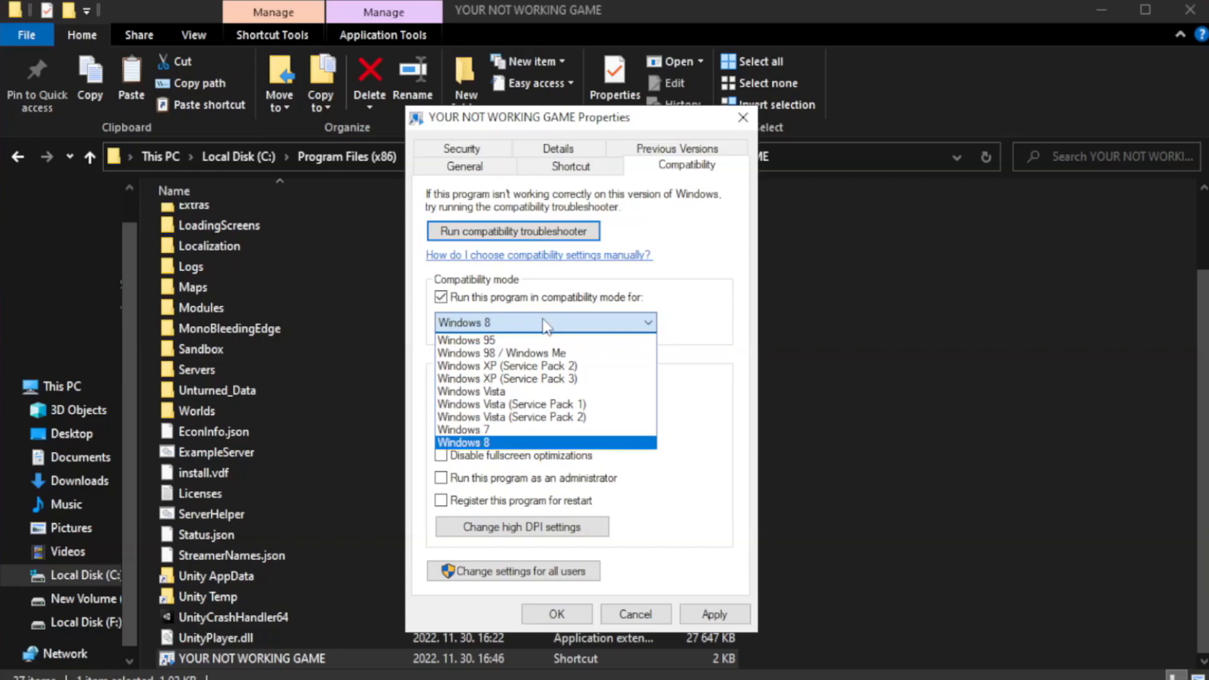
mouse_move(509, 446)
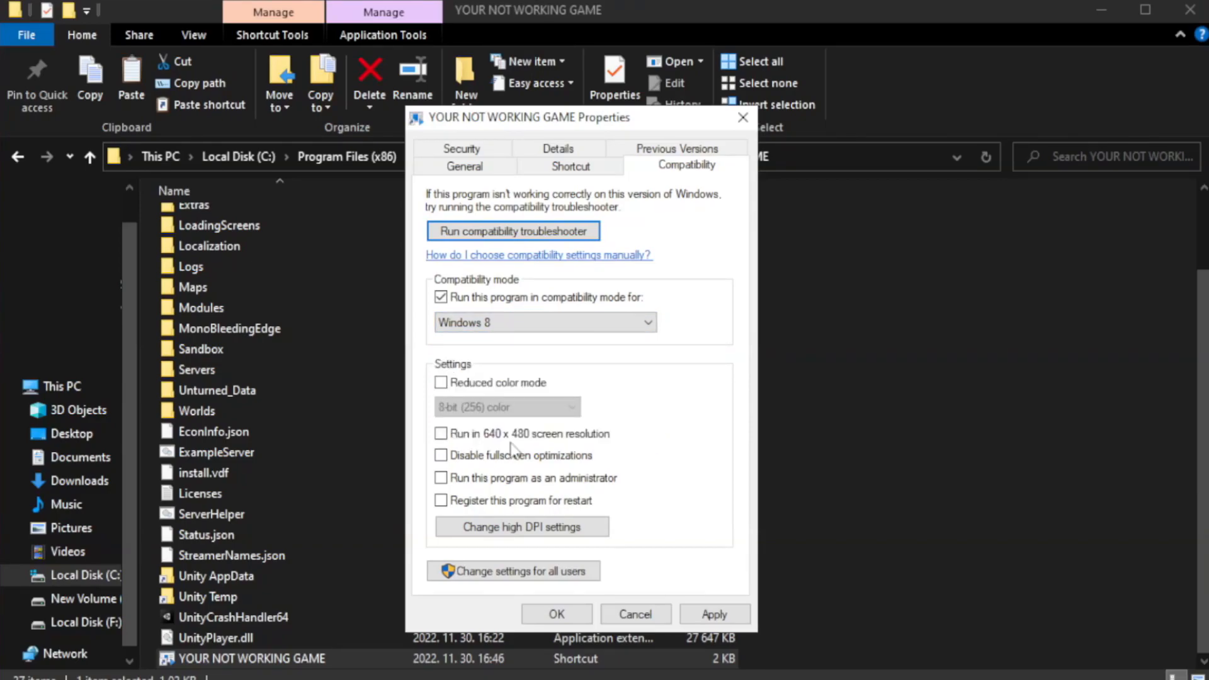
mouse_move(462, 470)
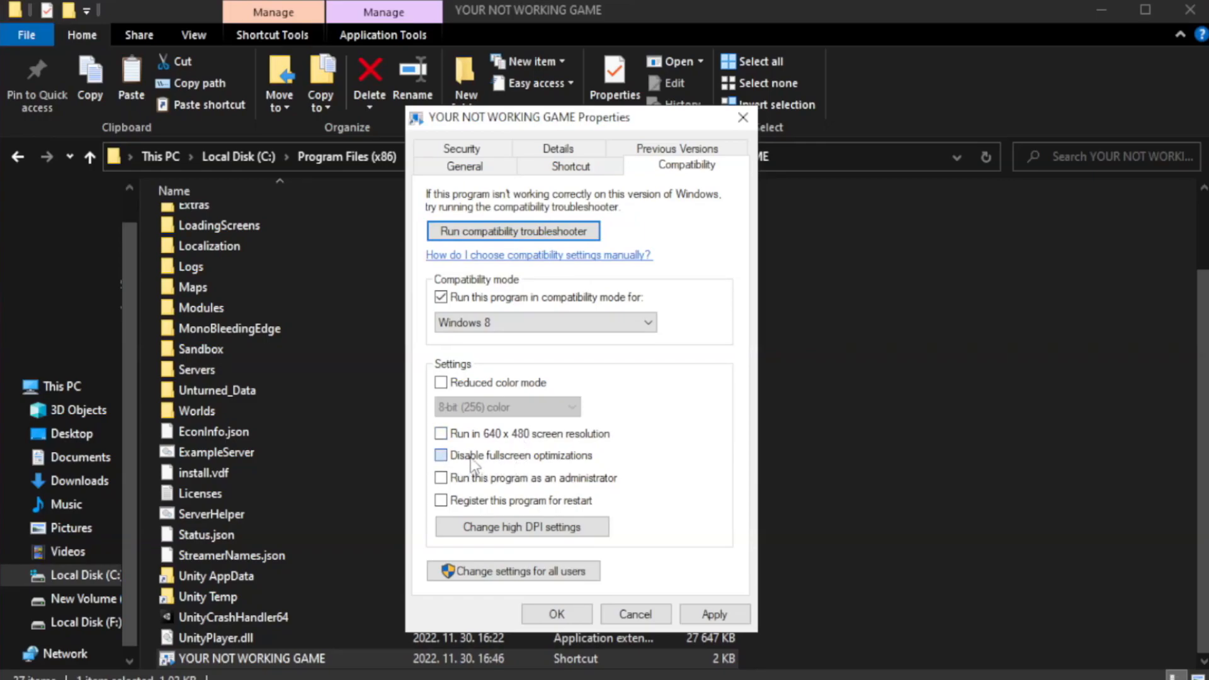
left_click(441, 455)
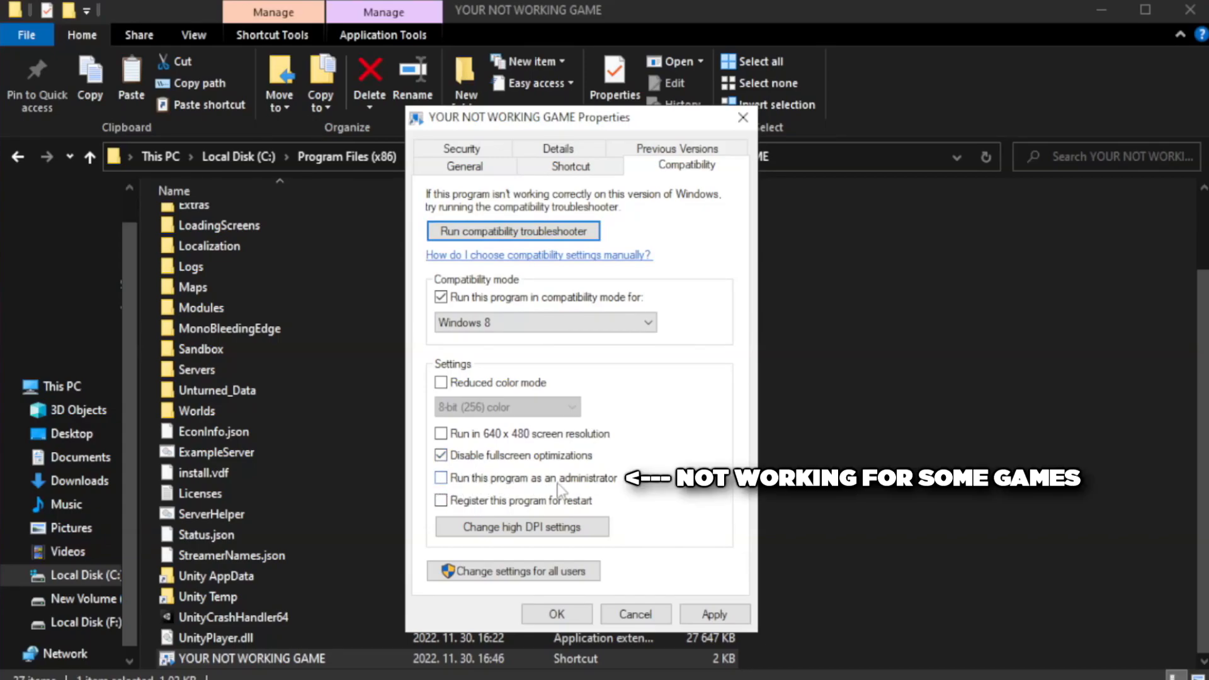
mouse_move(476, 488)
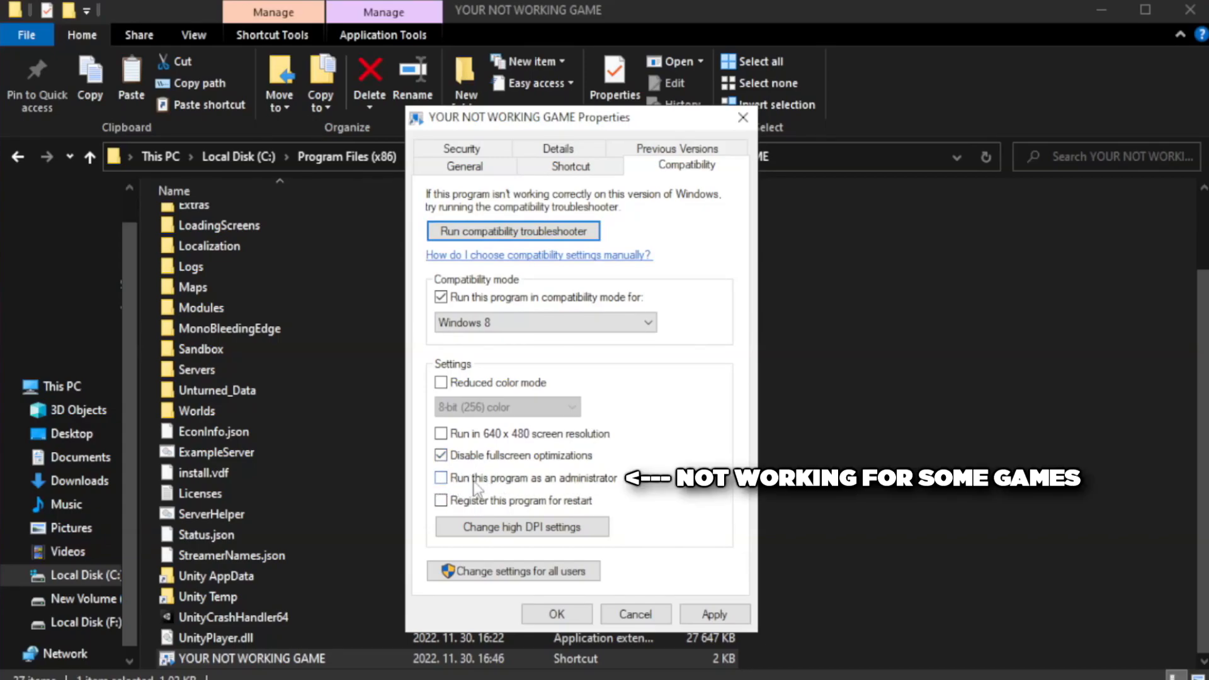
left_click(441, 478)
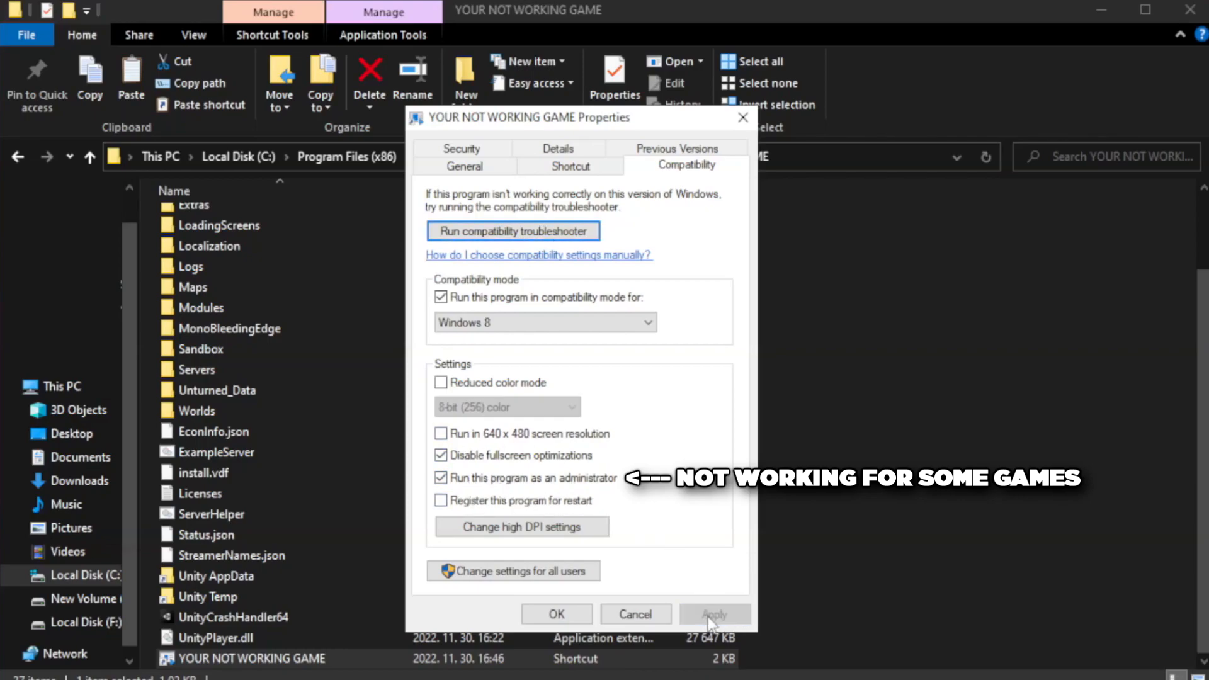
mouse_move(556, 614)
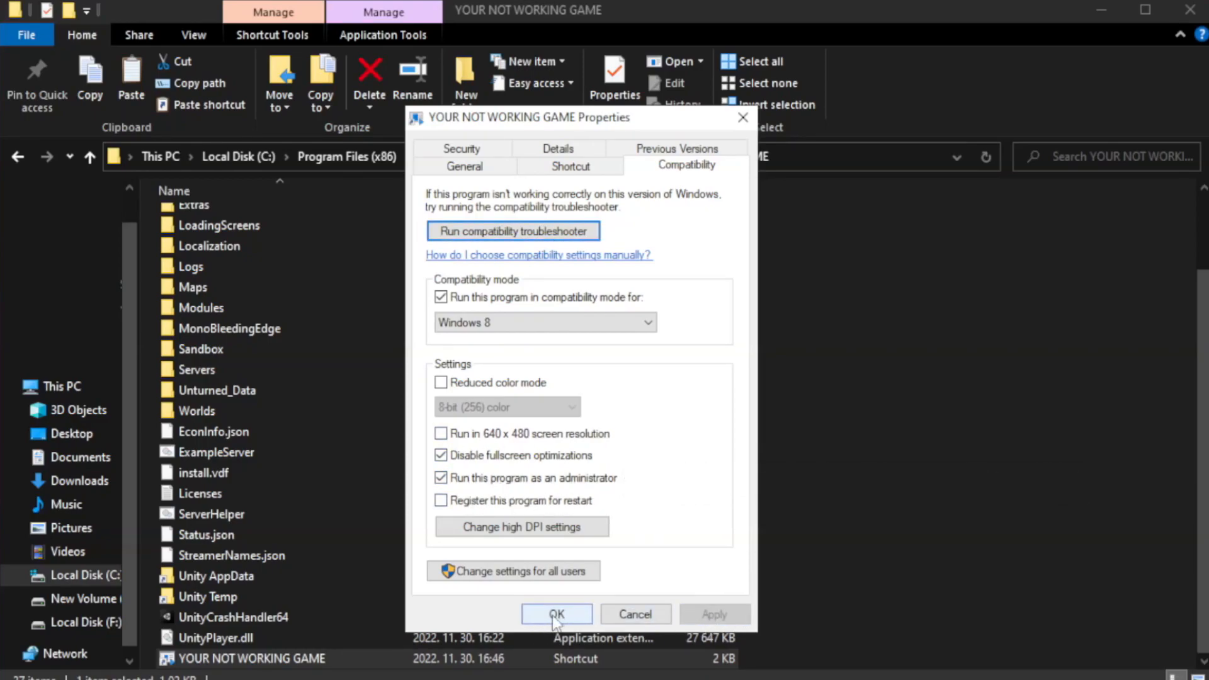
left_click(557, 614)
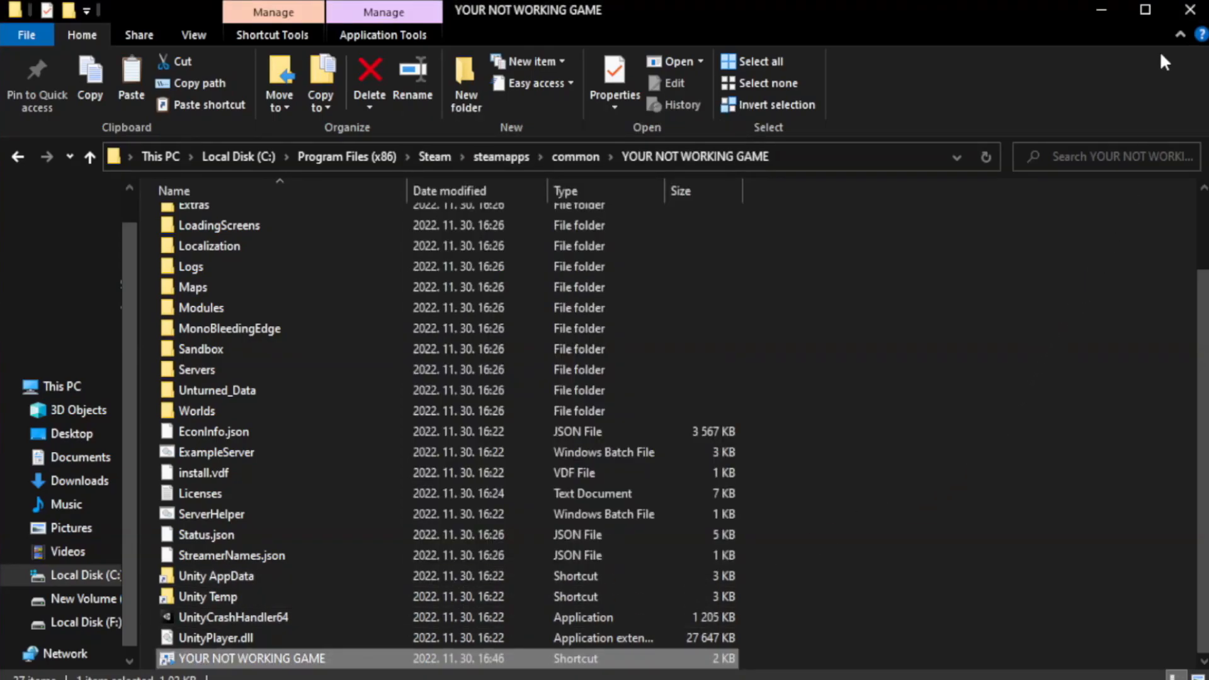
mouse_move(1190, 12)
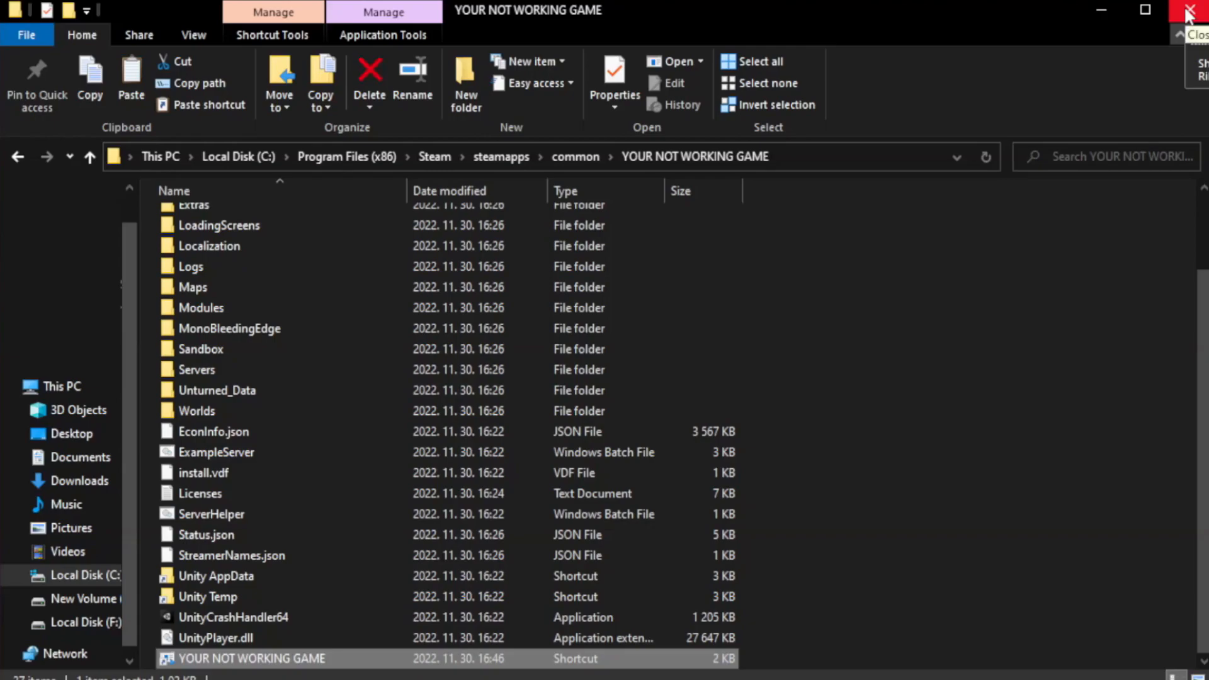
Close the game folder and open Task Manager from the Start button's right-click menu
left_click(1192, 12)
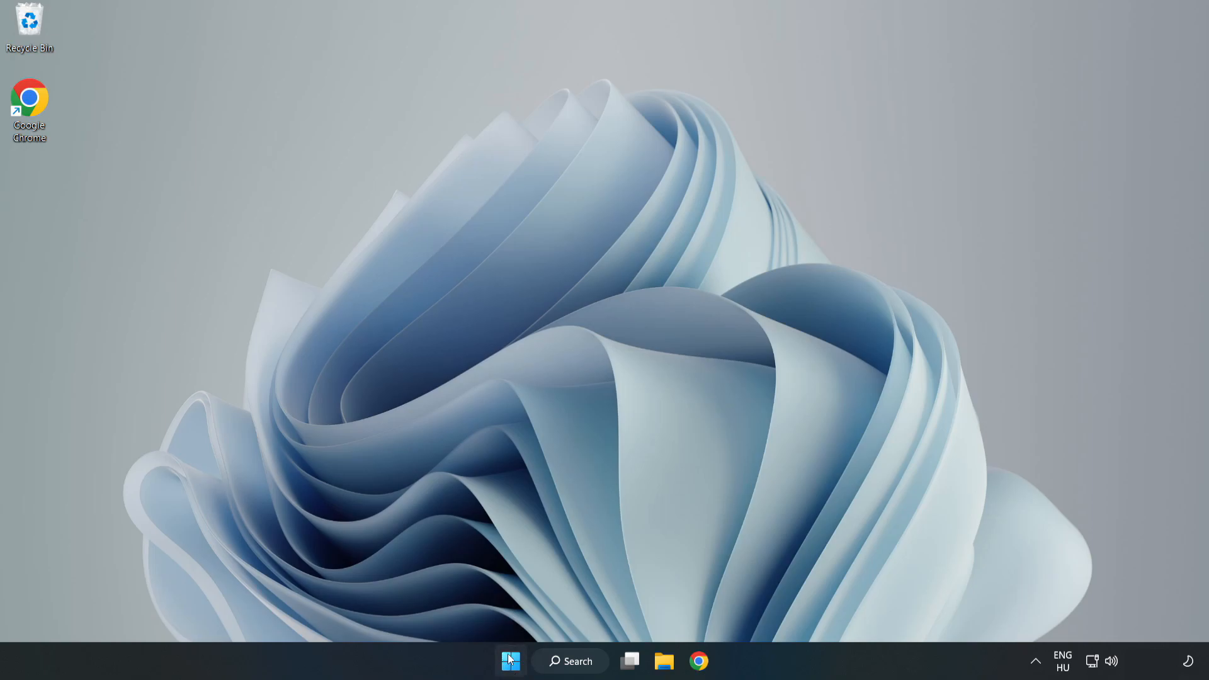
right_click(510, 661)
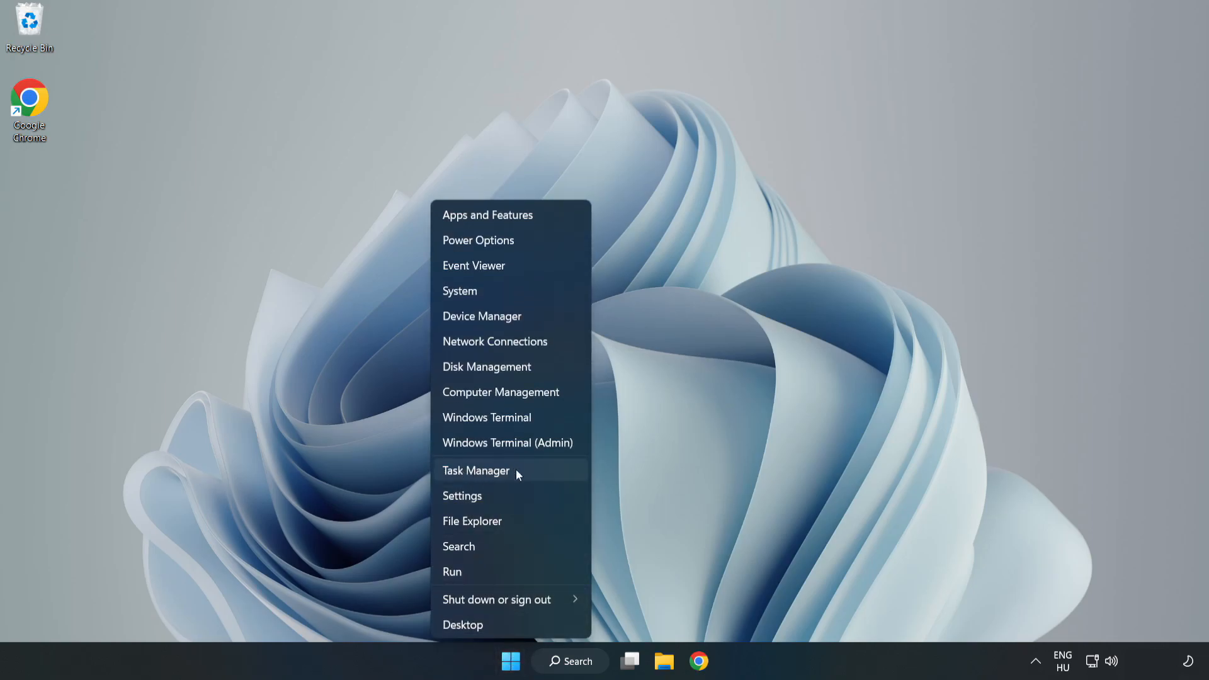
left_click(476, 470)
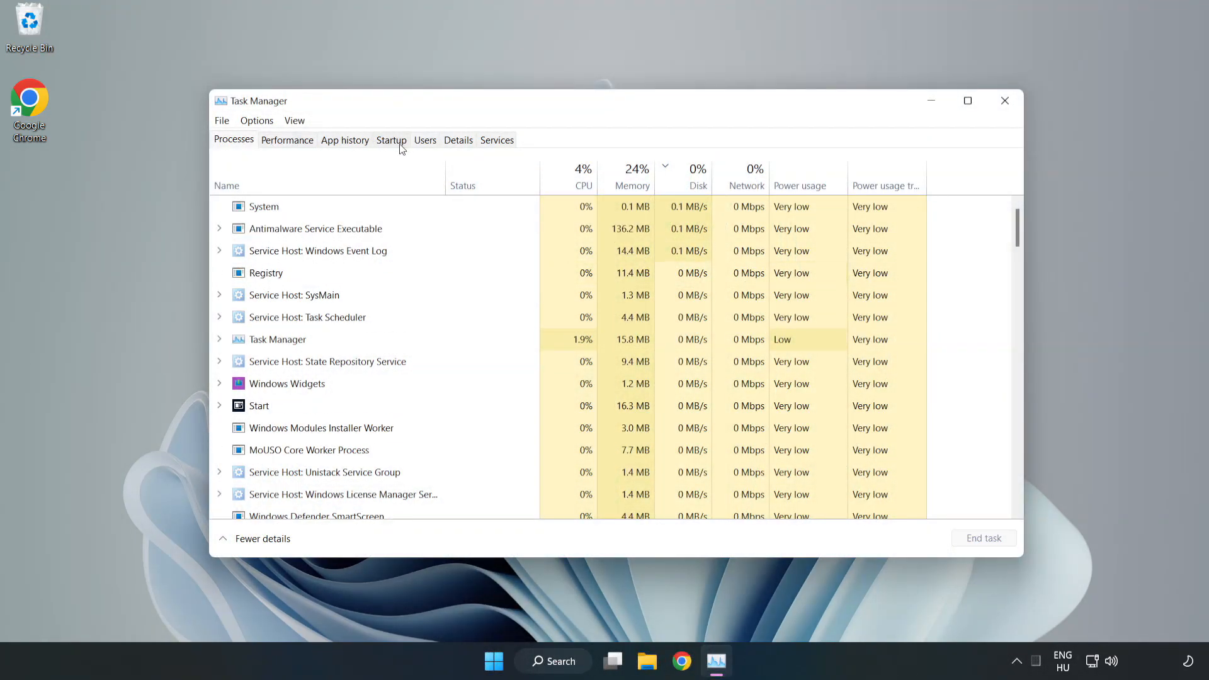
Disable Cortana, Microsoft Edge, Microsoft Teams and Phone Link at startup, then close Task Manager
left_click(391, 140)
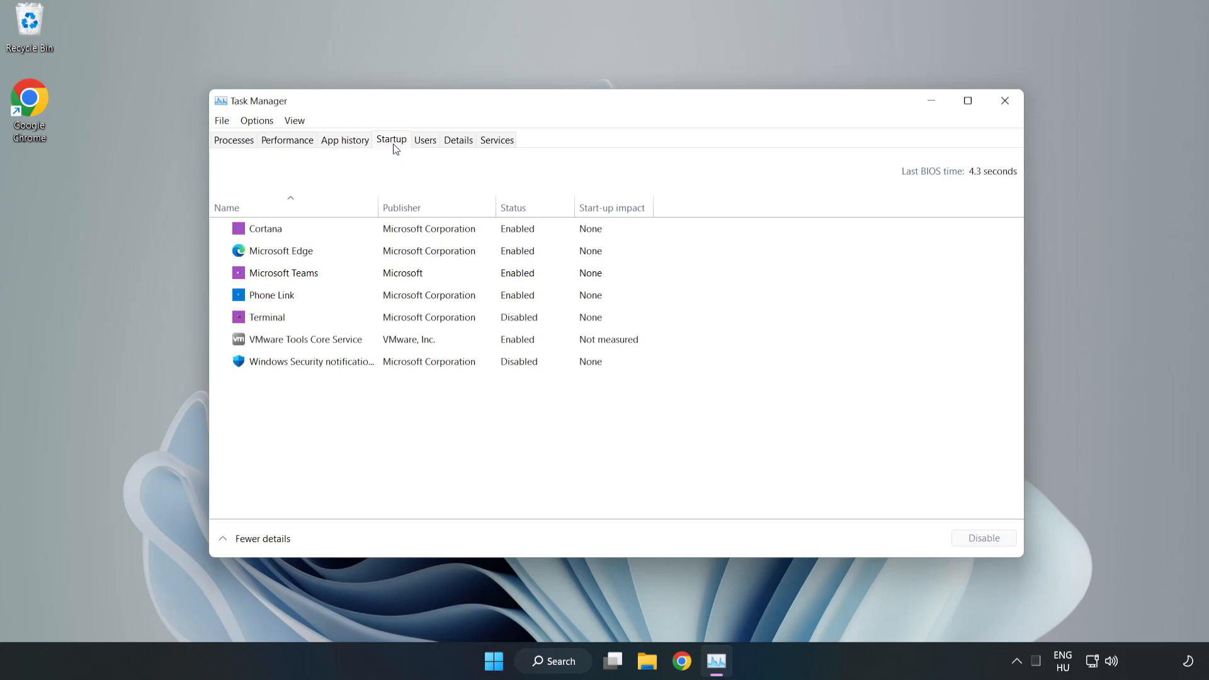
left_click(265, 228)
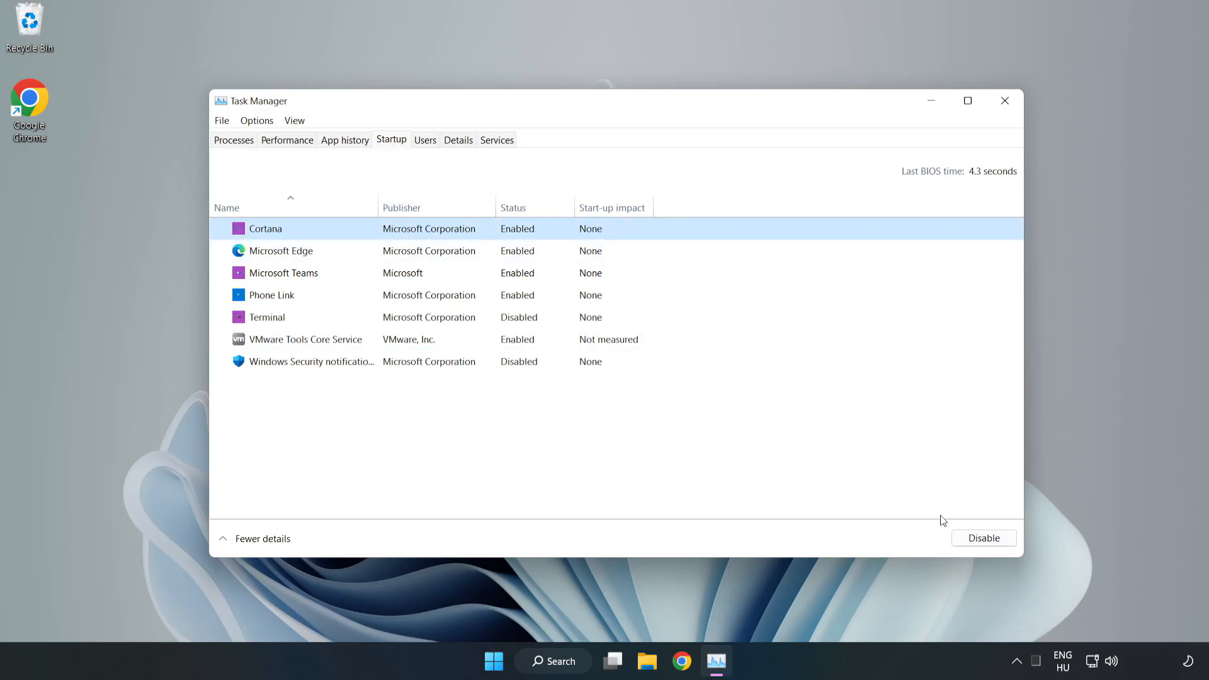
left_click(984, 538)
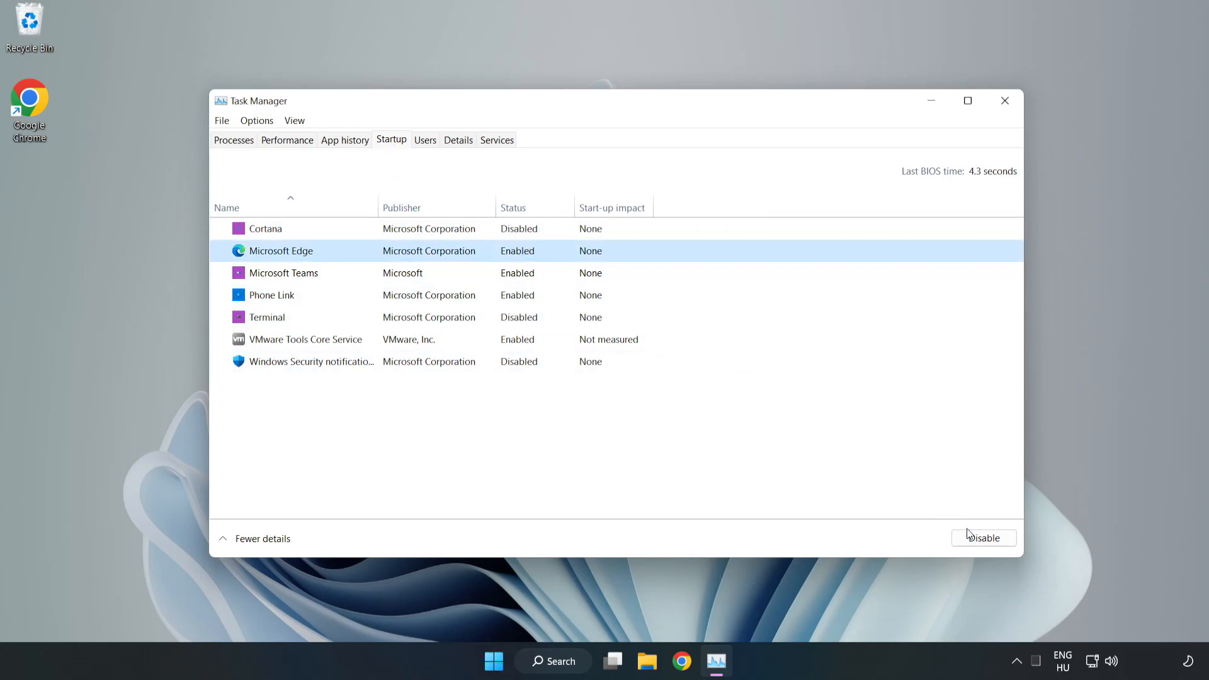
left_click(984, 538)
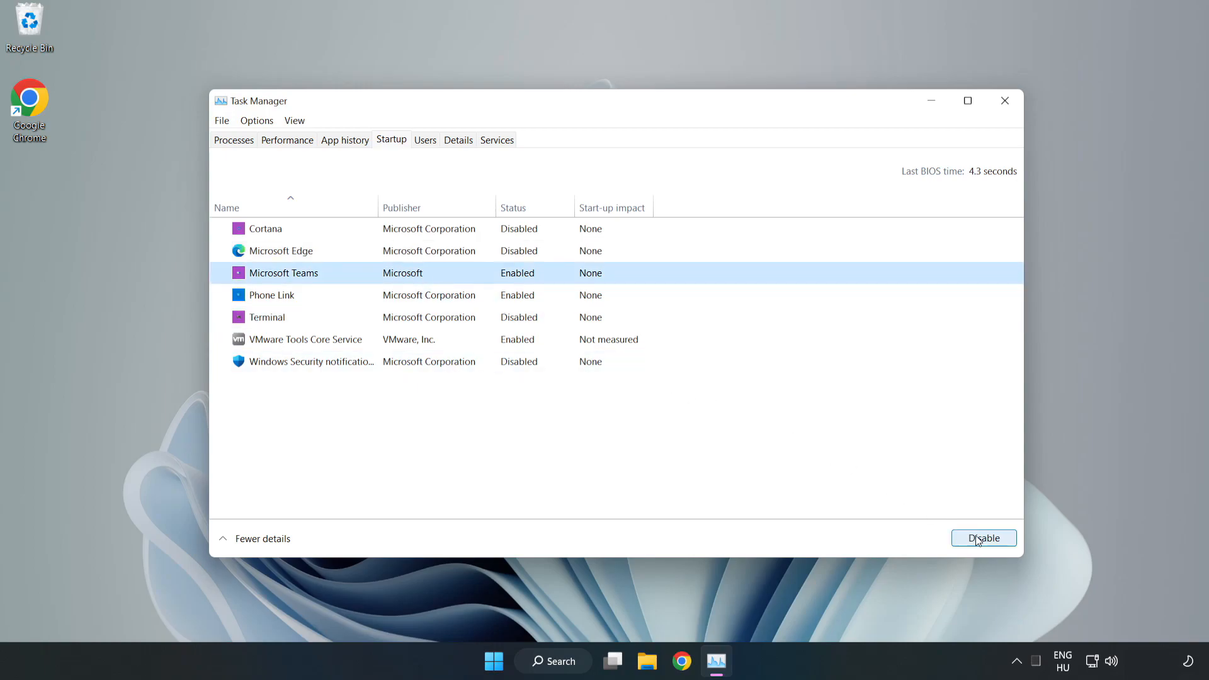
left_click(984, 538)
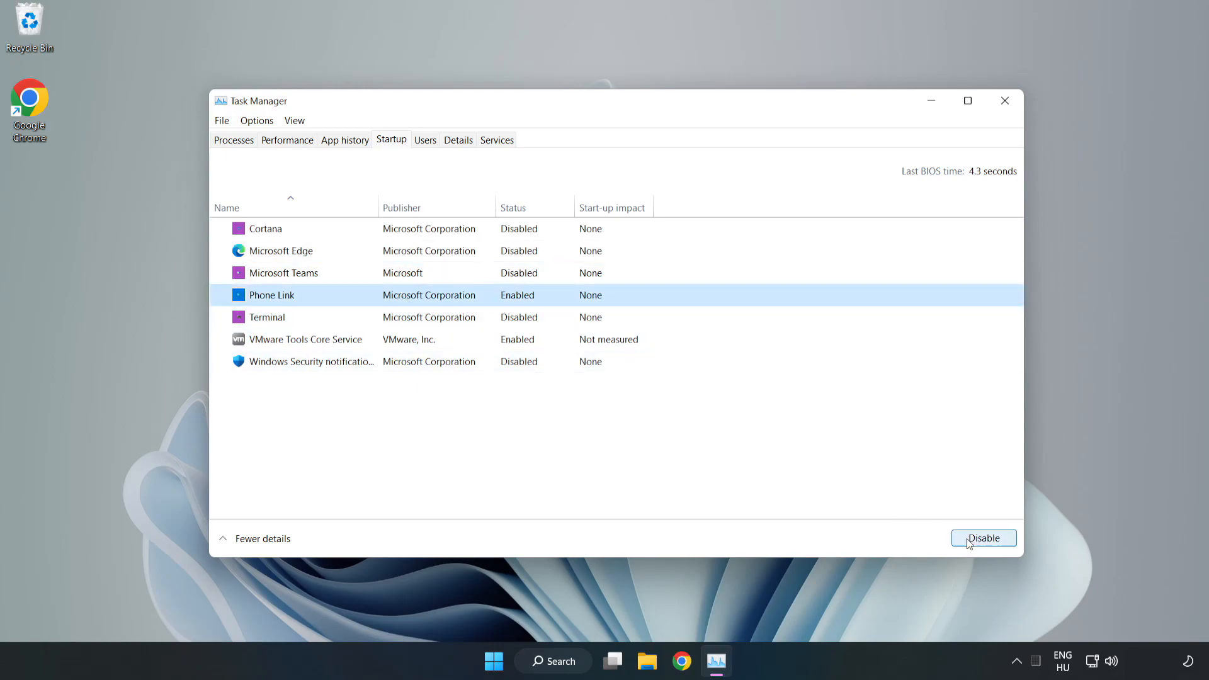
left_click(984, 537)
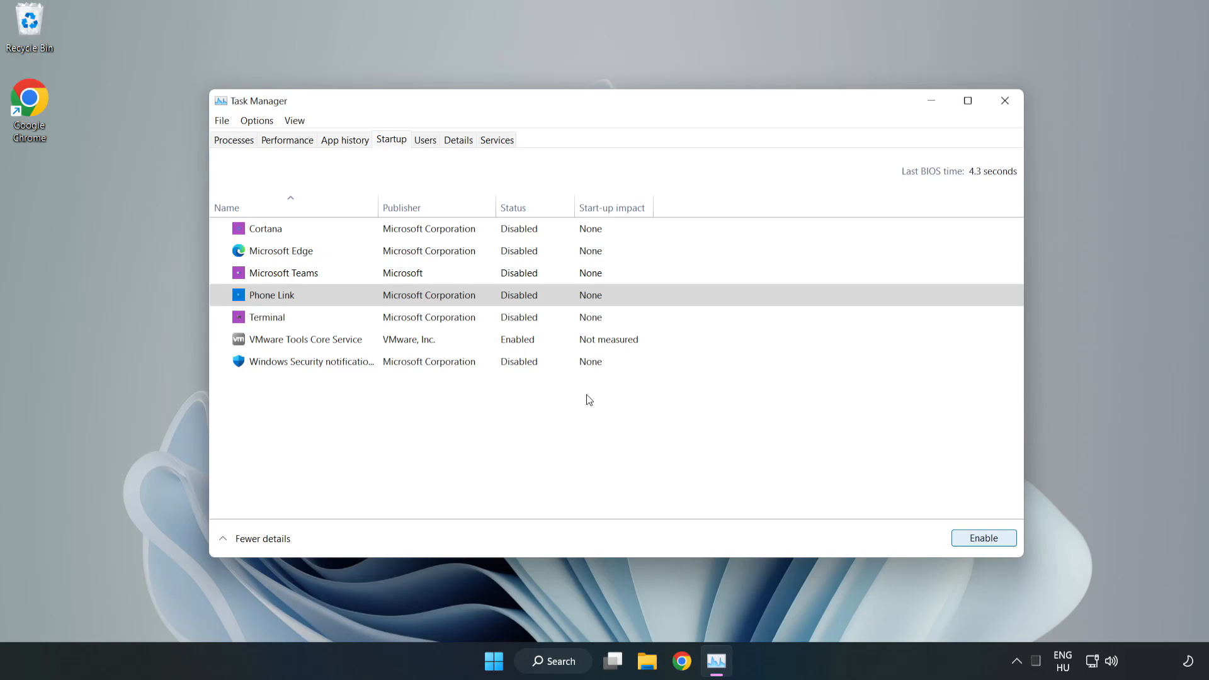
mouse_move(1005, 101)
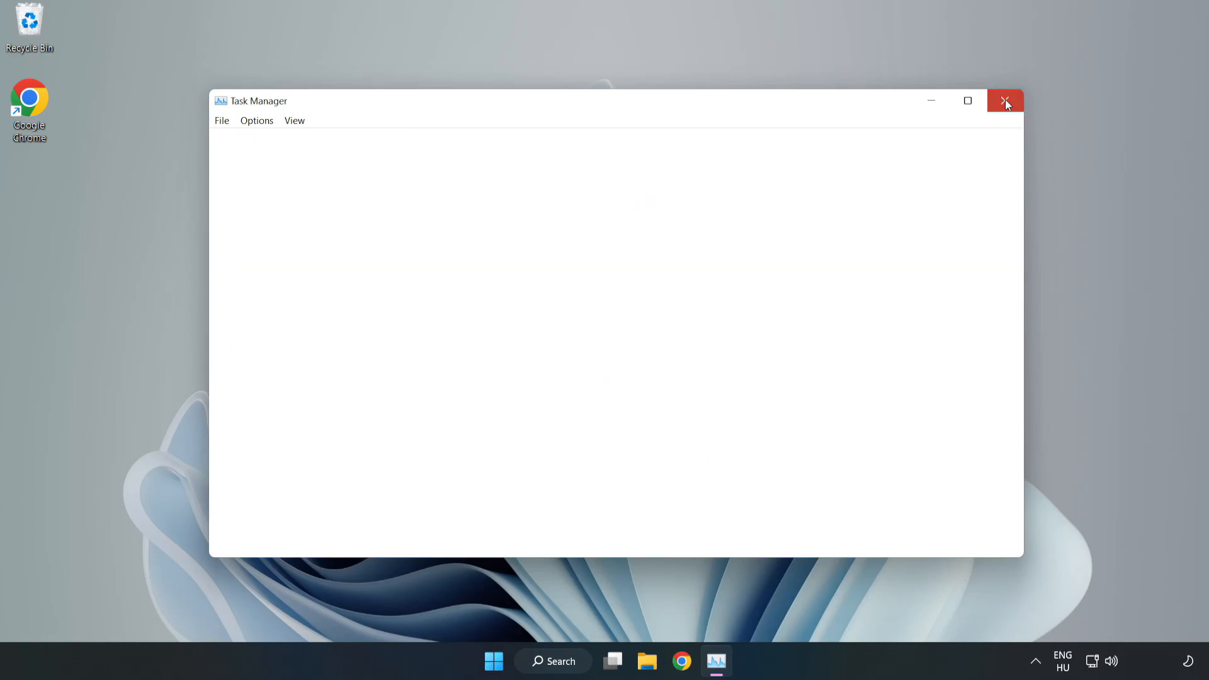
left_click(1005, 100)
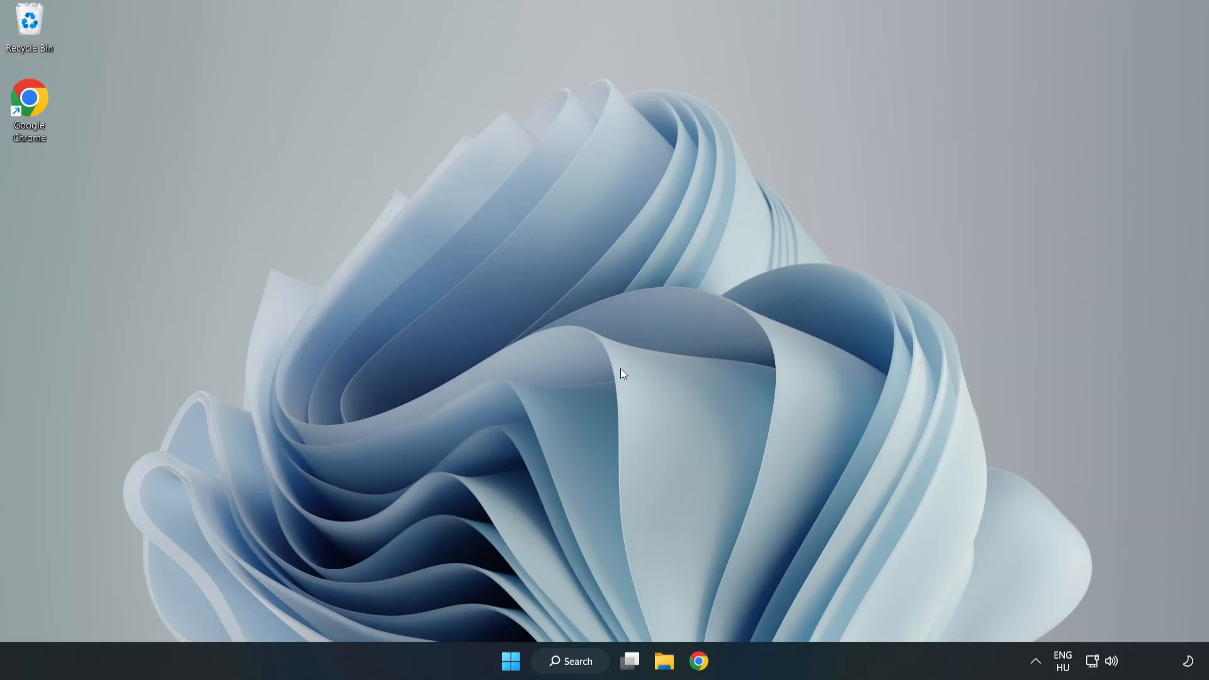
mouse_move(698, 661)
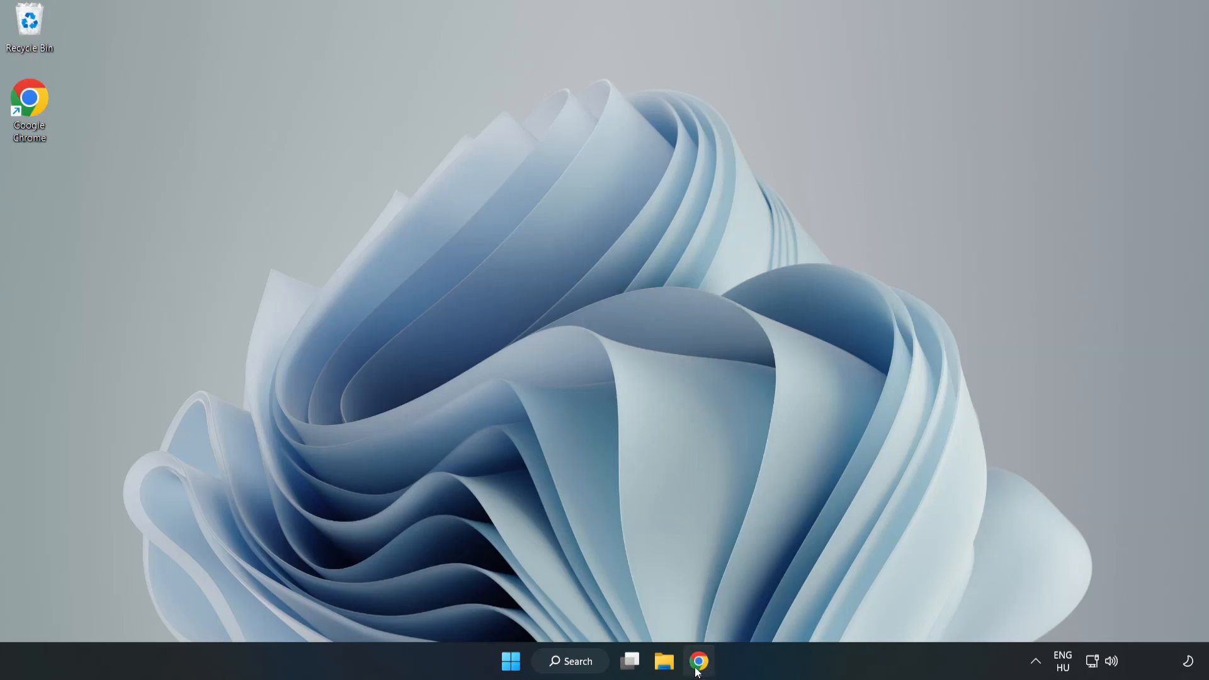
Return to Chrome and download dxwebsetup.exe from the DirectX End-User Runtime page
left_click(698, 661)
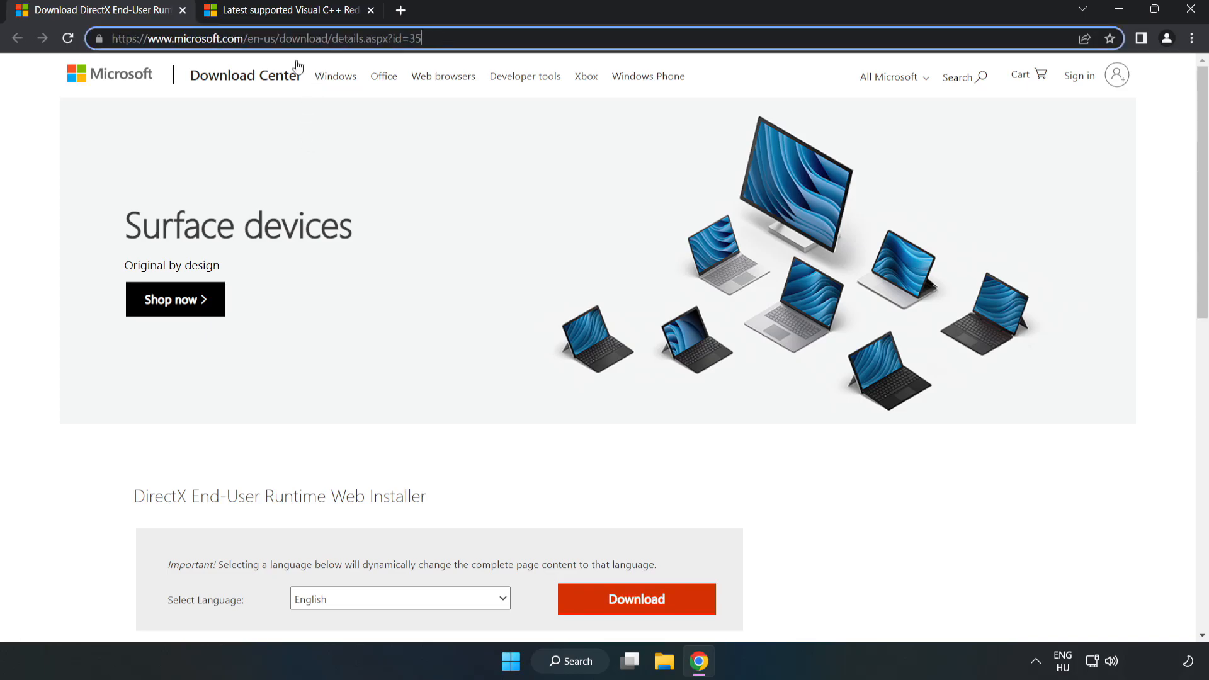
scroll("down", 3)
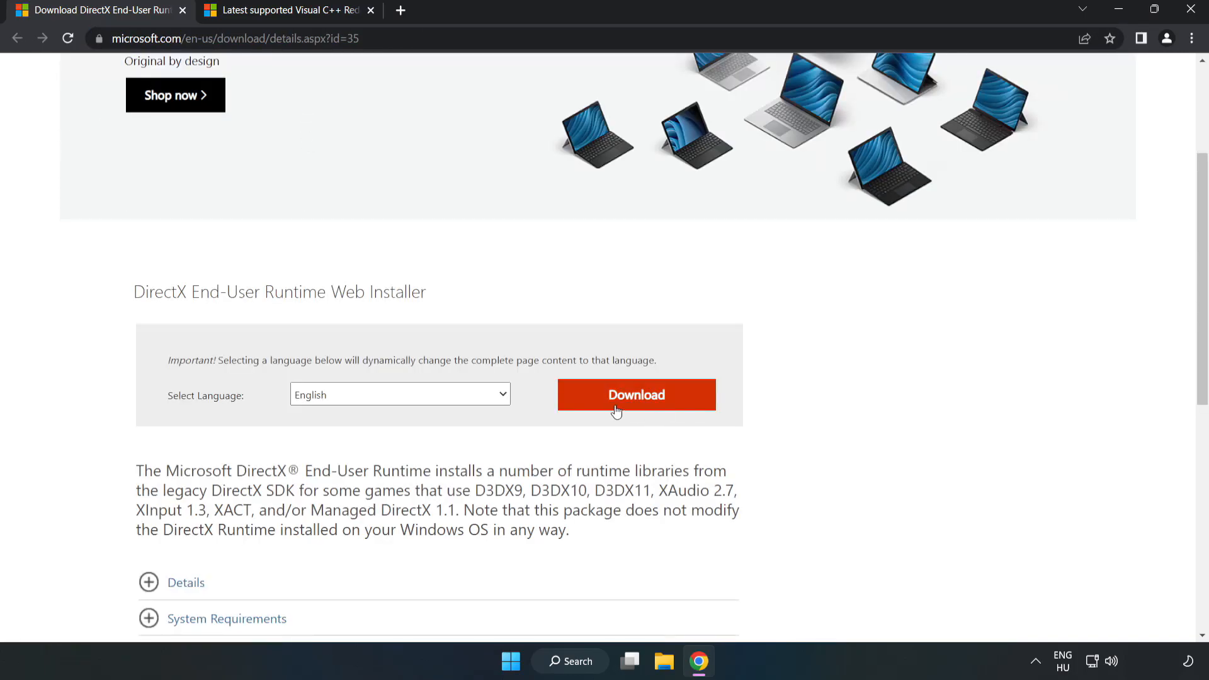
left_click(635, 394)
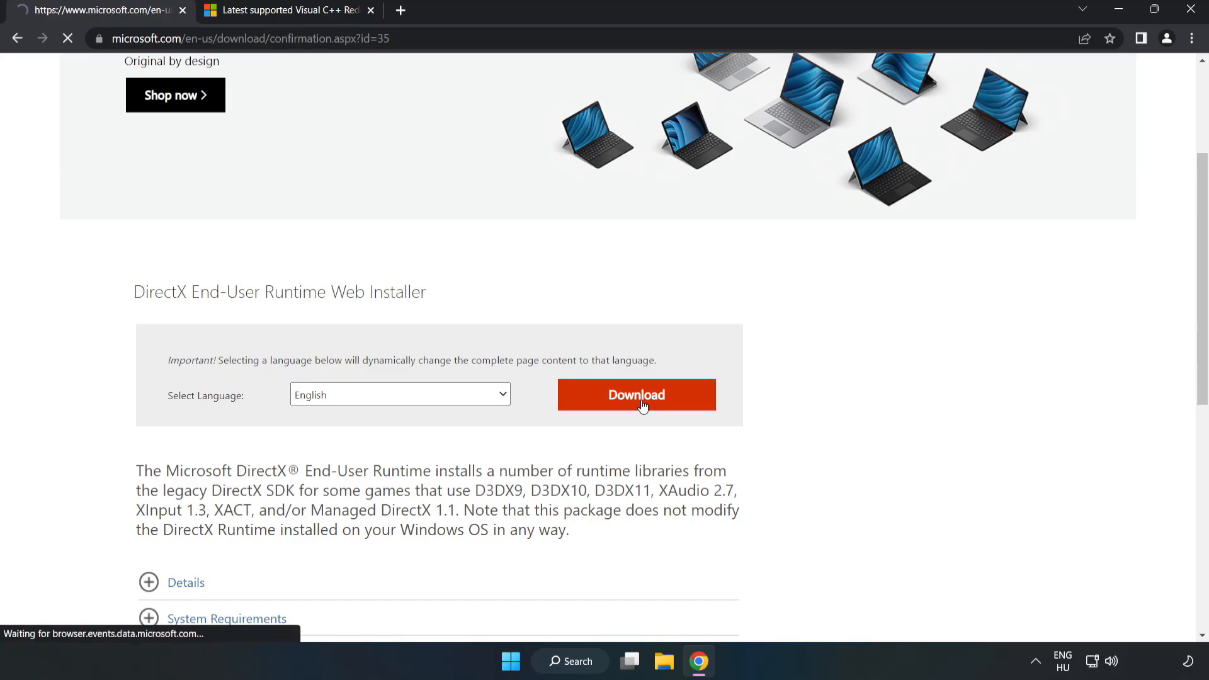
left_click(635, 395)
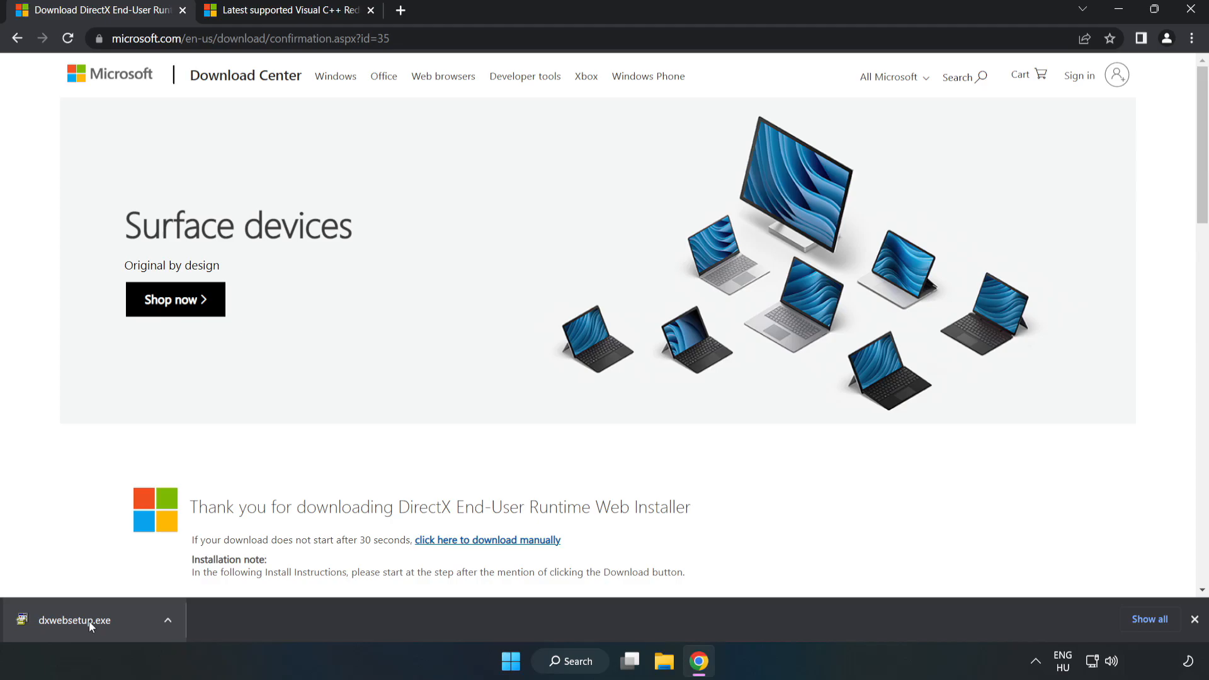
Run dxwebsetup.exe, accept the licence, decline the Bing Bar and finish the DirectX setup
left_click(74, 620)
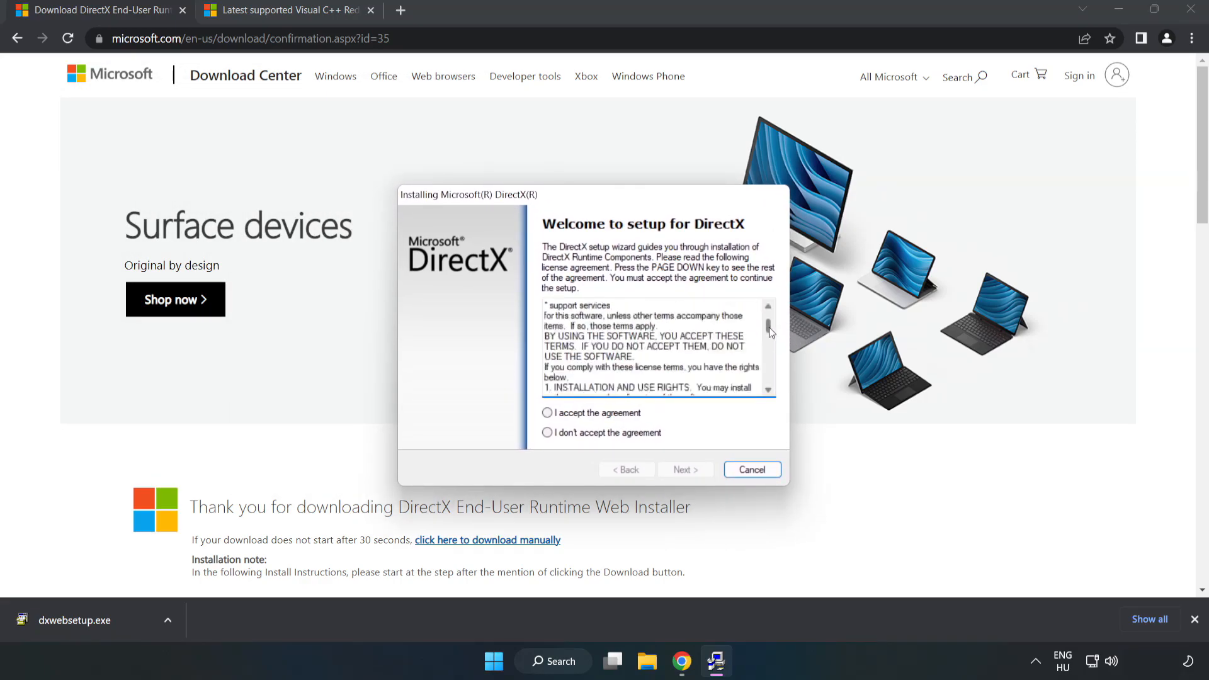
scroll("down", 3)
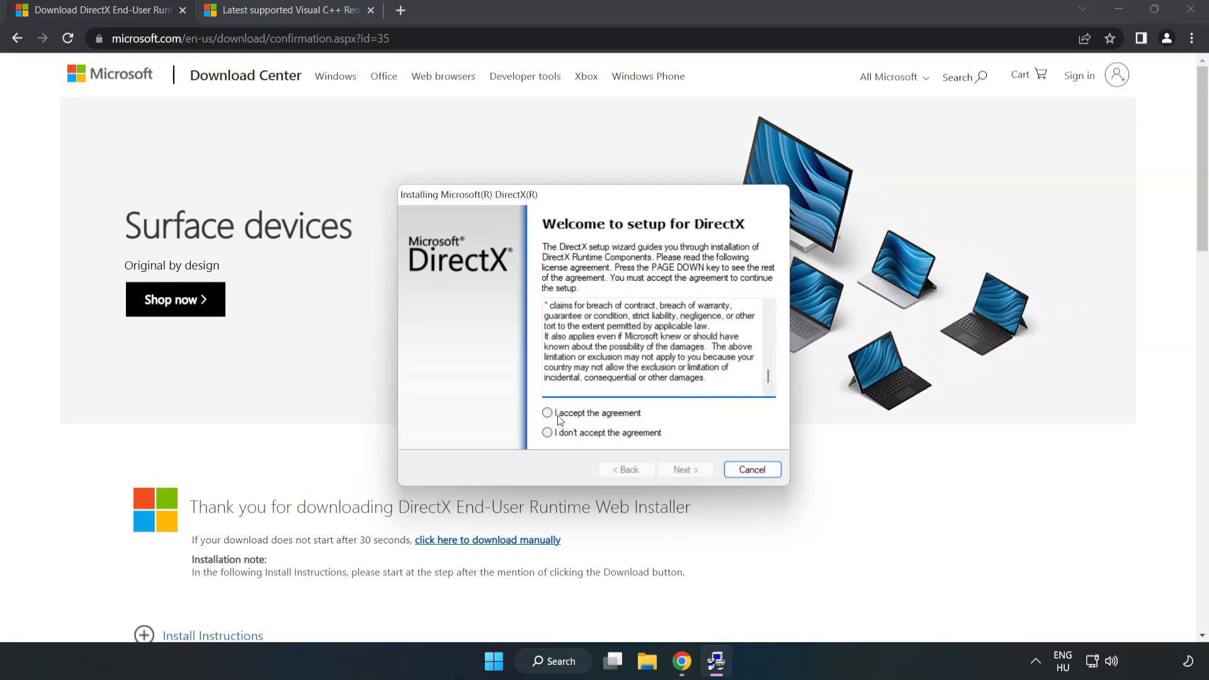
left_click(548, 413)
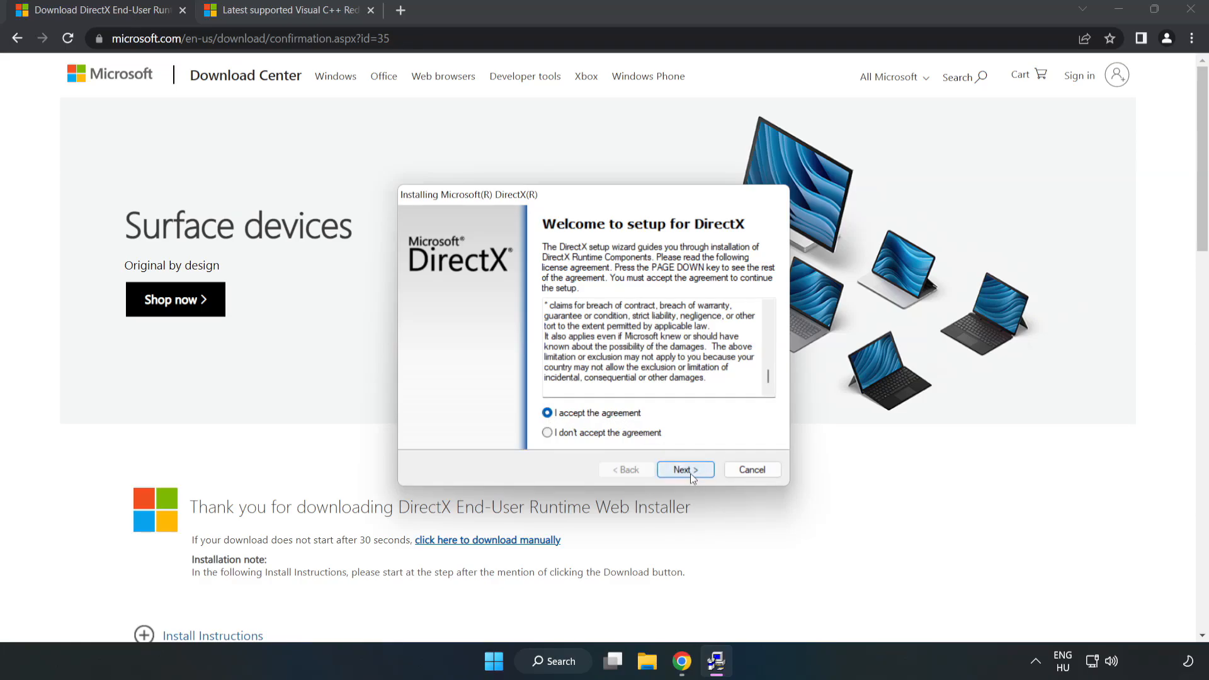
left_click(684, 470)
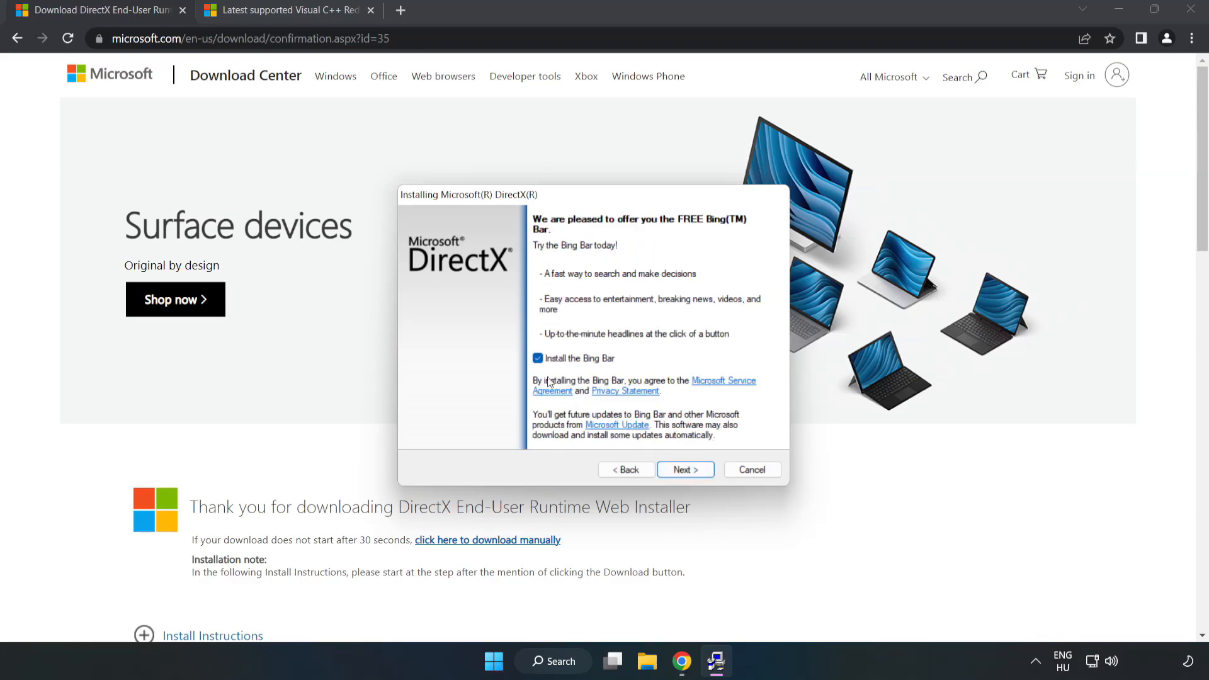
left_click(538, 358)
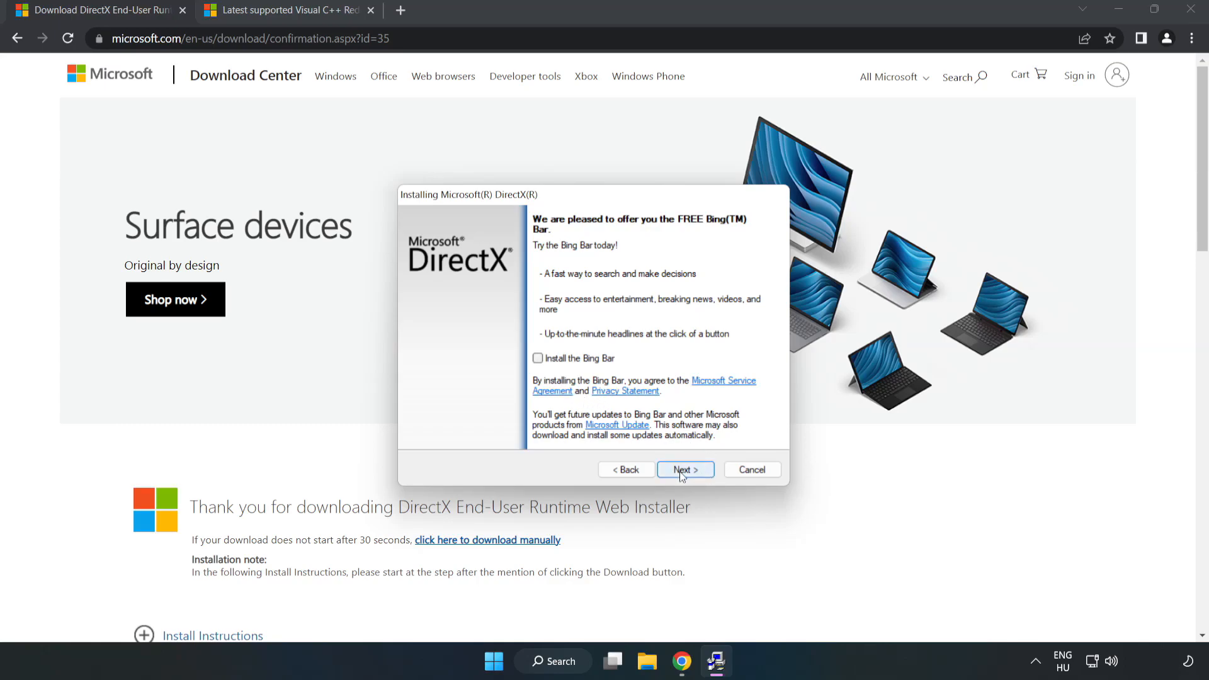
left_click(684, 470)
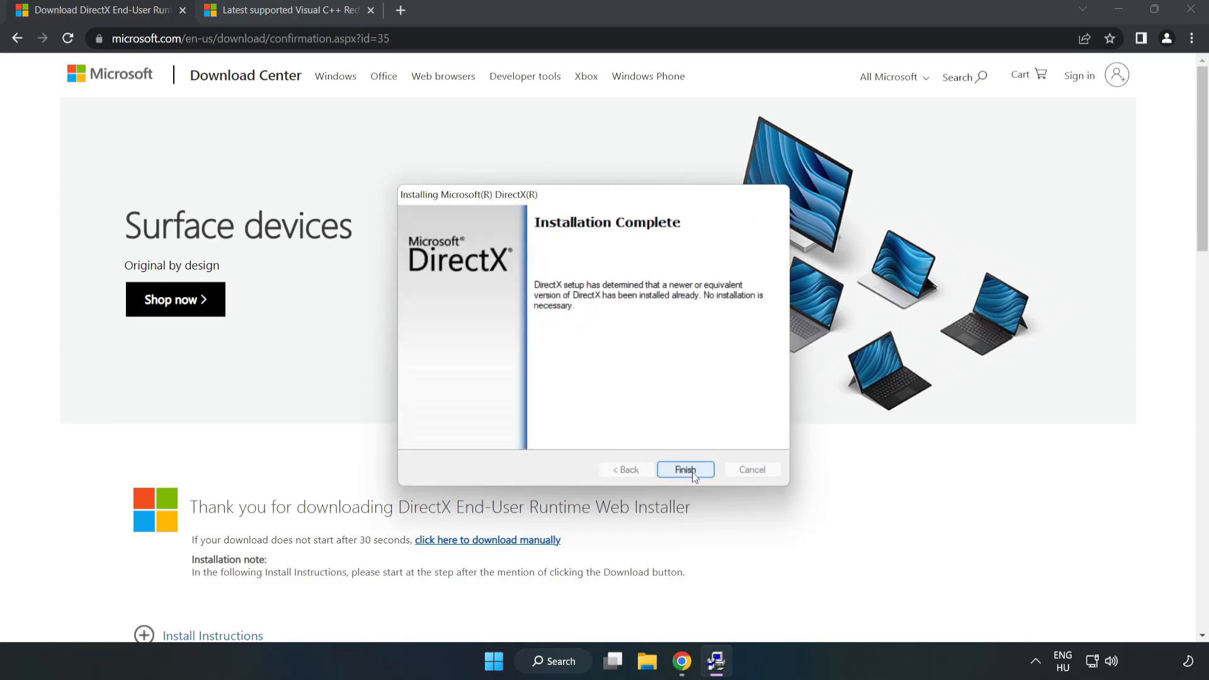
left_click(685, 470)
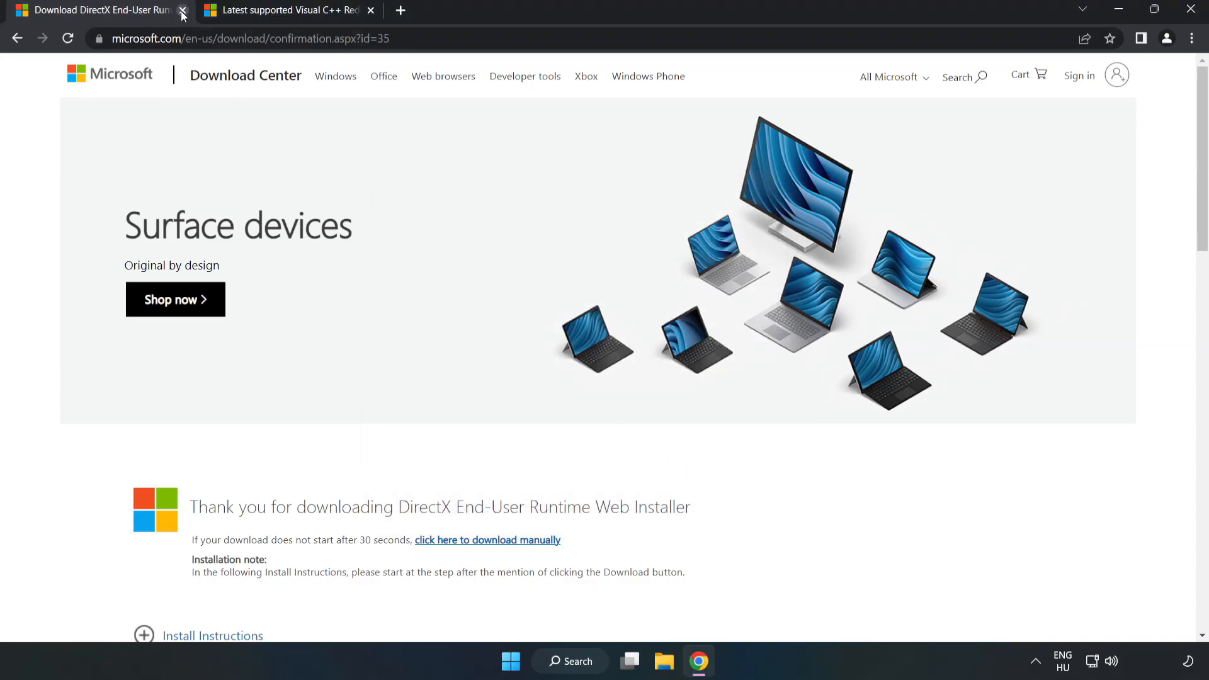
Close the DirectX tab and download the ARM64, X86 and X64 vc_redist installers
left_click(182, 14)
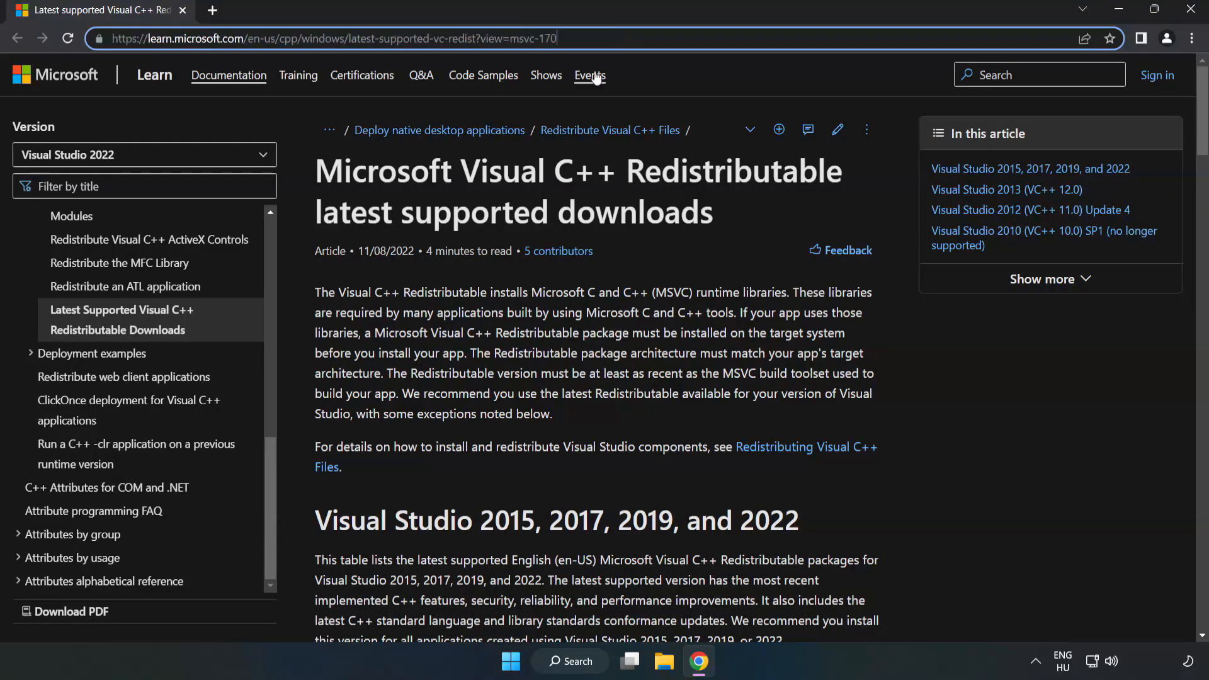
scroll("down", 3)
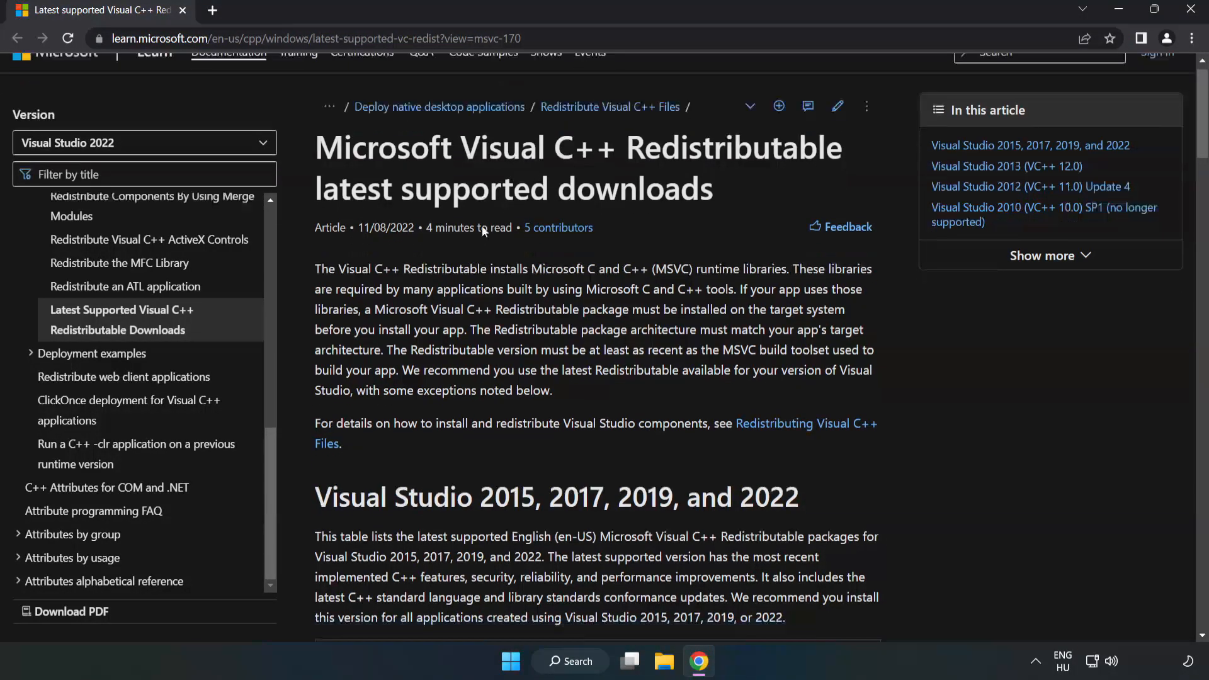
scroll("down", 3)
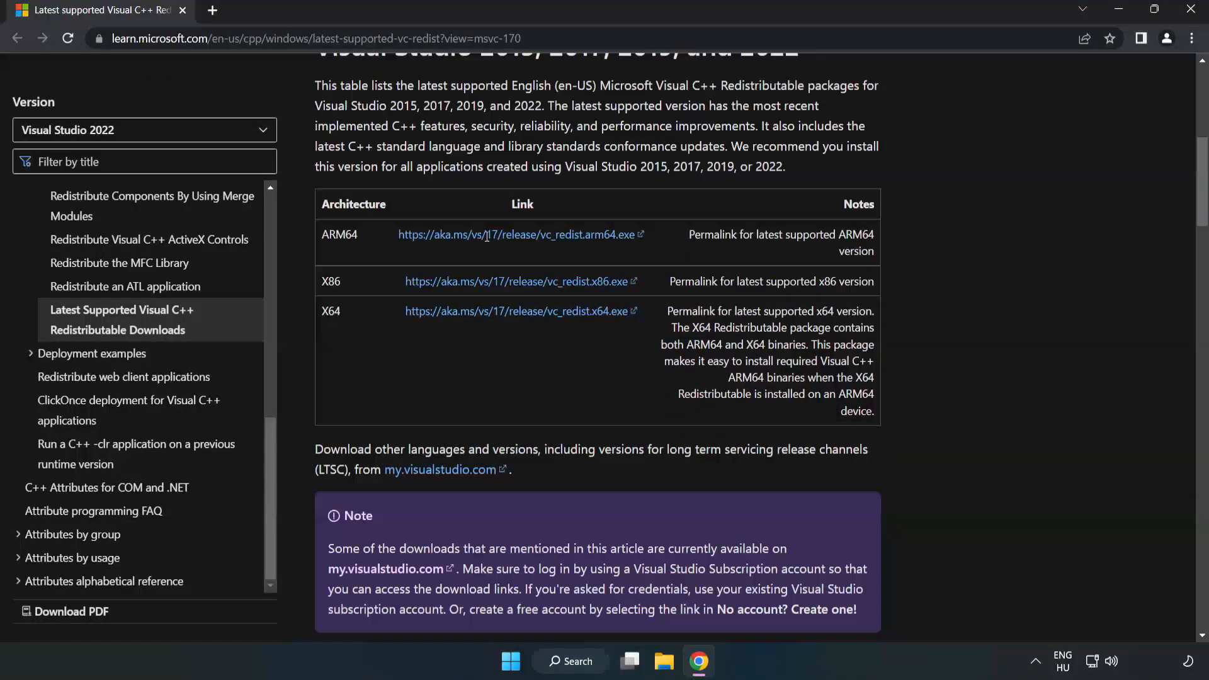
scroll("up", 3)
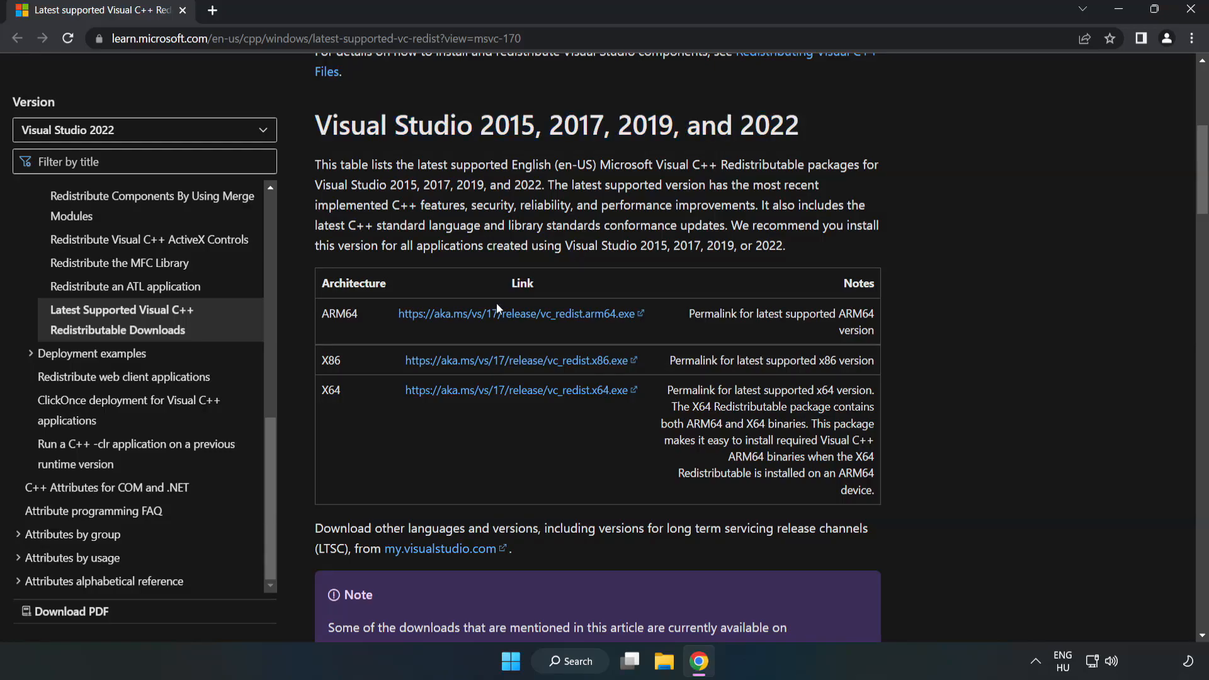
left_click(517, 314)
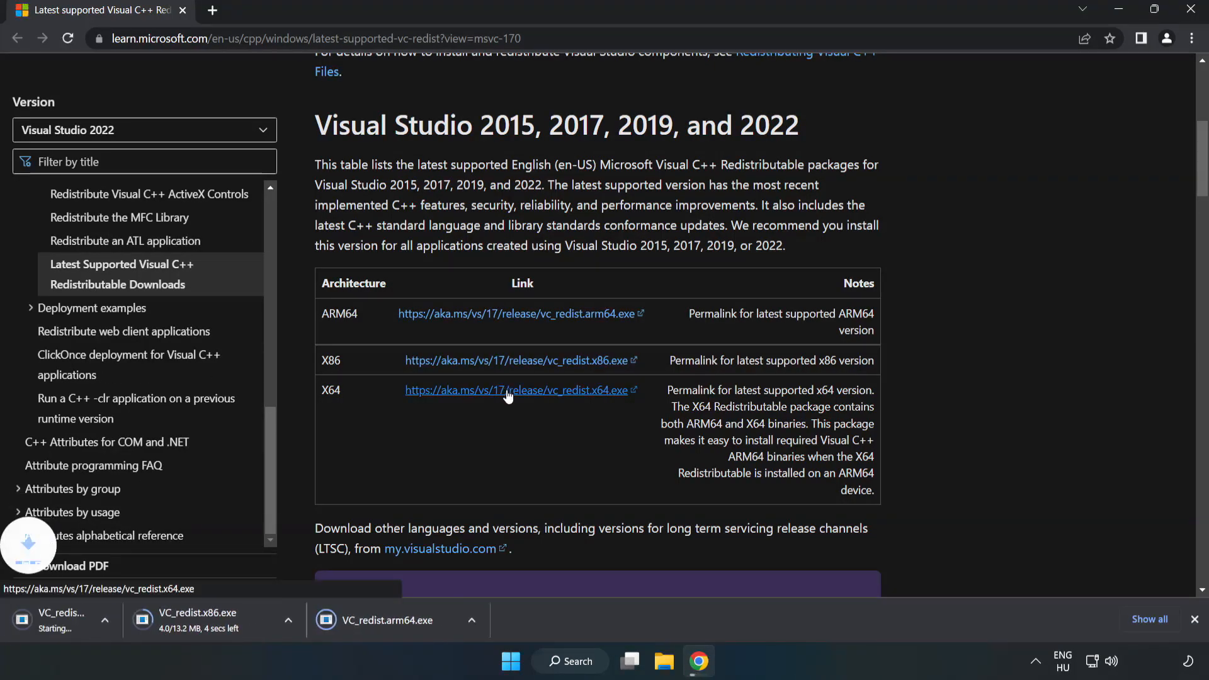
left_click(517, 391)
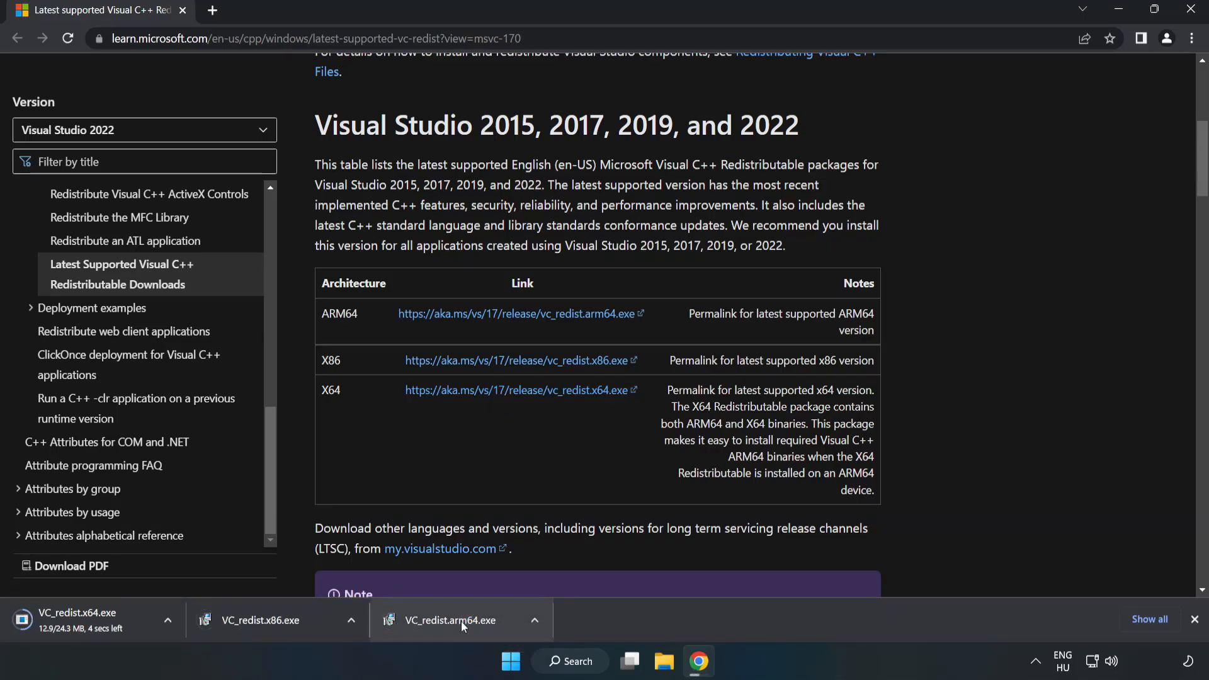
Run the ARM64 redistributable, accept its licence, and close the unsupported-processor Setup Failed dialog
left_click(450, 620)
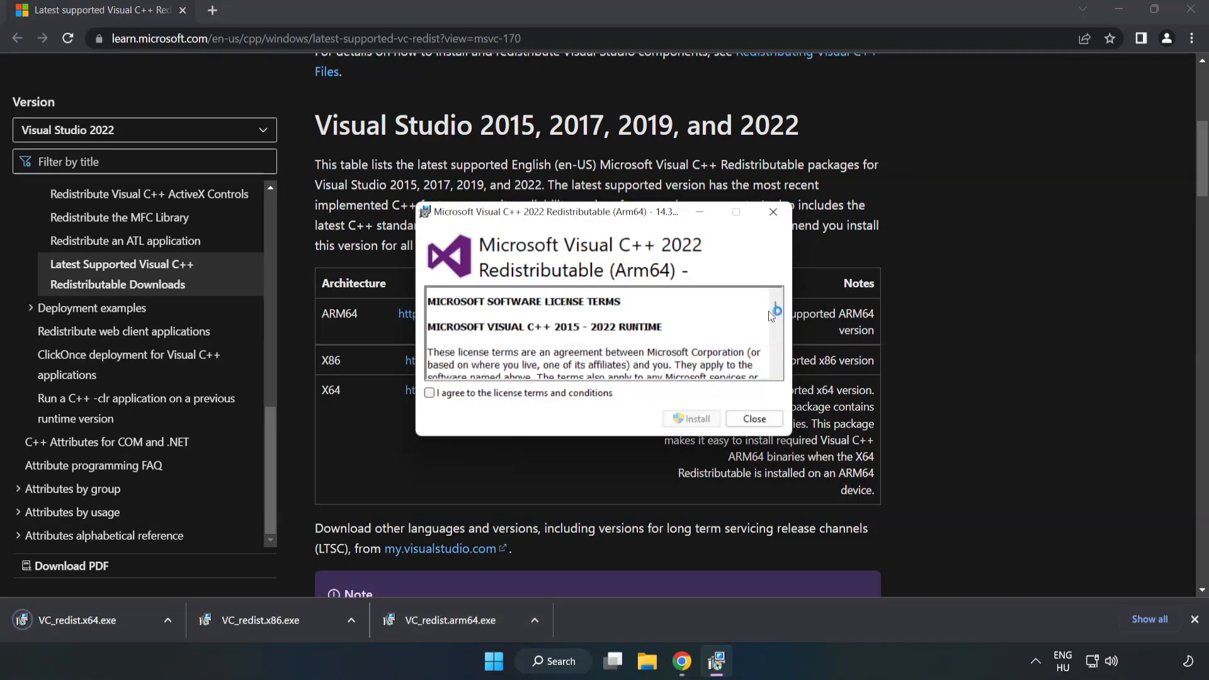
scroll("down", 3)
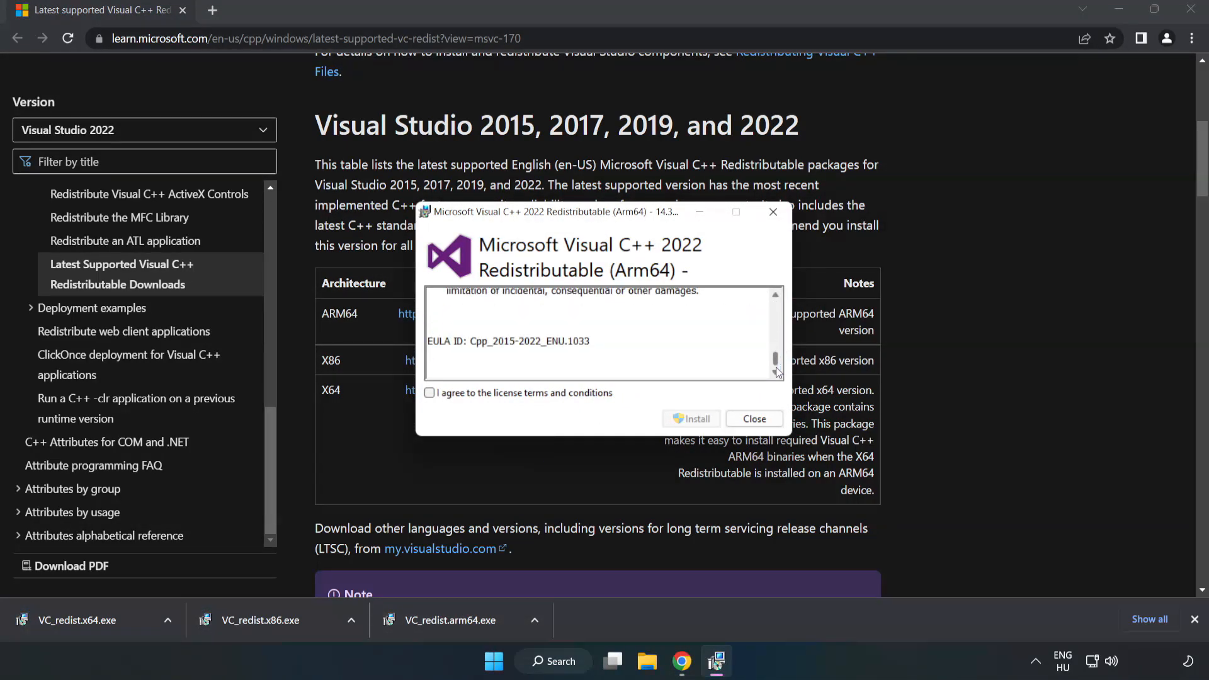
left_click(430, 393)
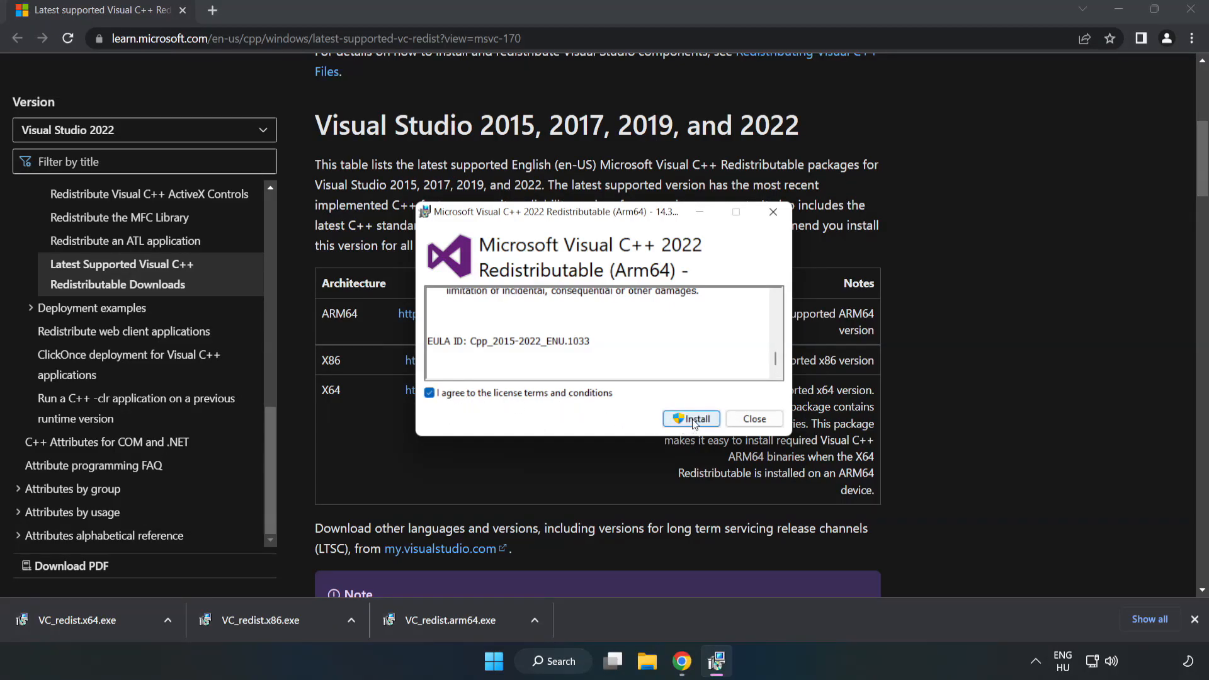
left_click(691, 418)
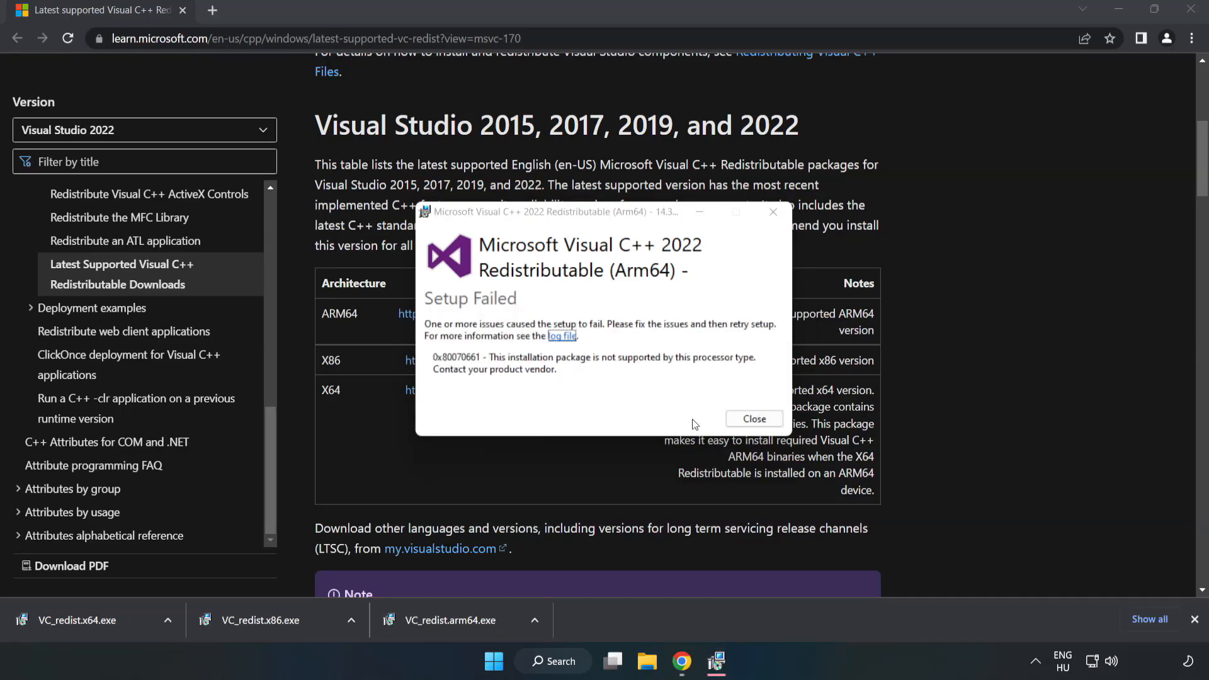
left_click(753, 418)
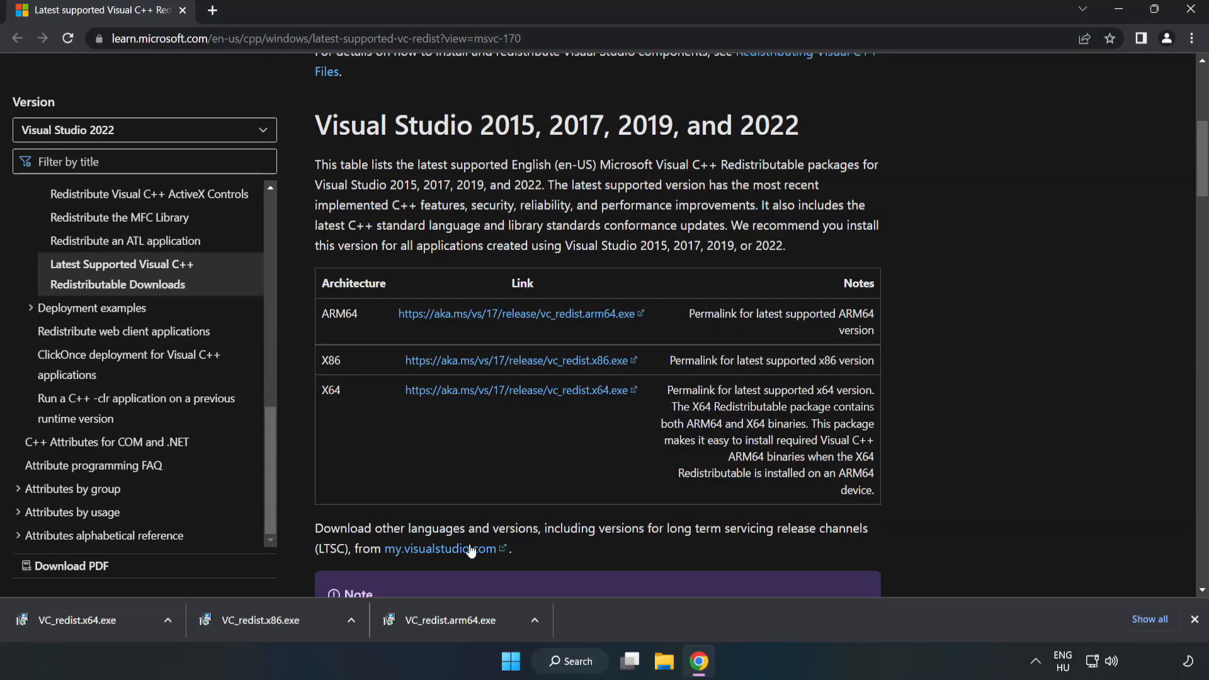
Run VC_redist.x86.exe, accept the licence terms and install the x86 redistributable
left_click(262, 619)
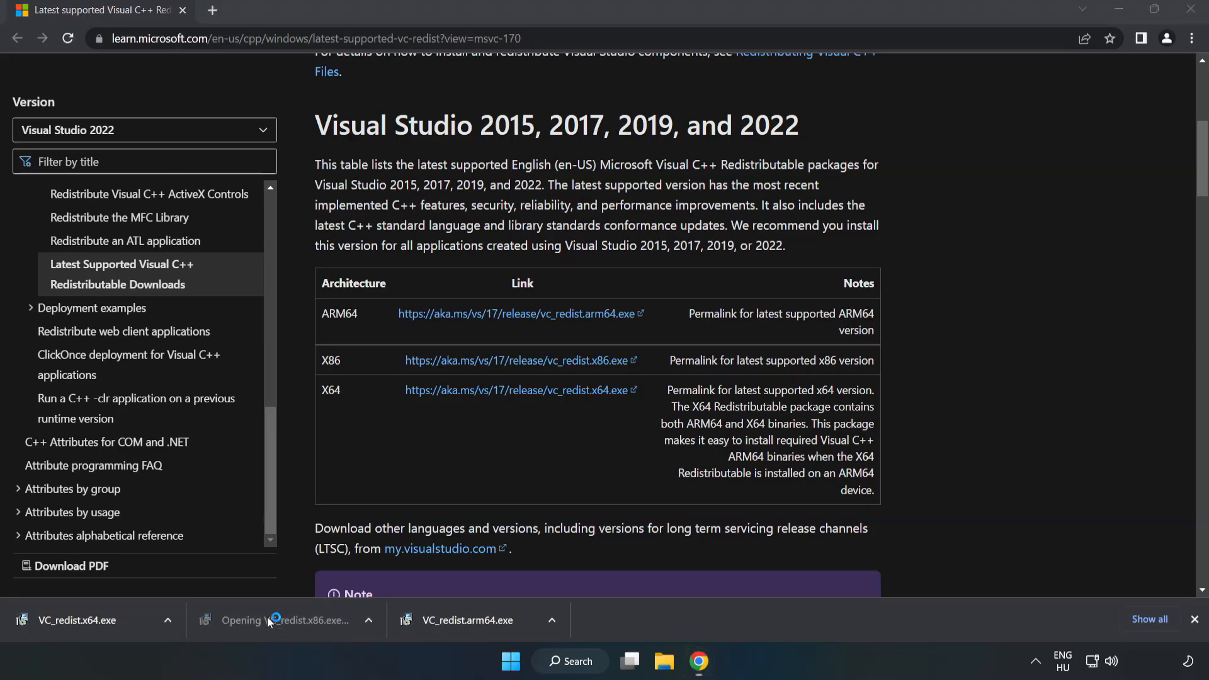
left_click(290, 620)
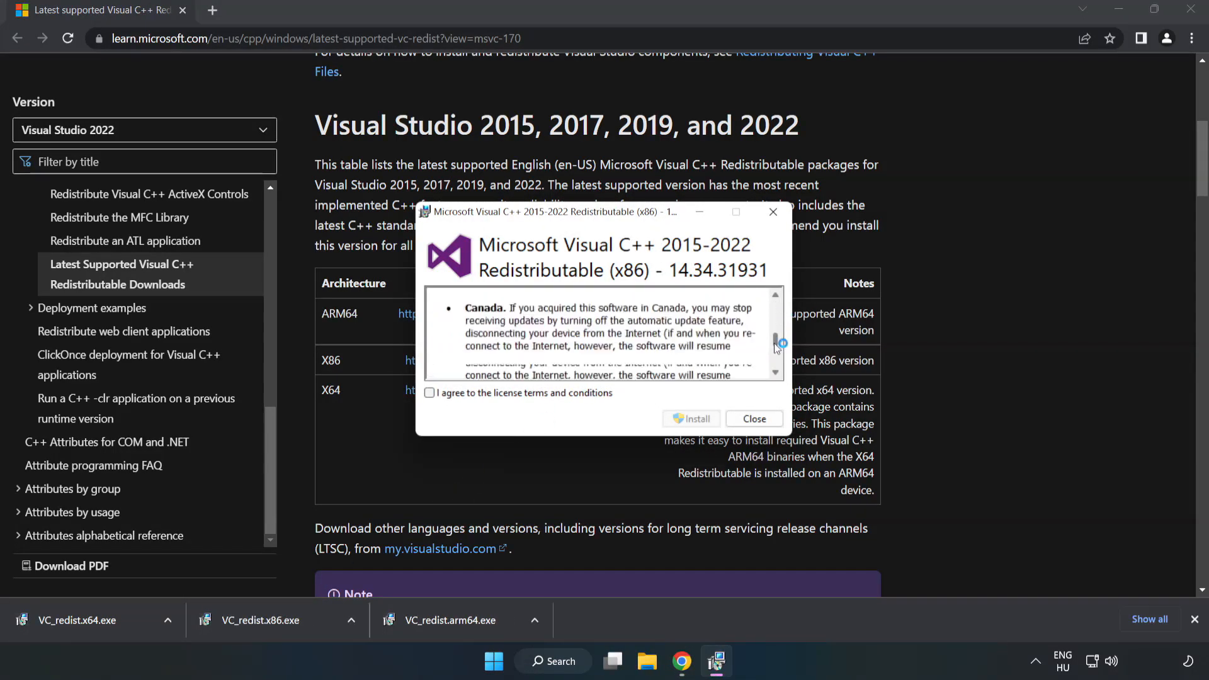
left_click(429, 393)
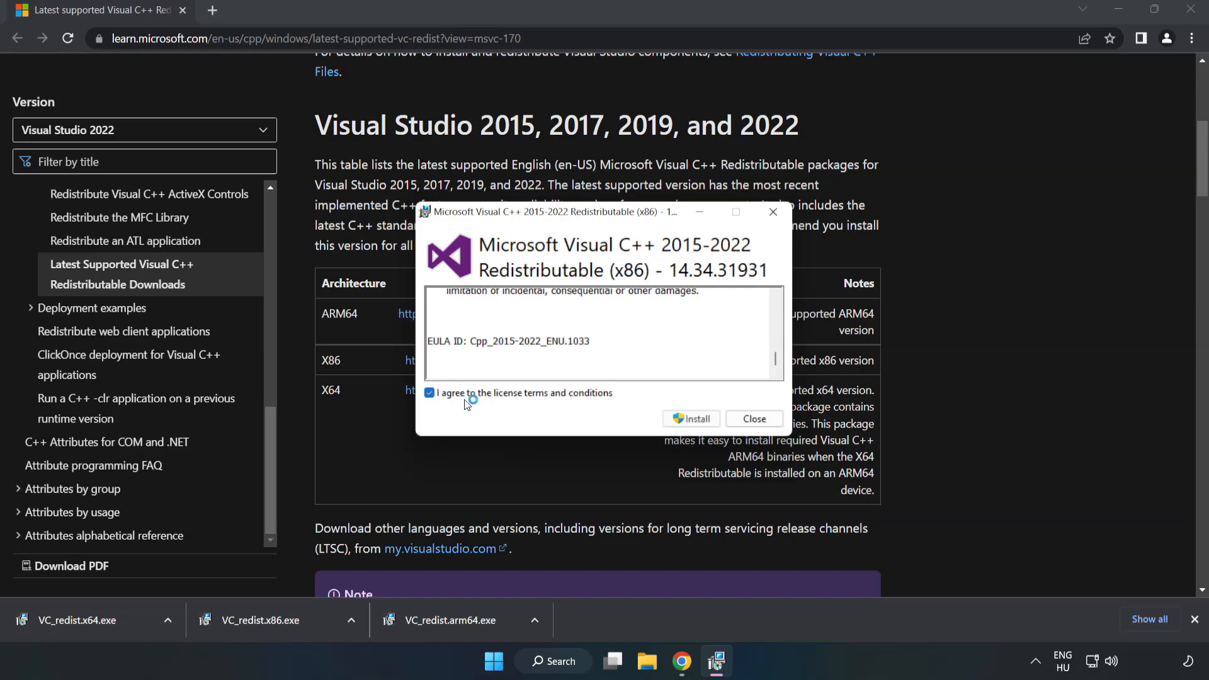
left_click(691, 418)
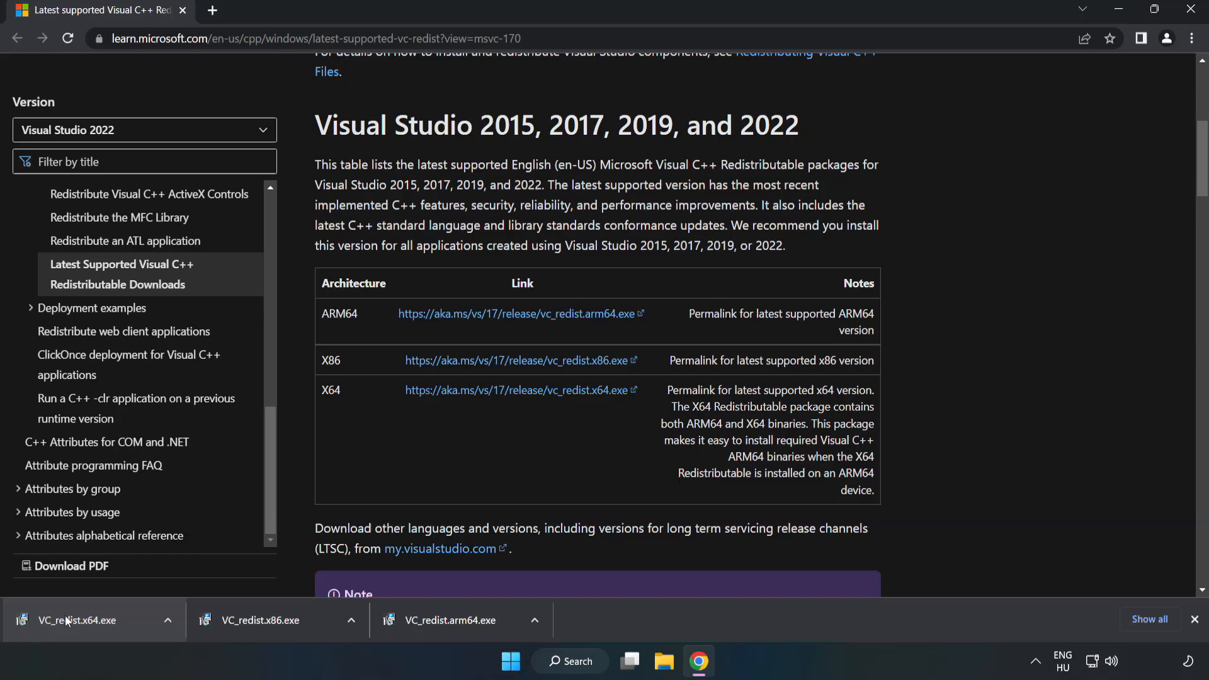
Run VC_redist.x64.exe, install it and close the Setup Successful window
left_click(76, 620)
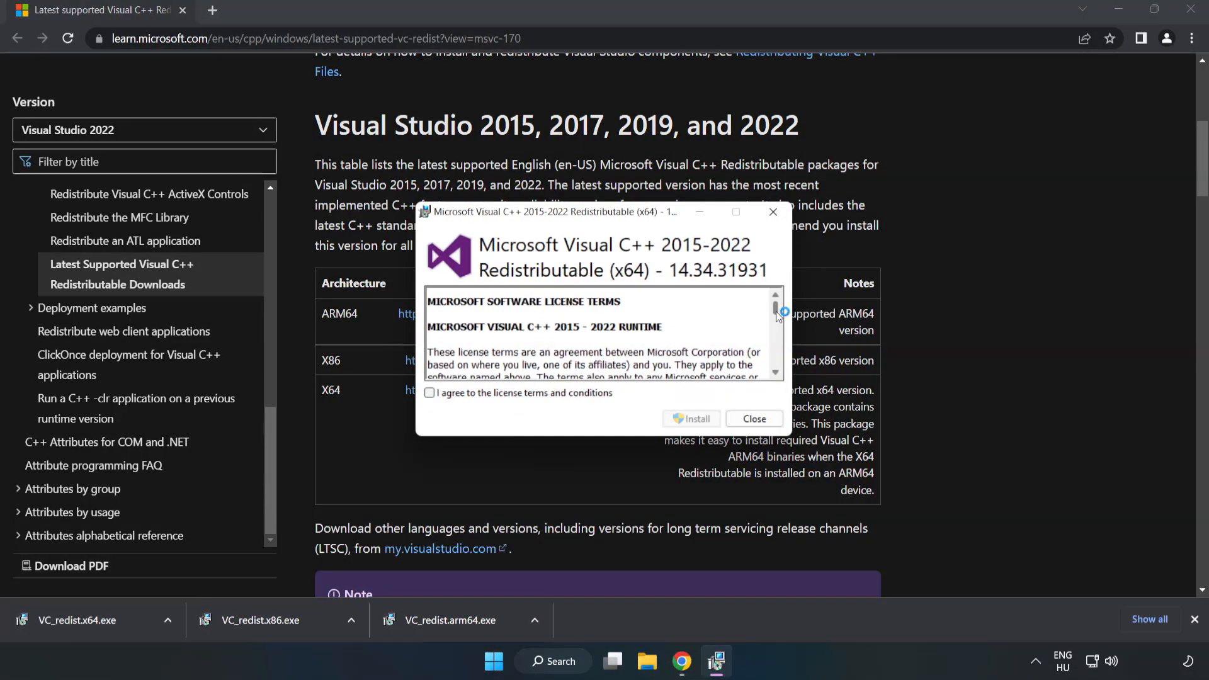
scroll("down", 3)
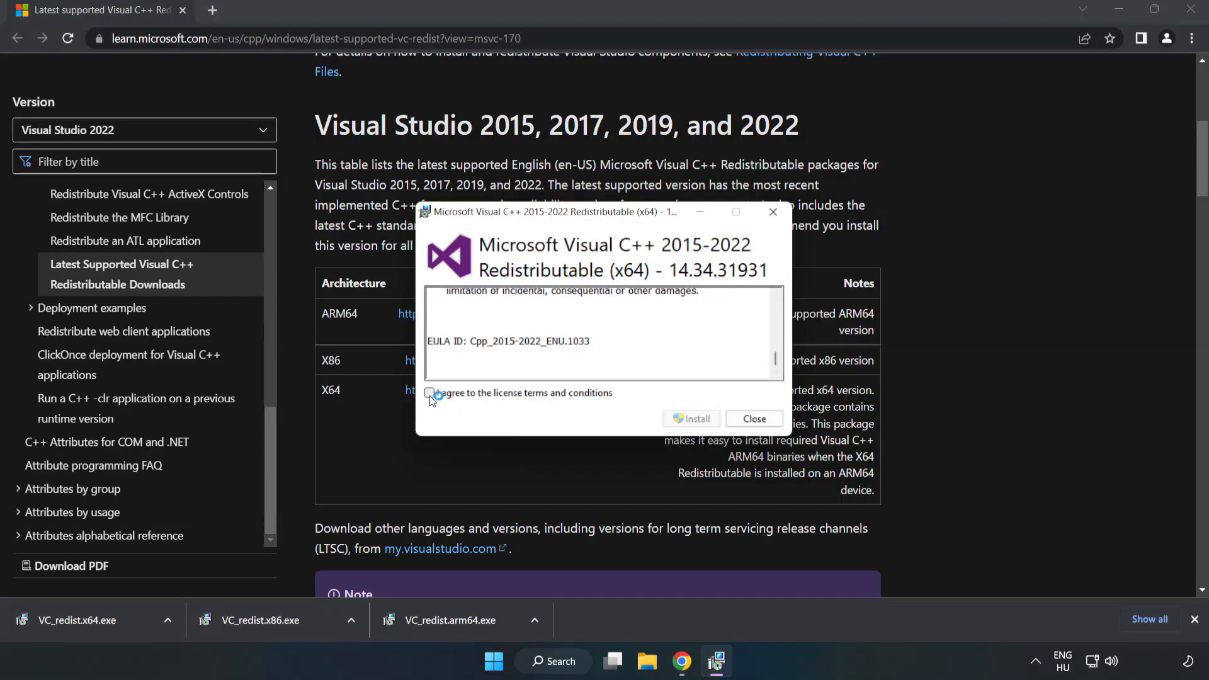
left_click(692, 418)
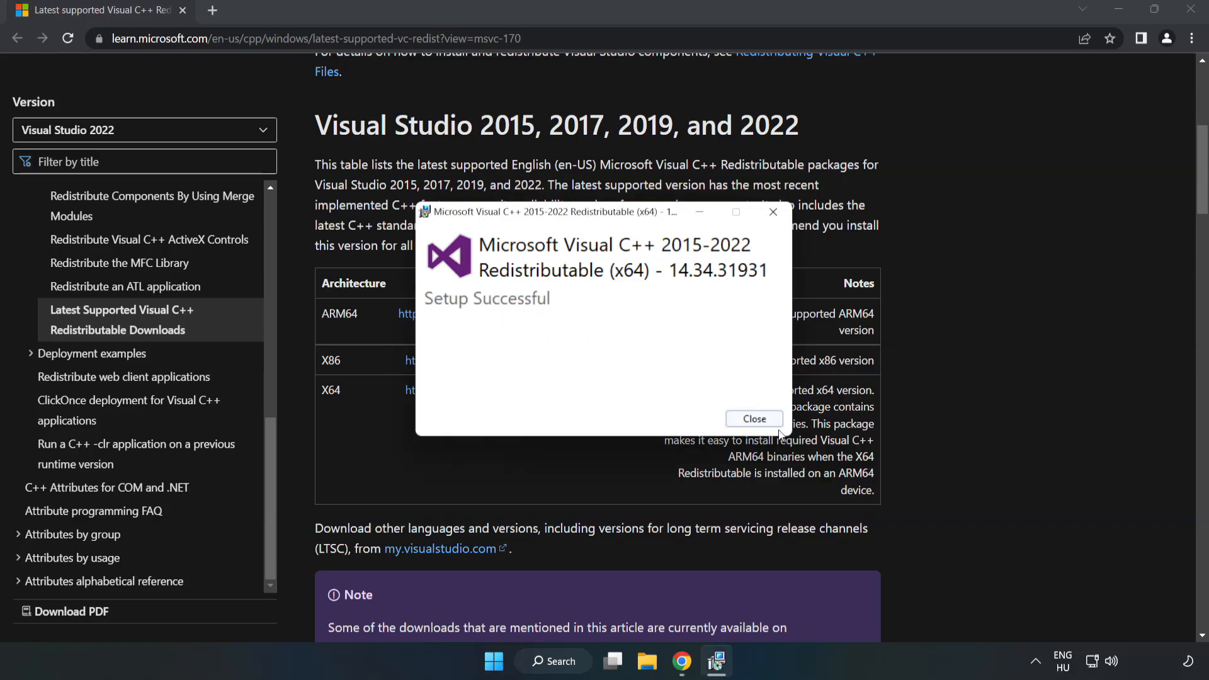
left_click(754, 418)
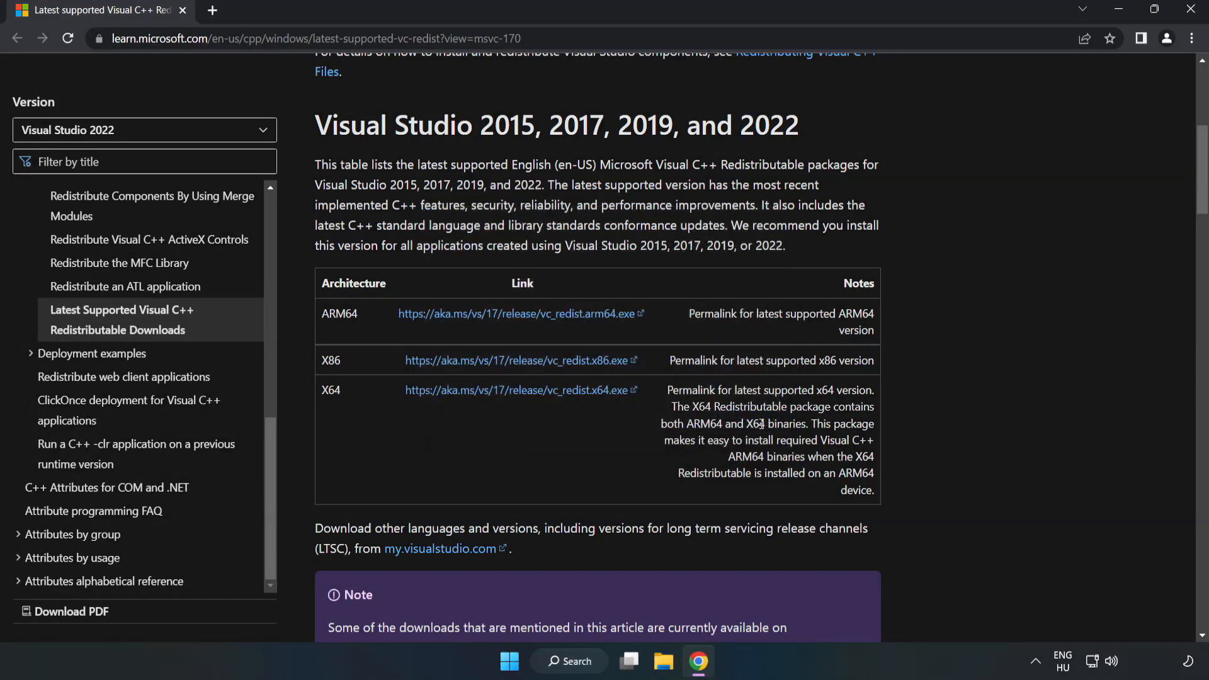
mouse_move(1193, 14)
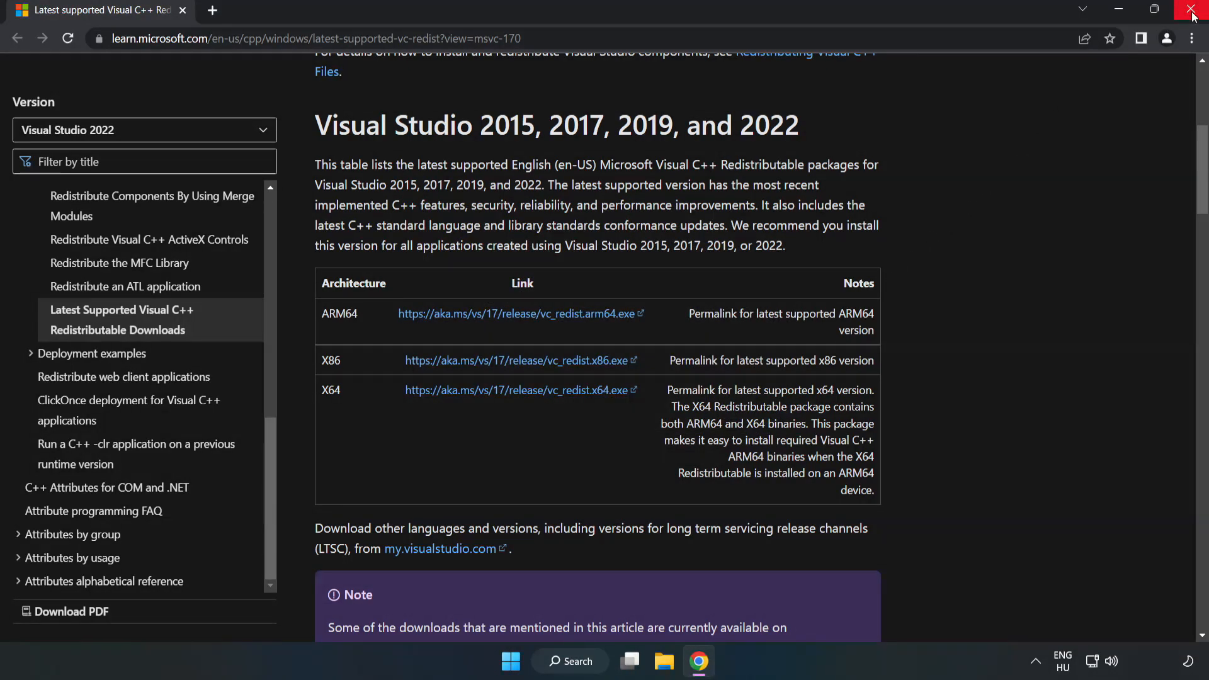
mouse_move(1193, 14)
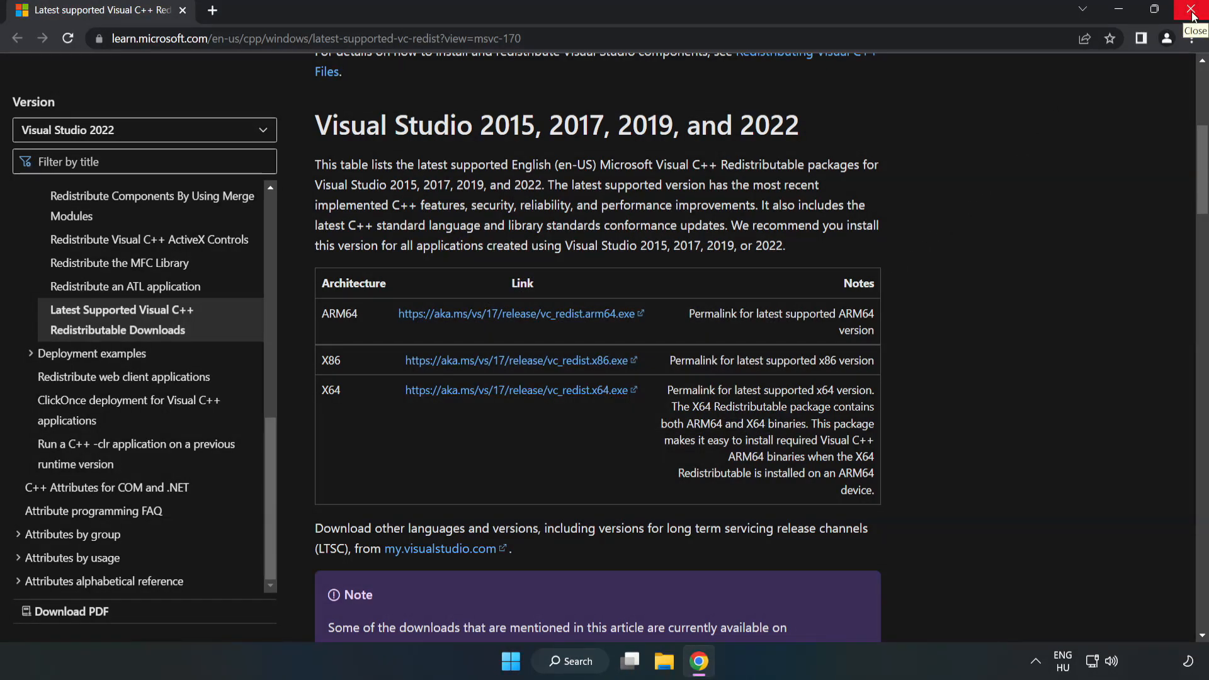
Close Chrome and launch cmd as administrator from Windows Search, approving the UAC prompt
left_click(1193, 11)
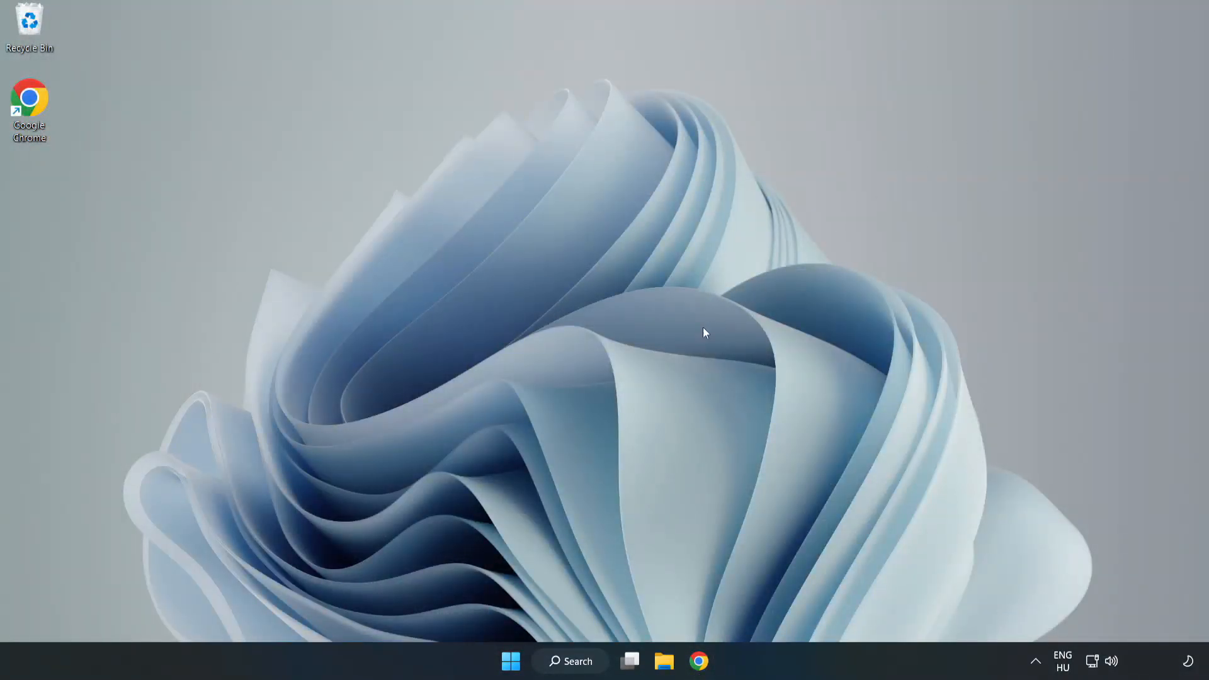
left_click(570, 661)
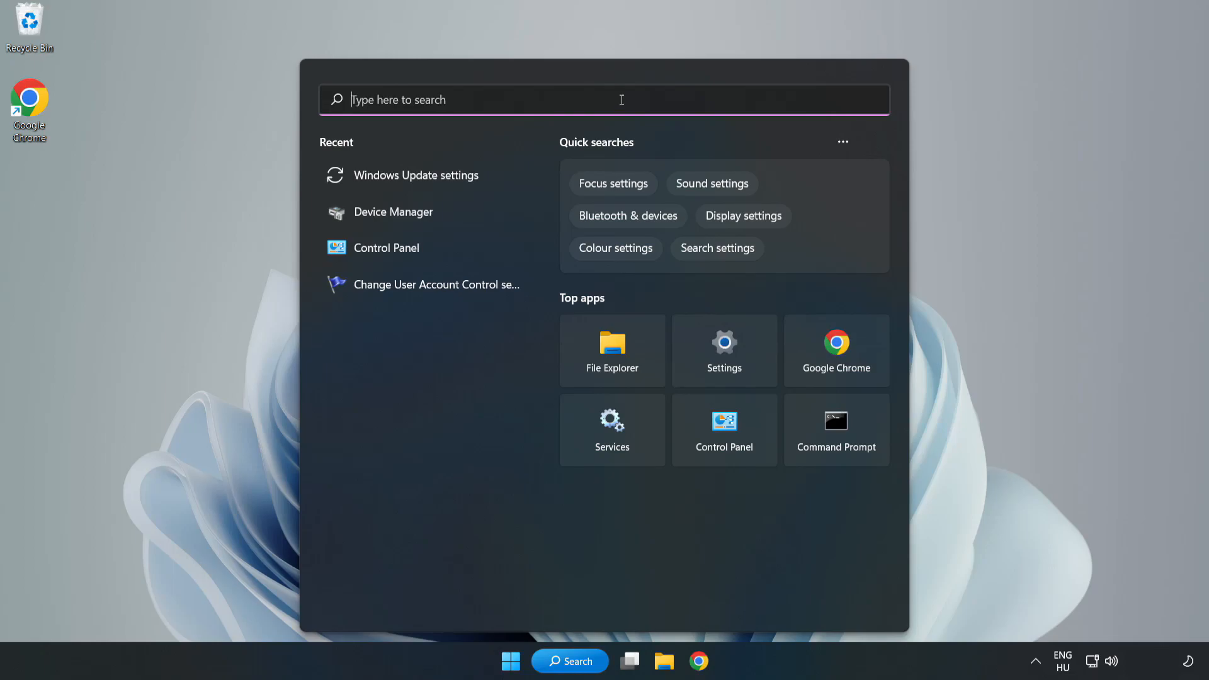
type("cmd")
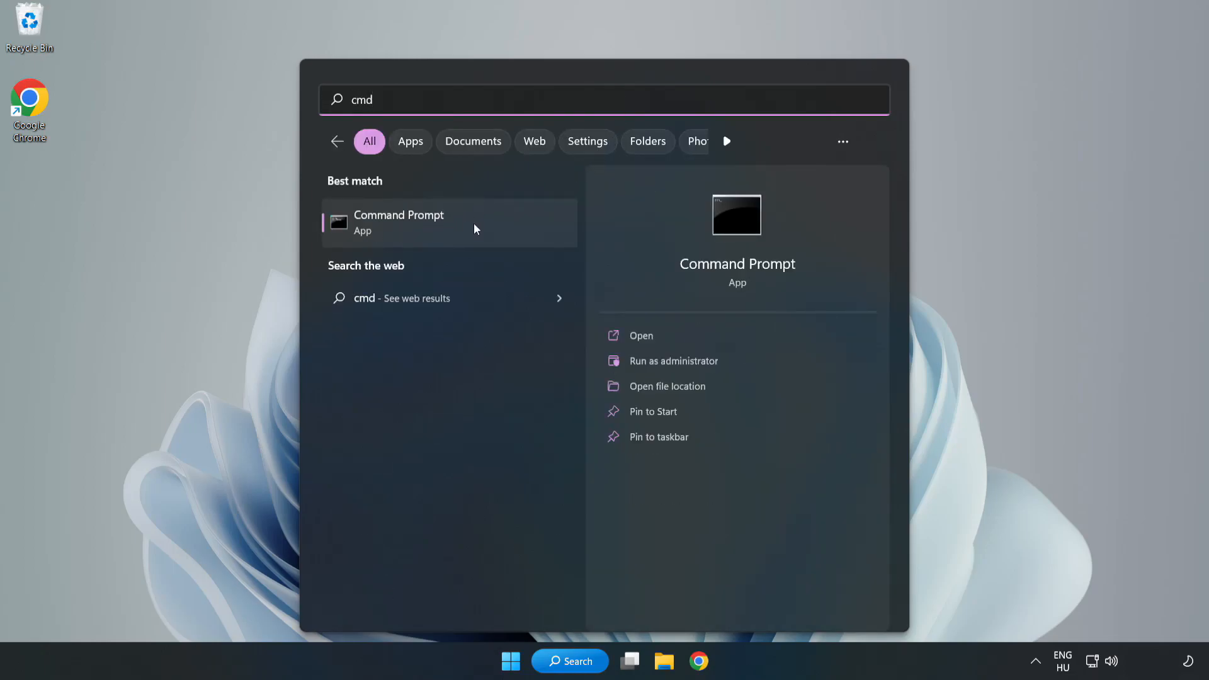
right_click(450, 223)
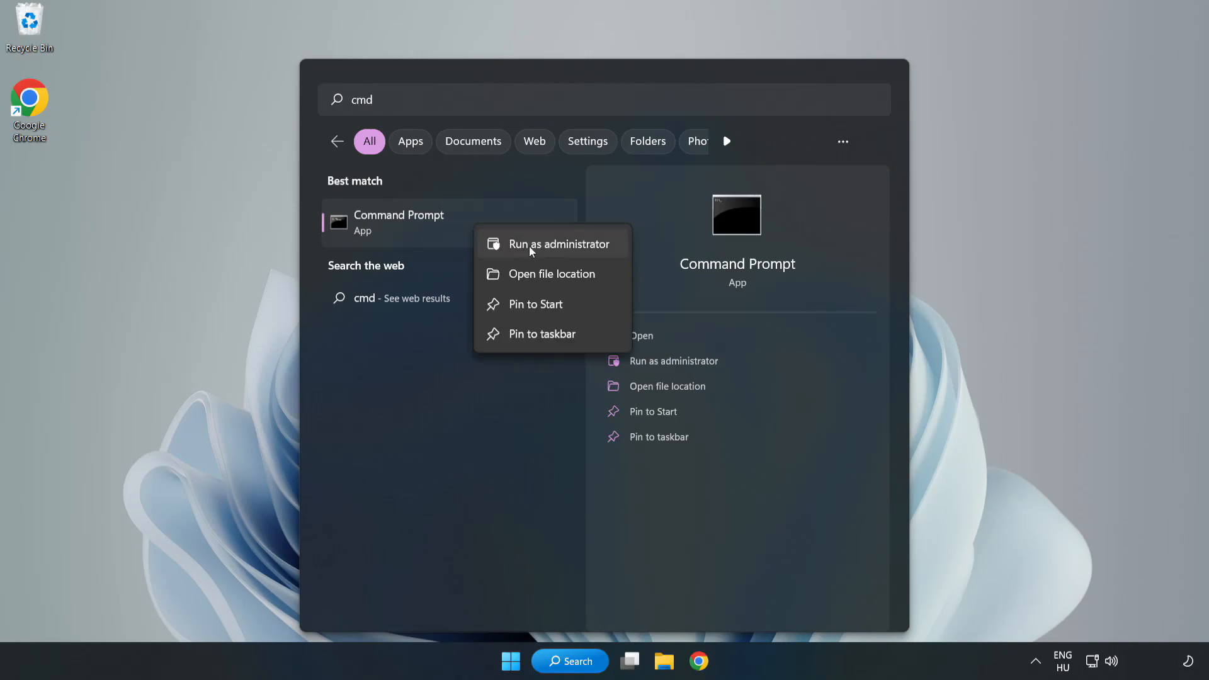
left_click(524, 252)
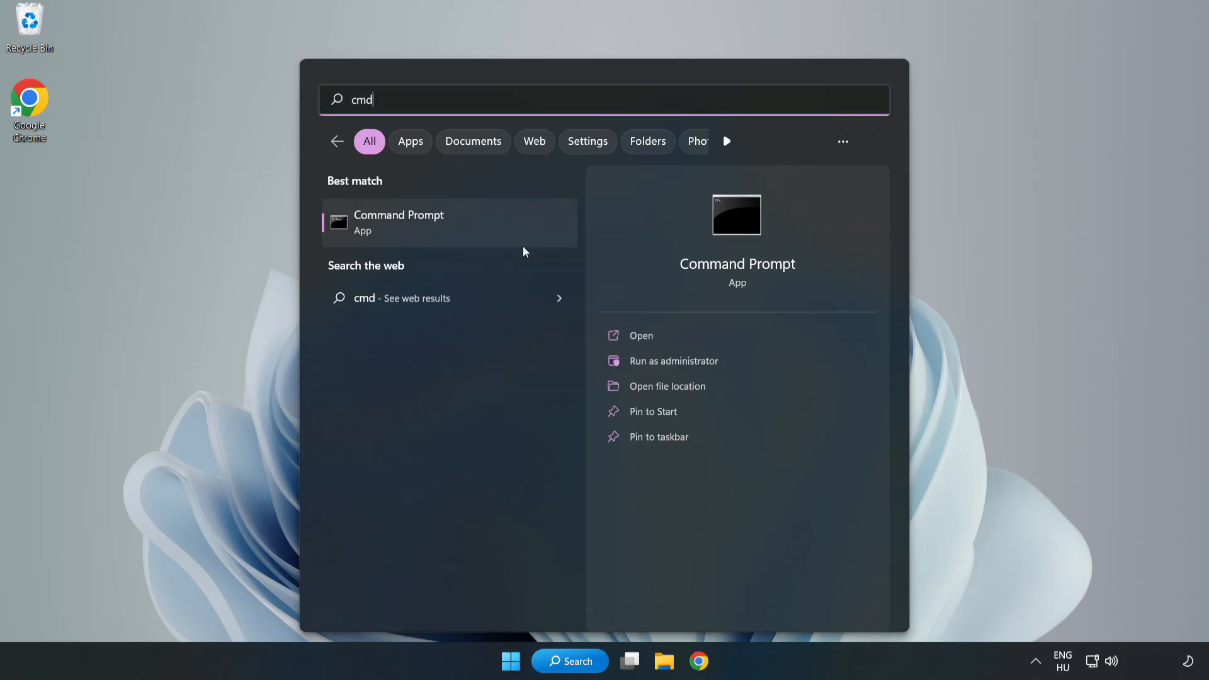
left_click(673, 362)
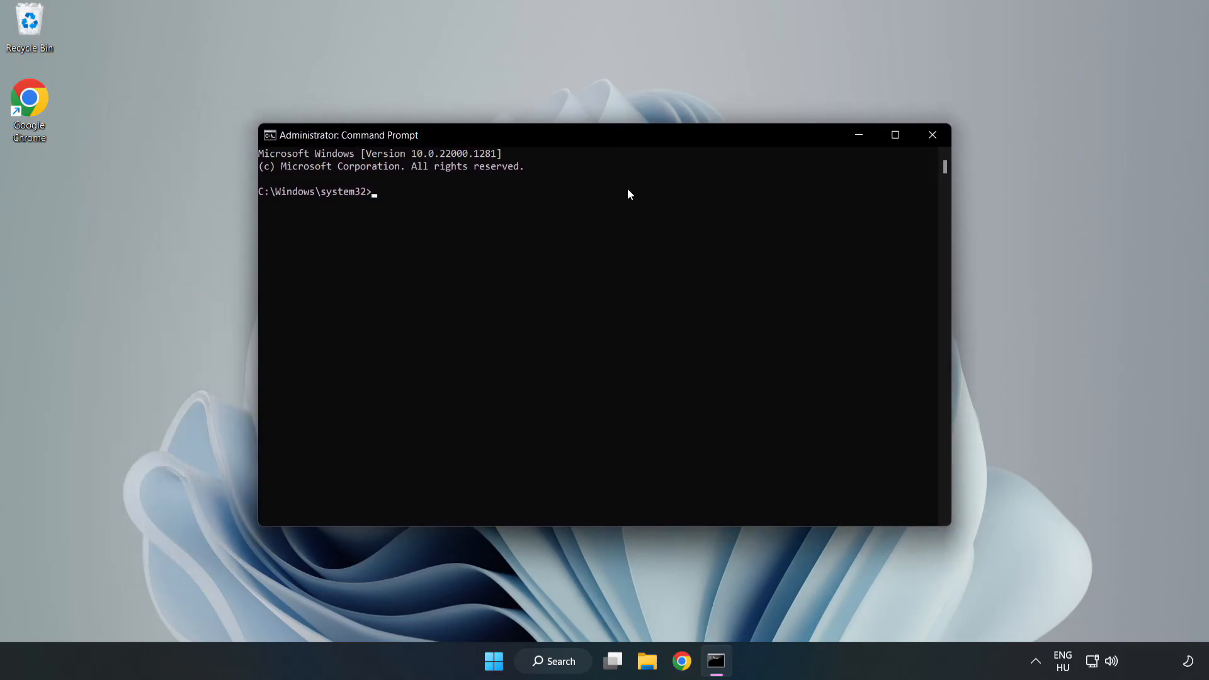
Run sfc /scannow and let the system file verification complete with no violations
type("sfc")
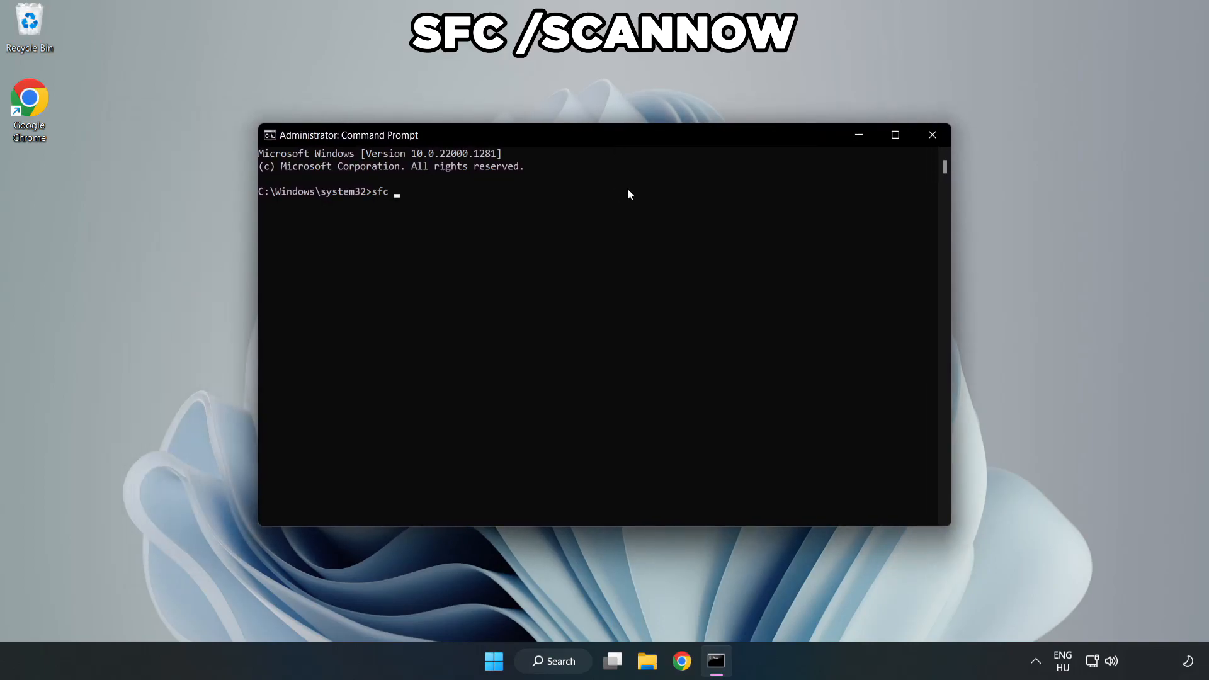
type("/scann")
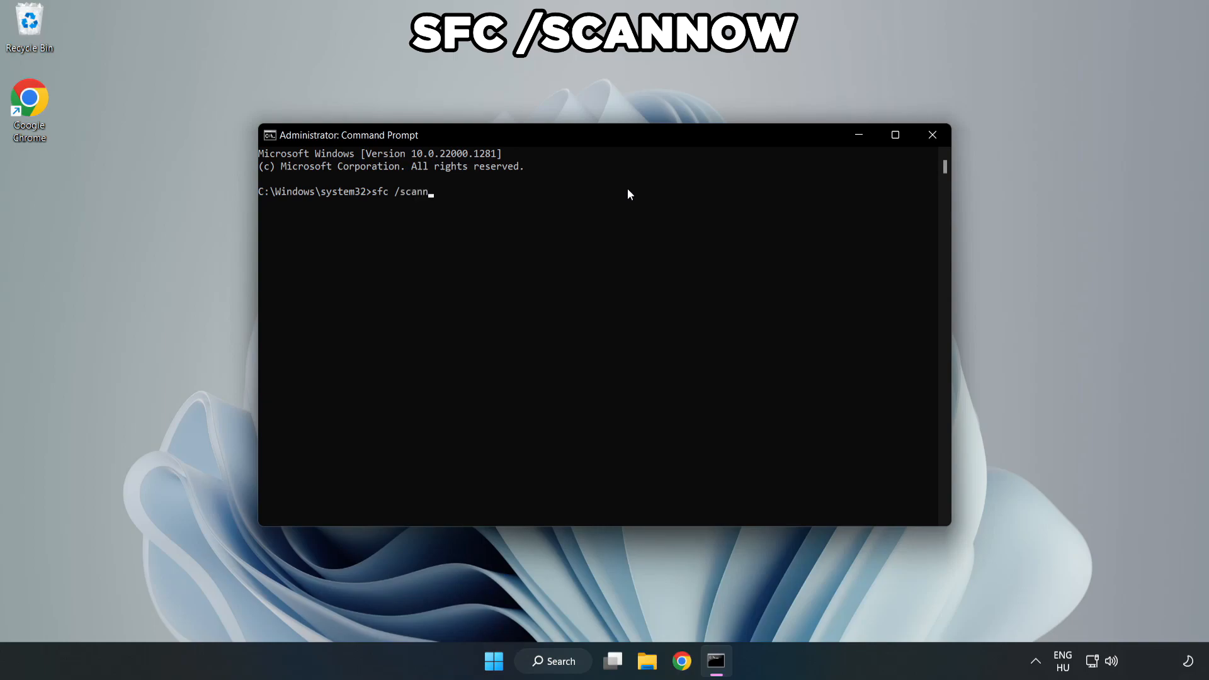
type("ow")
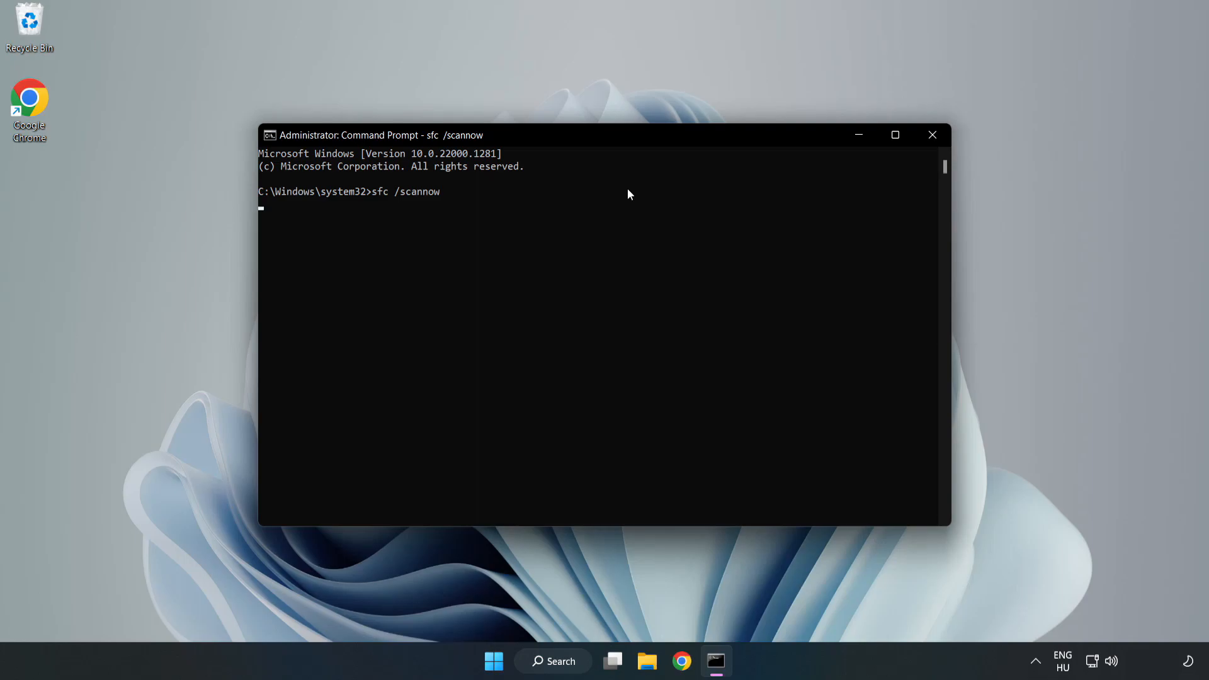
key("Return")
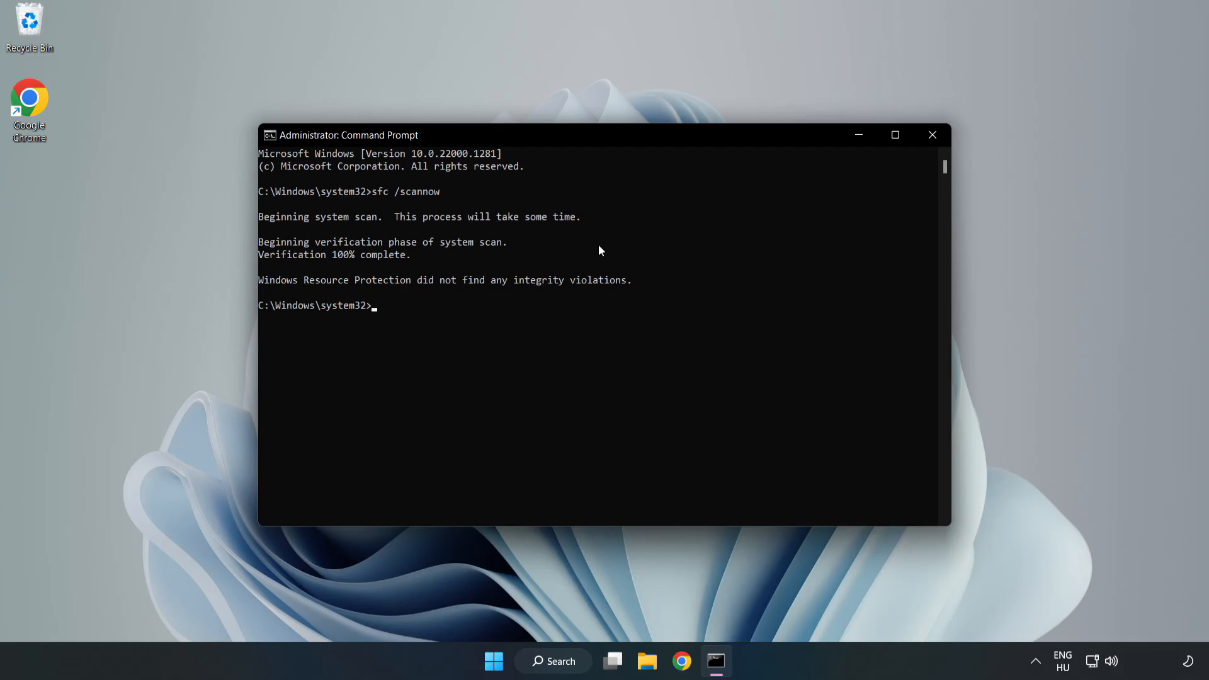
mouse_move(985, 111)
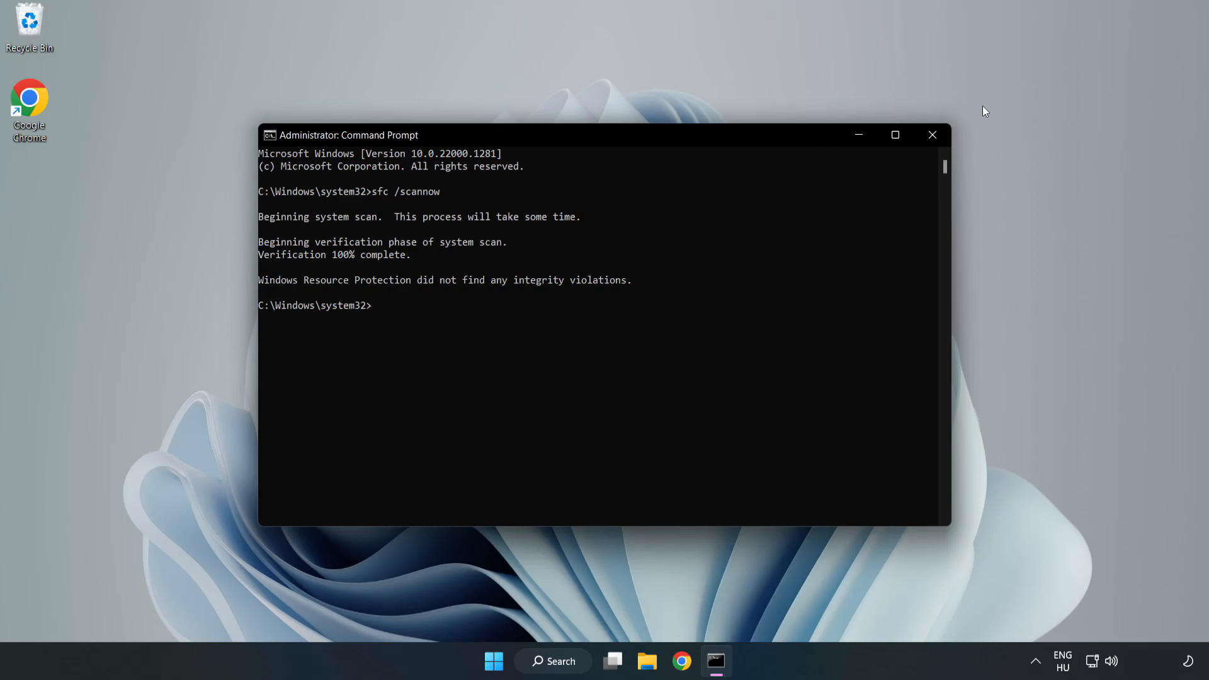
mouse_move(933, 134)
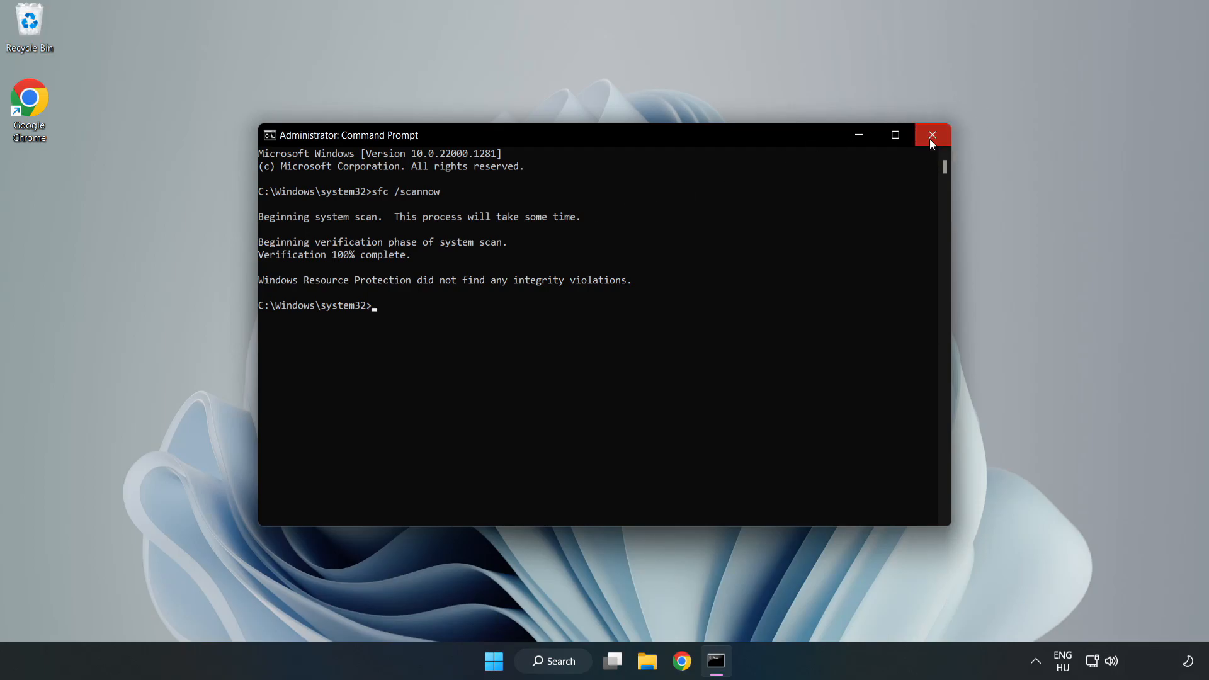
Close Command Prompt and show the Start menu power options with Restart available
left_click(932, 135)
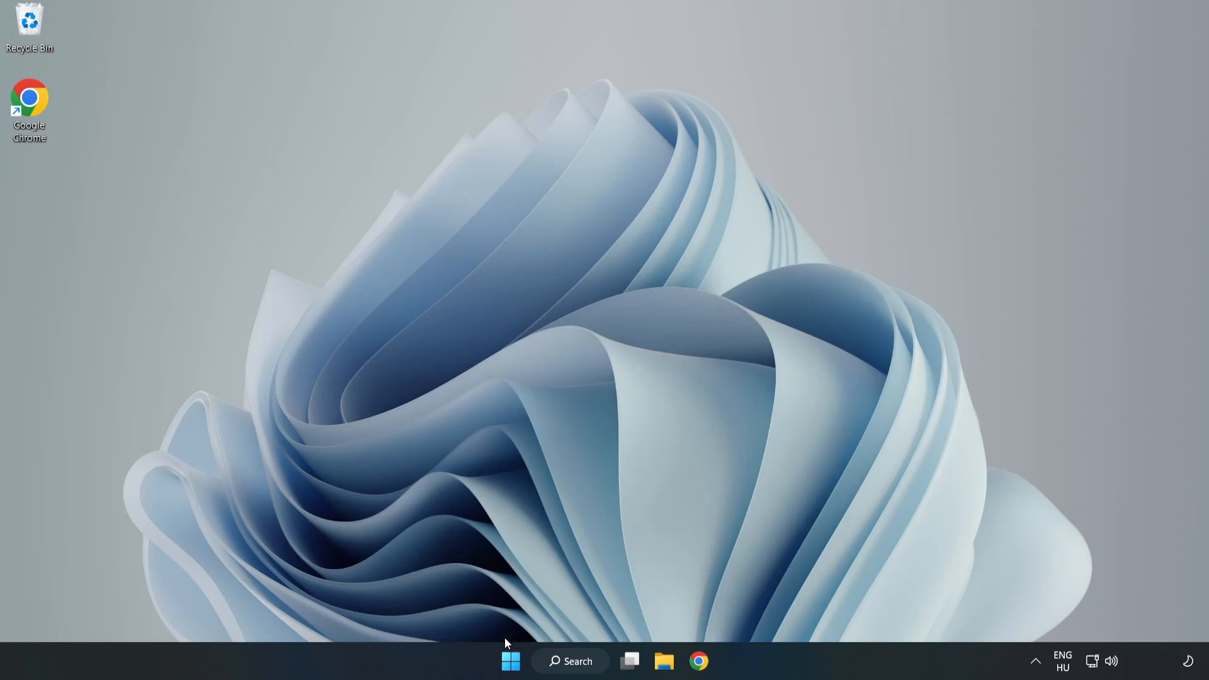
left_click(511, 662)
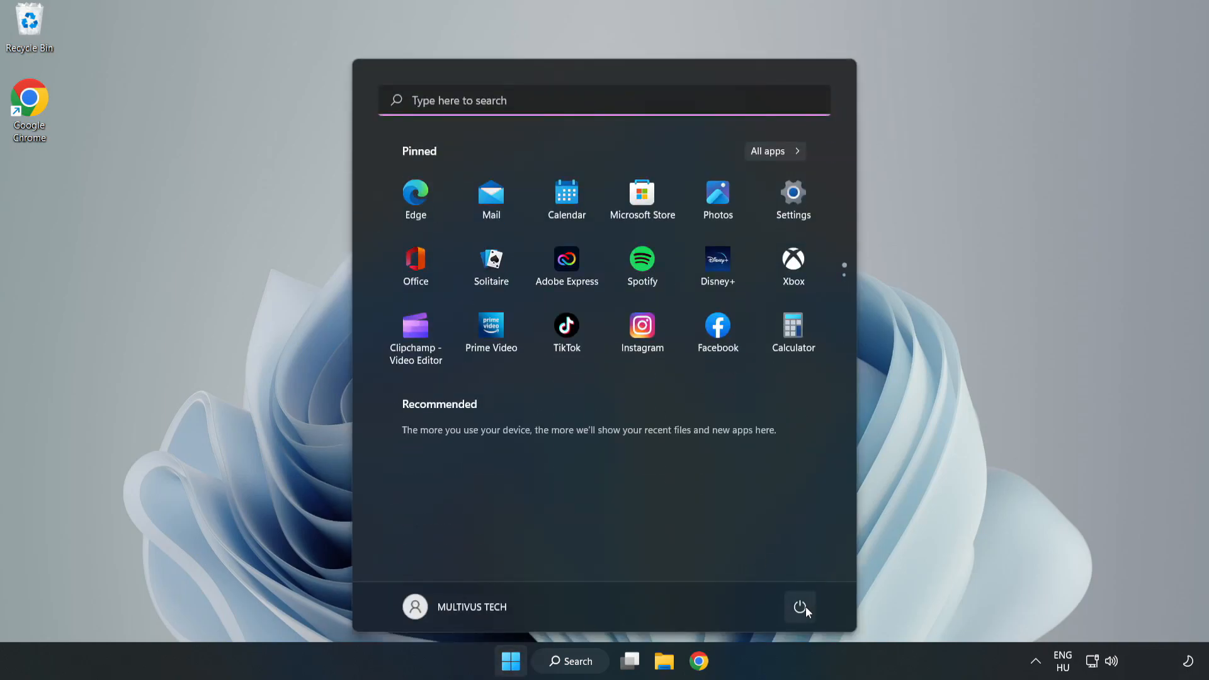
left_click(801, 607)
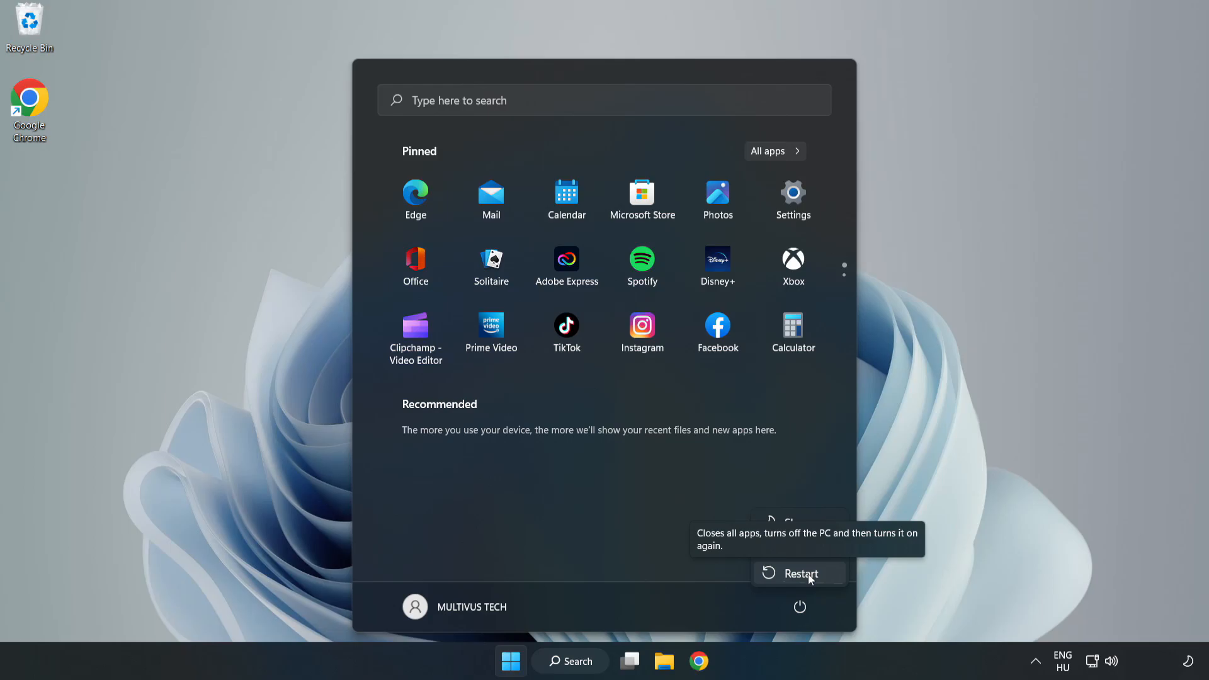